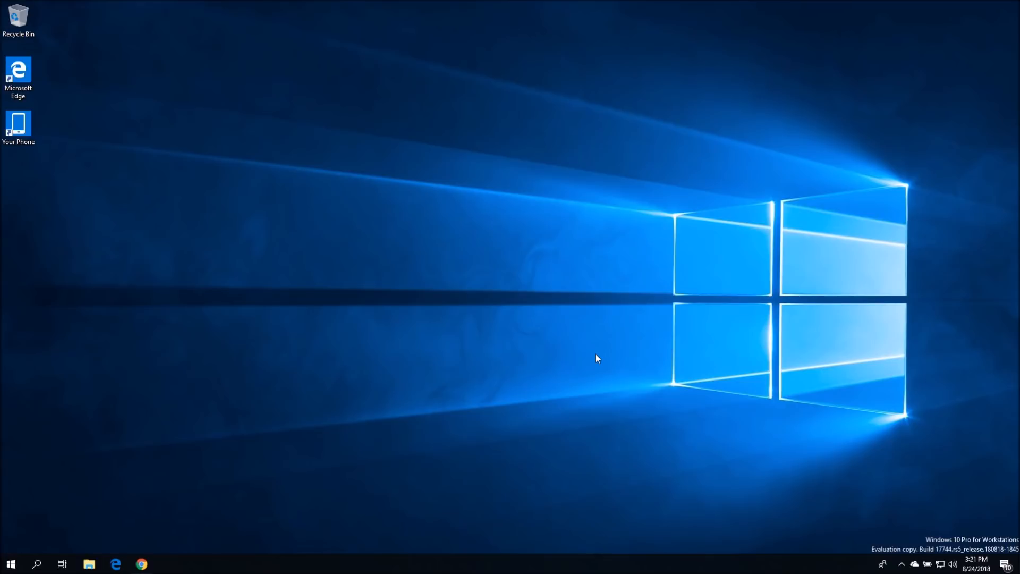
mouse_move(629, 348)
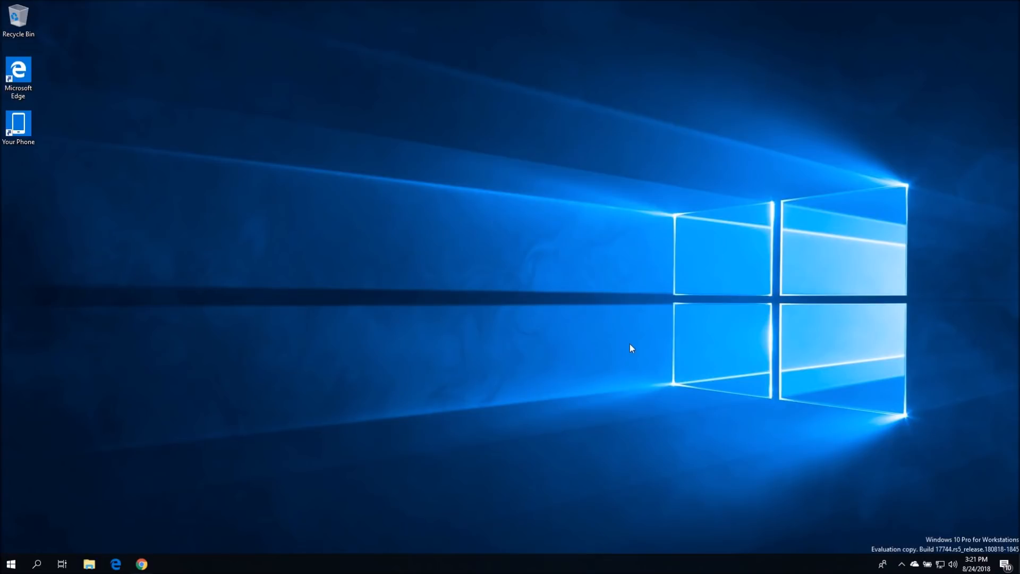
mouse_move(619, 353)
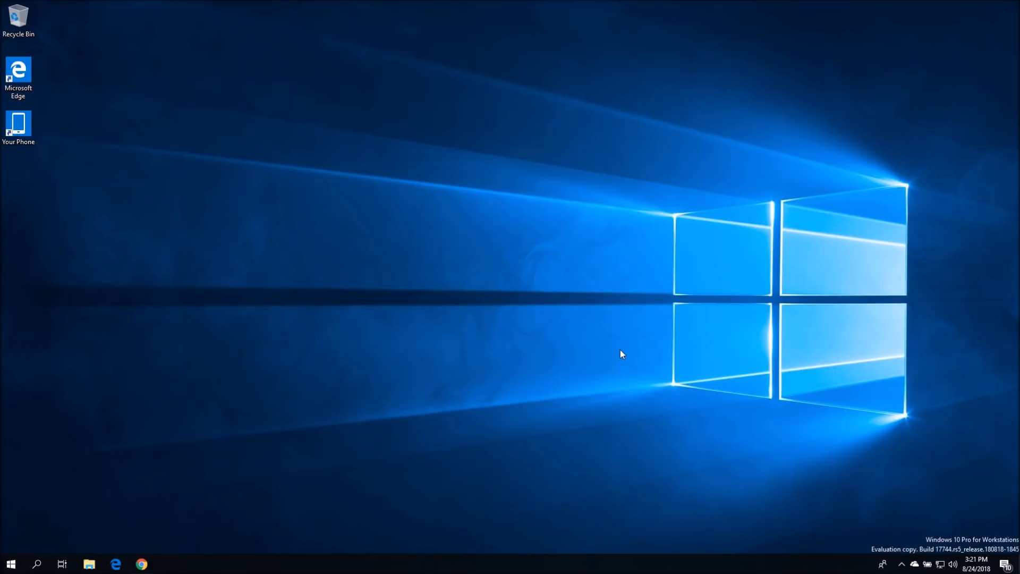
mouse_move(966, 552)
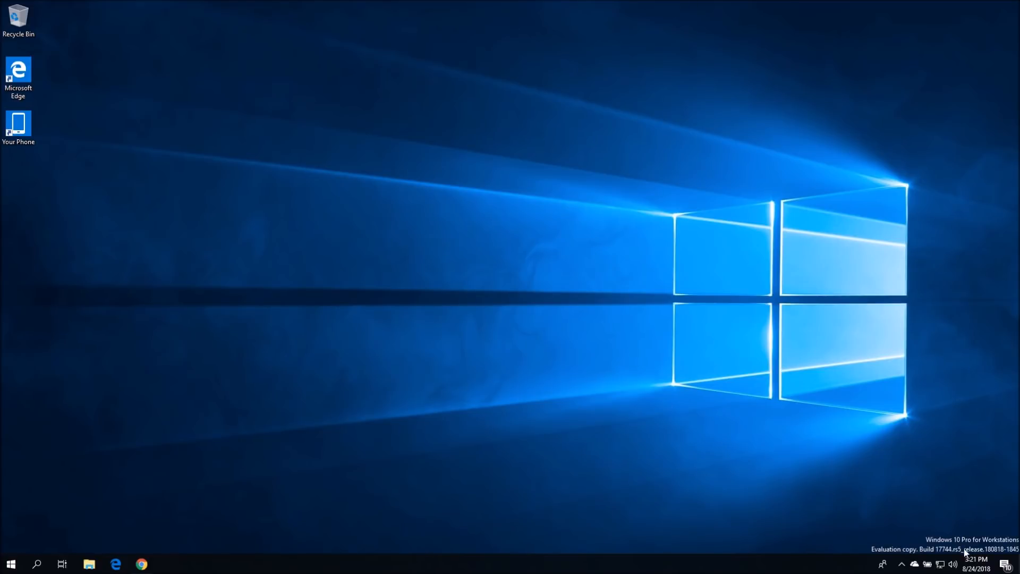
mouse_move(511, 317)
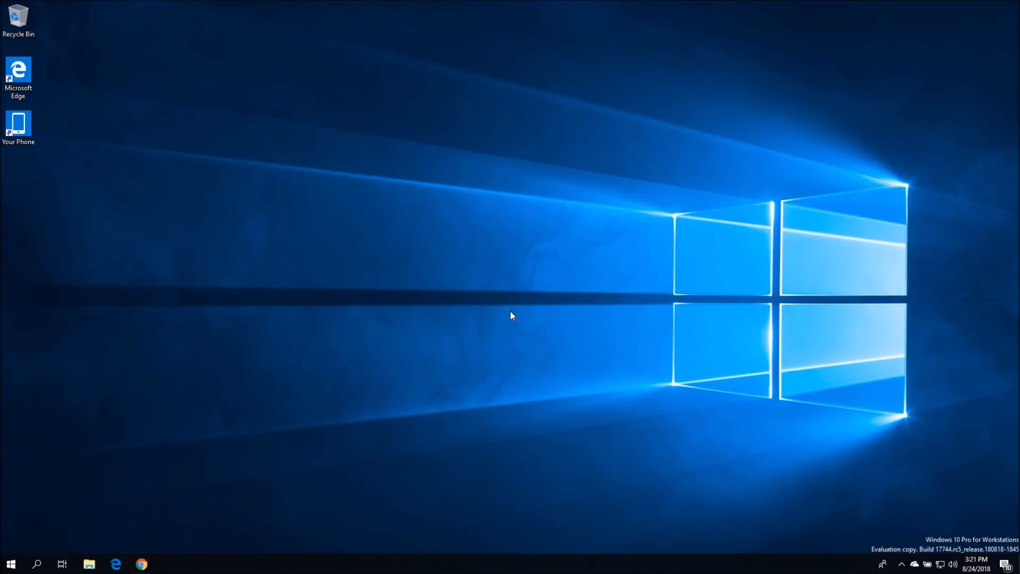
mouse_move(541, 317)
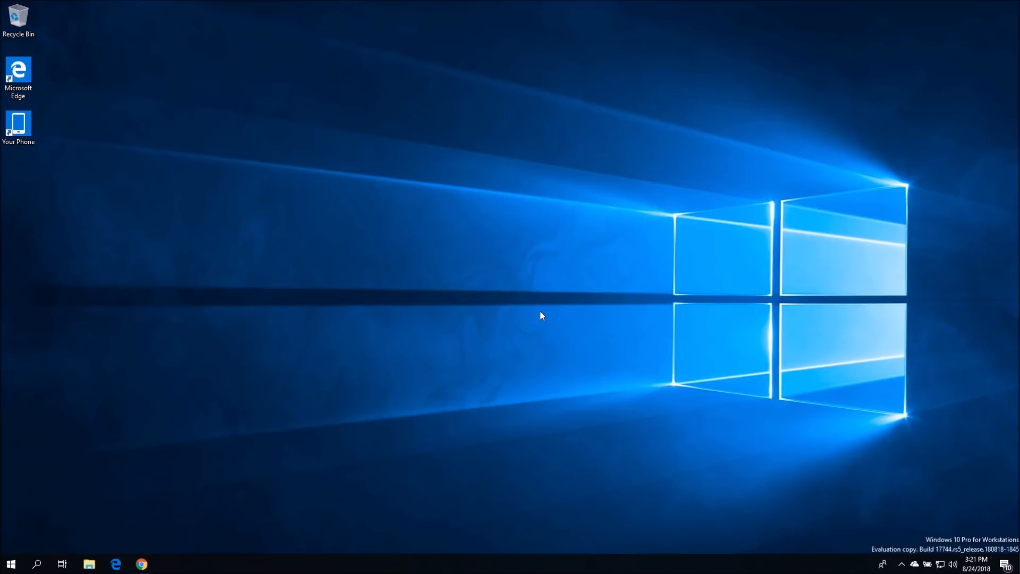
mouse_move(326, 507)
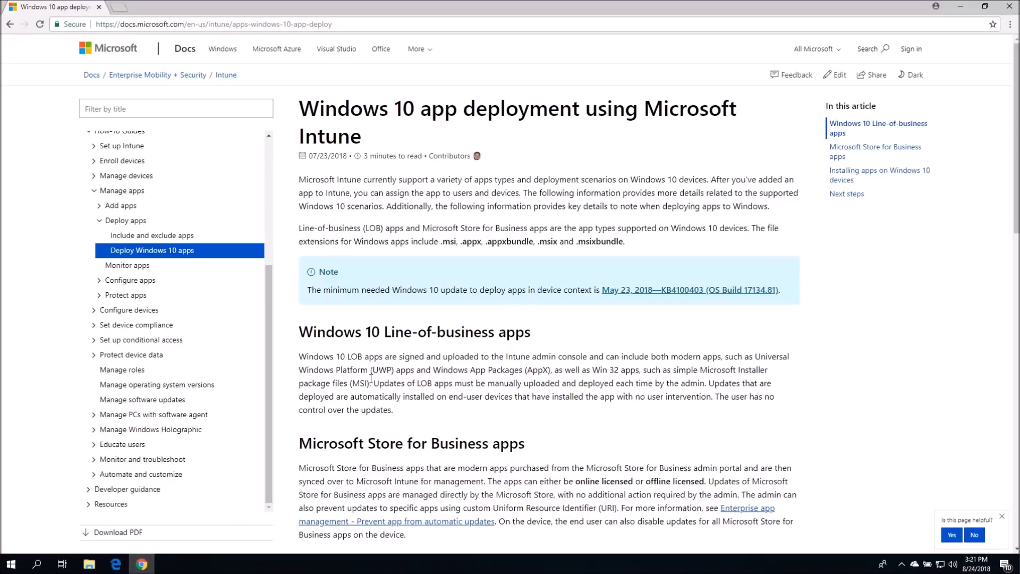
mouse_move(410, 146)
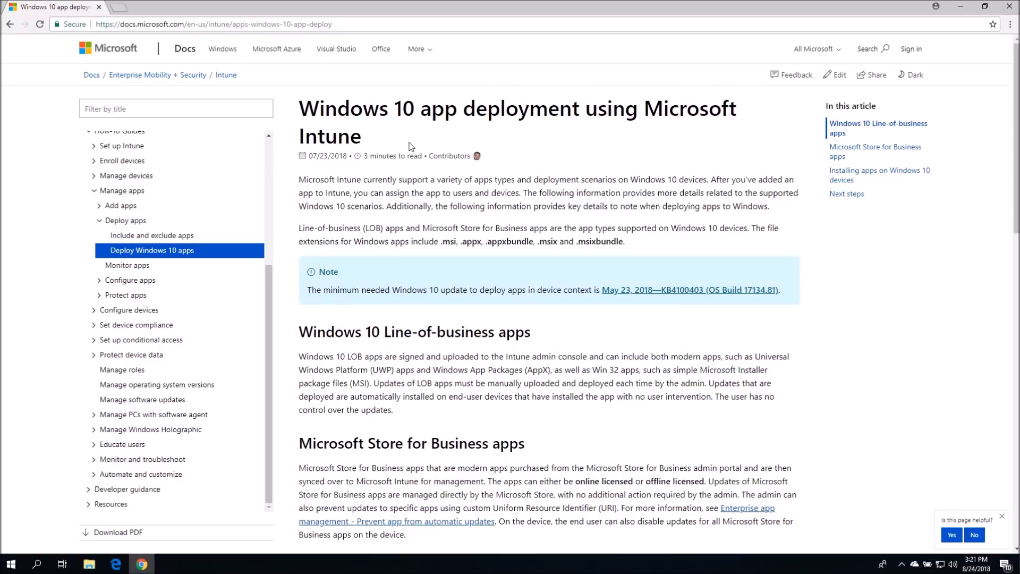
mouse_move(497, 210)
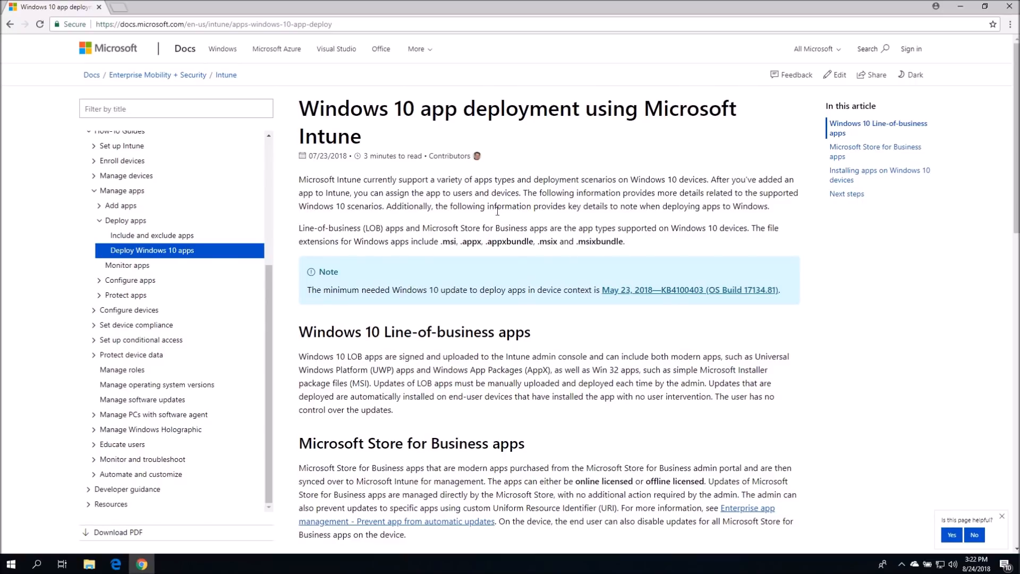
Select the supported extension list (.msi, .appx, .msixbundle) in the Intune article, then just the word .msix
scroll(down, 3)
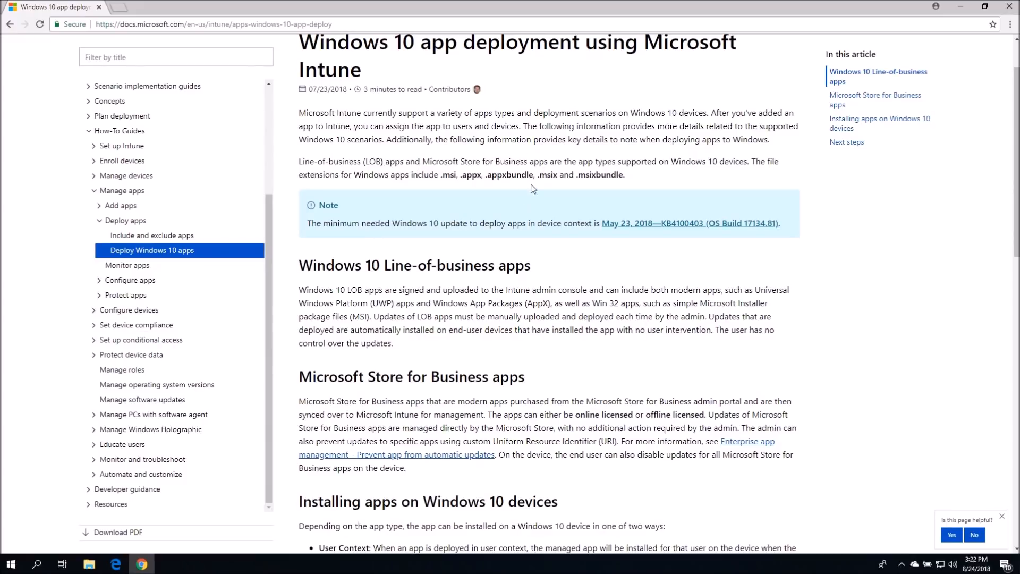
mouse_move(442, 176)
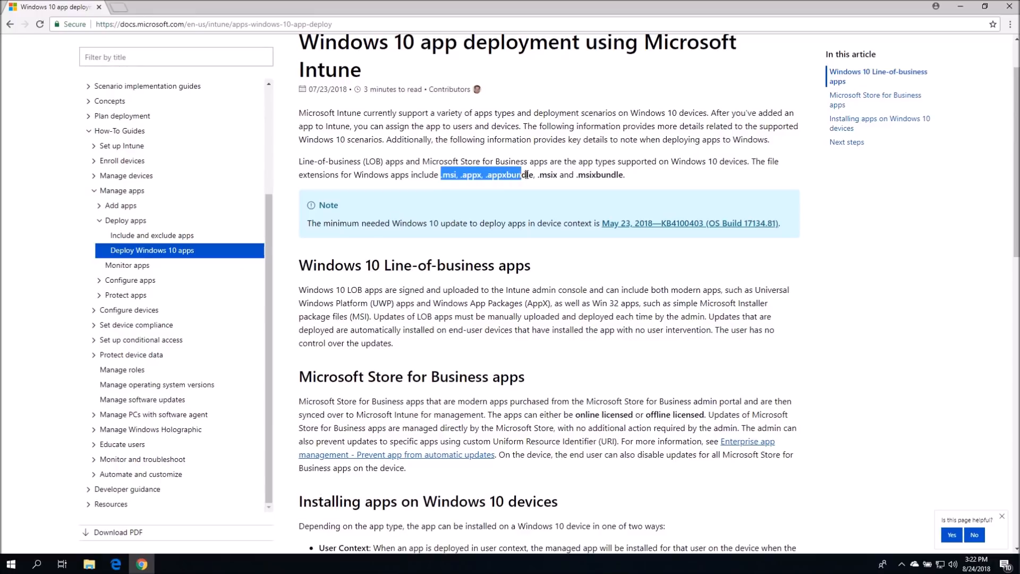
drag(522, 174, 595, 175)
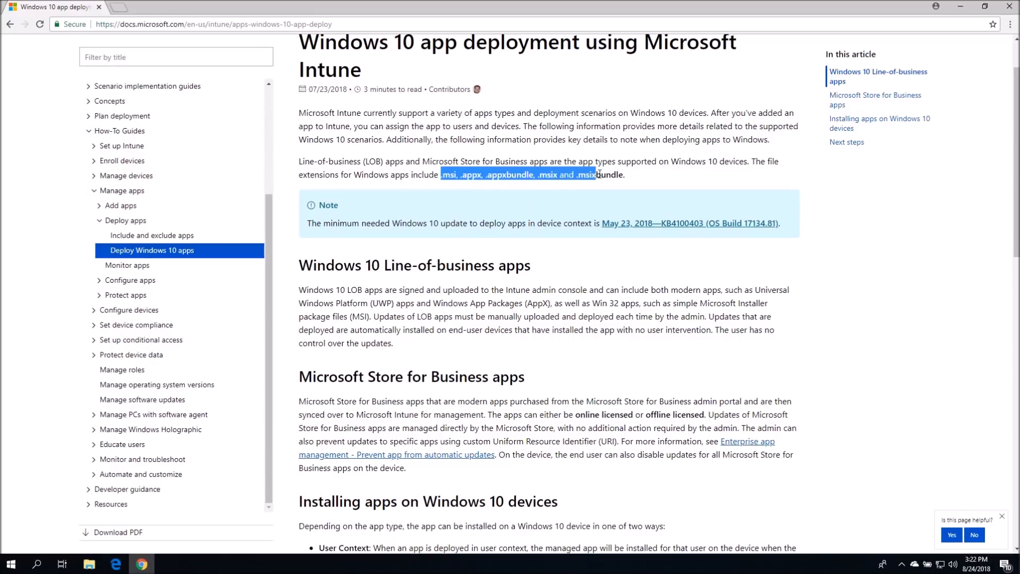
drag(592, 174, 624, 174)
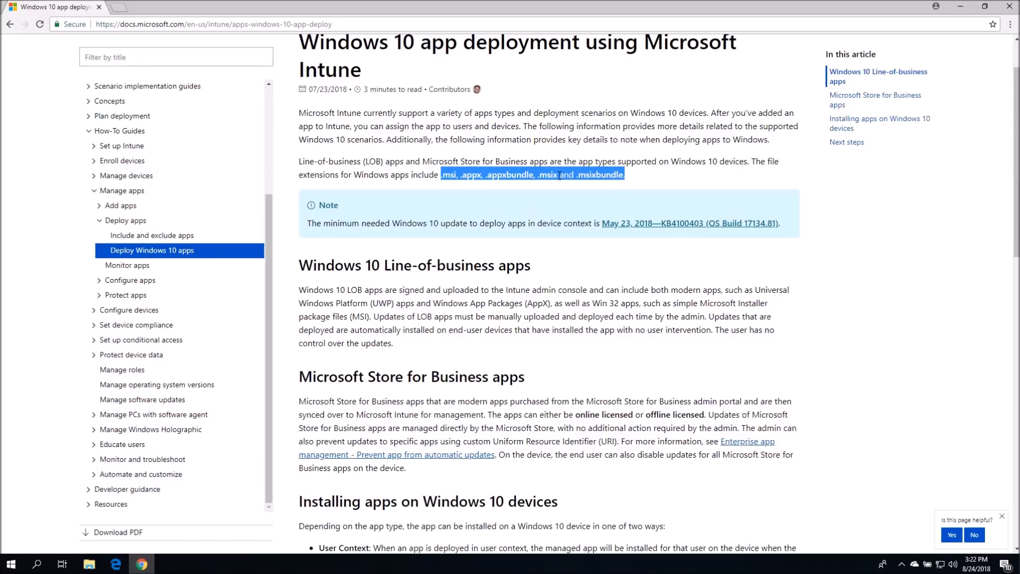
double_click(547, 174)
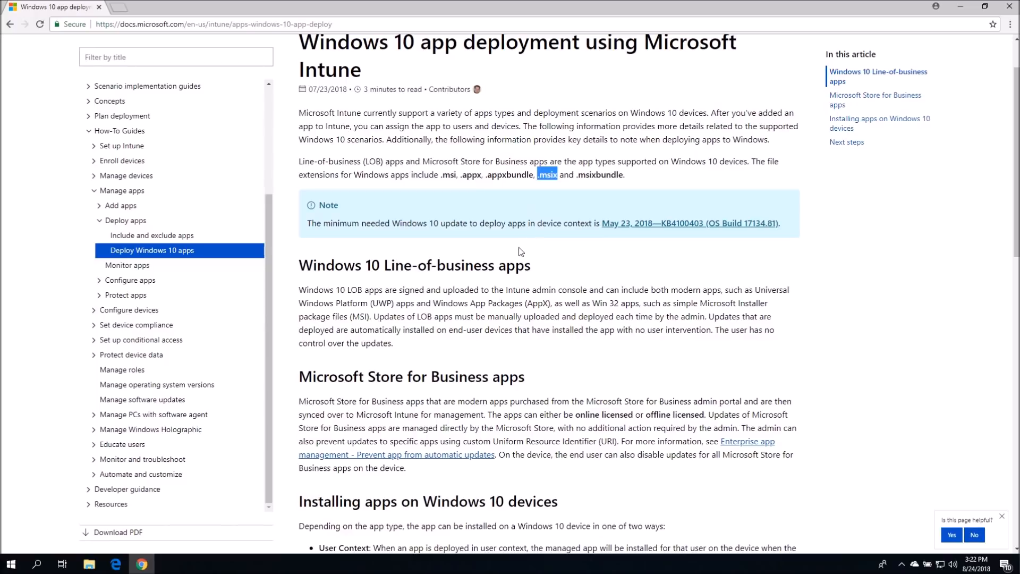
scroll(down, 3)
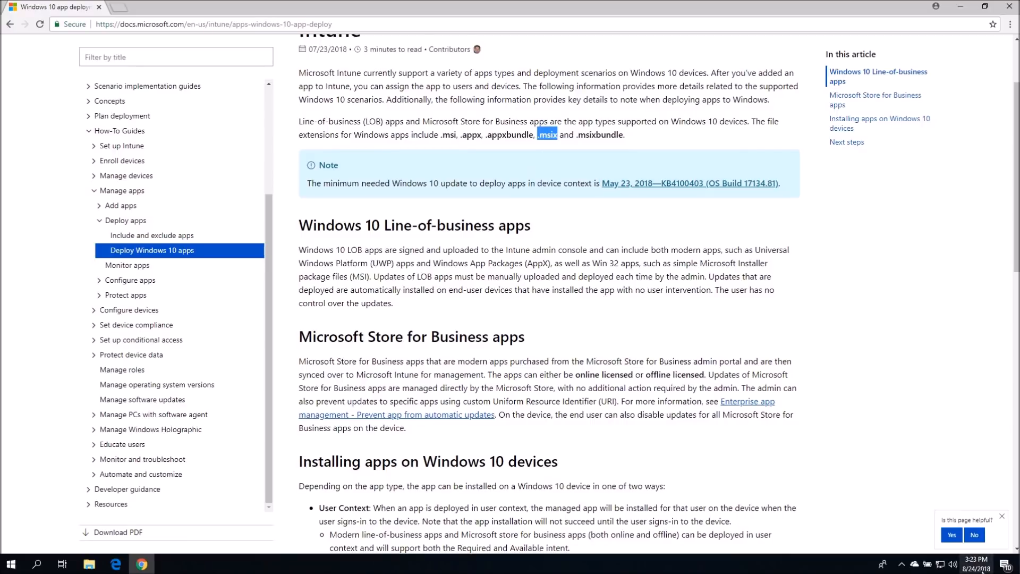
mouse_move(816, 469)
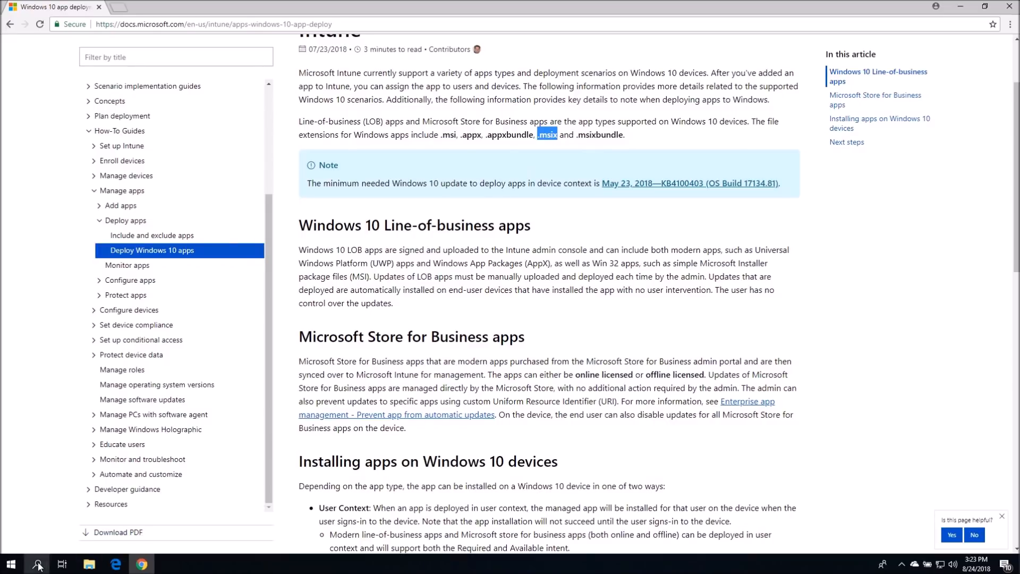
Launch the Microsoft Store from desktop search using the query 'store'
click(37, 563)
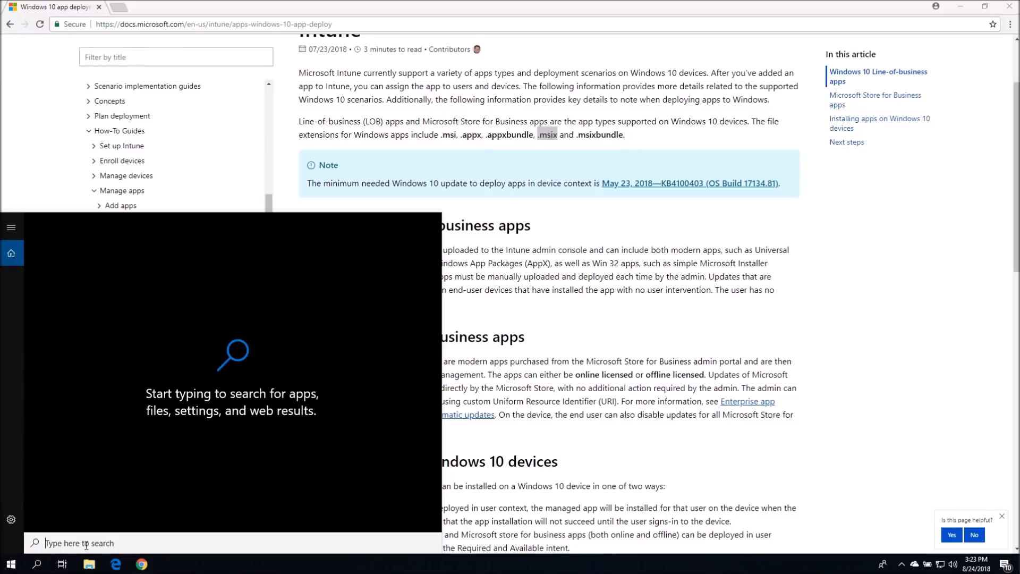
text(store\)
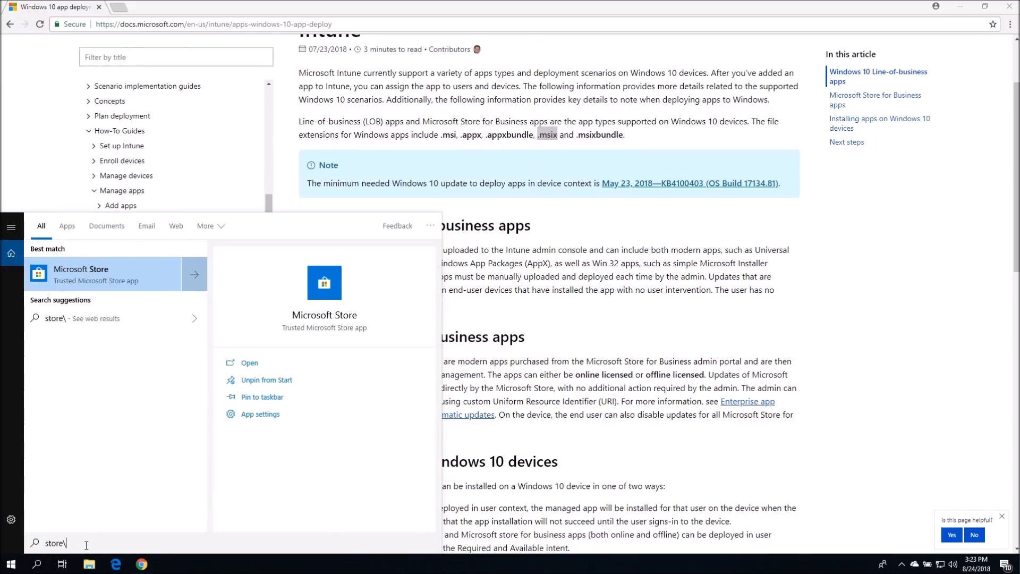
click(249, 362)
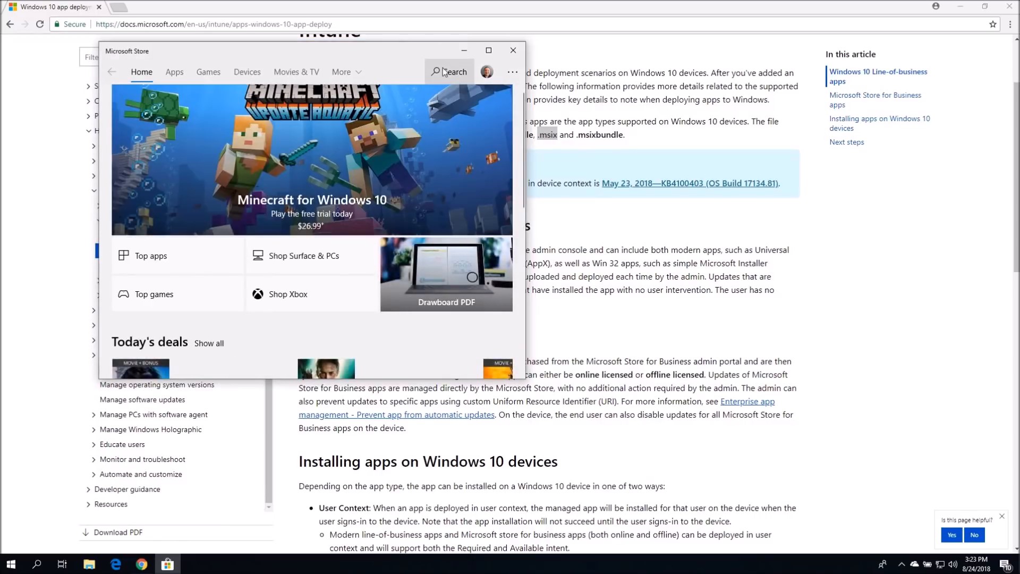
Search the store for 'msix' and go to the MSIX Packaging Tool (Preview) product page
click(448, 71)
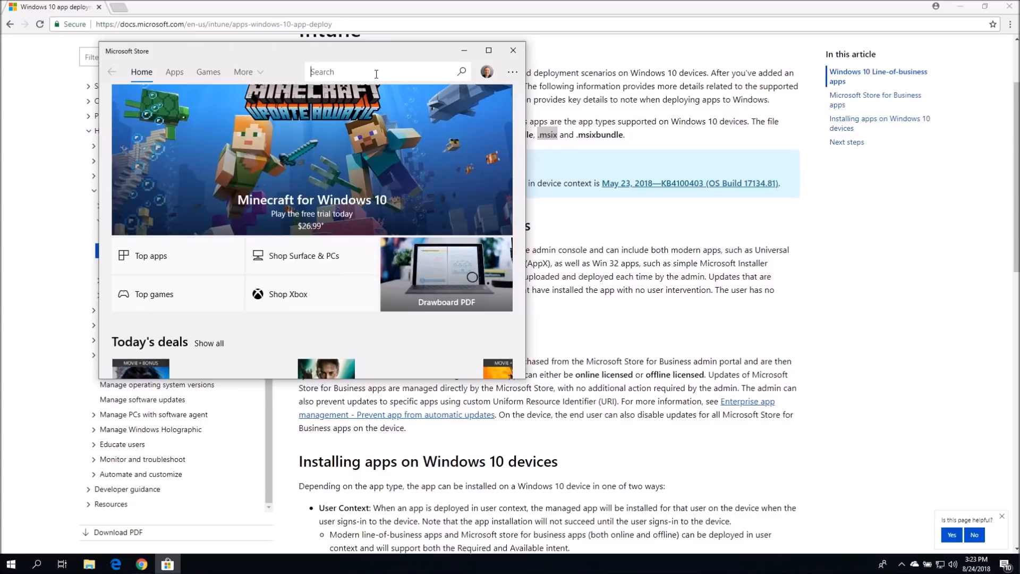
text(m)
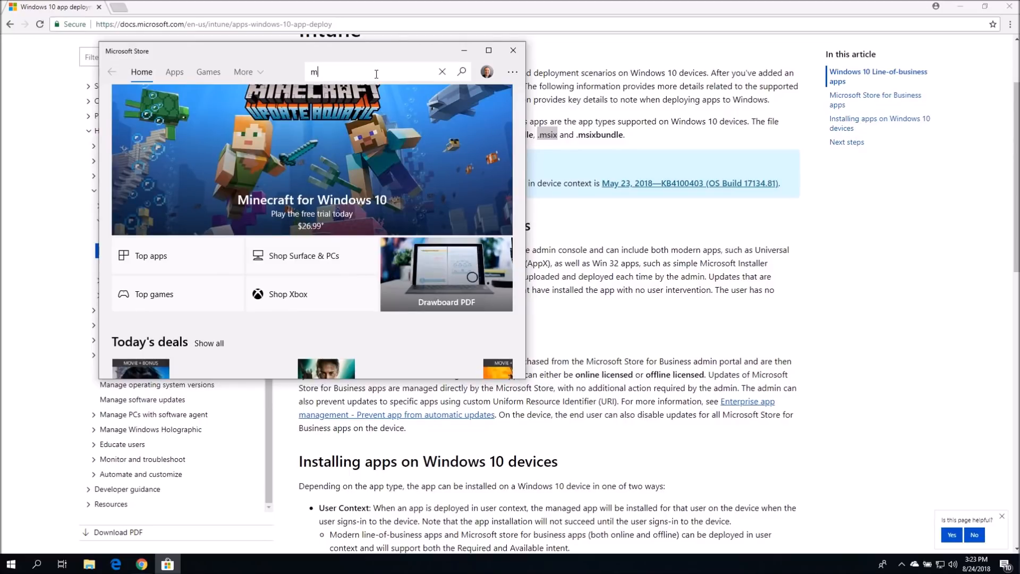
text(six)
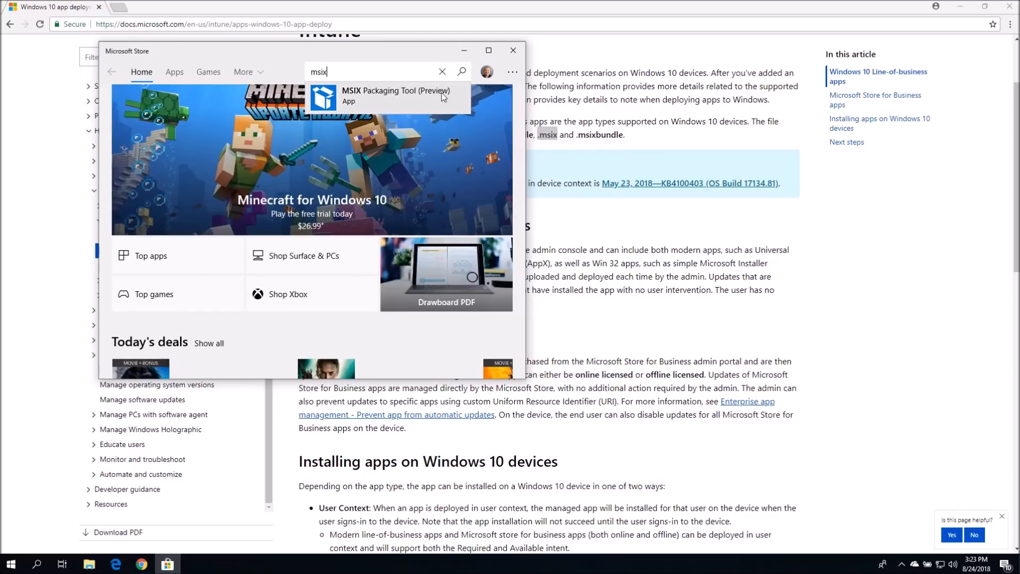
click(395, 94)
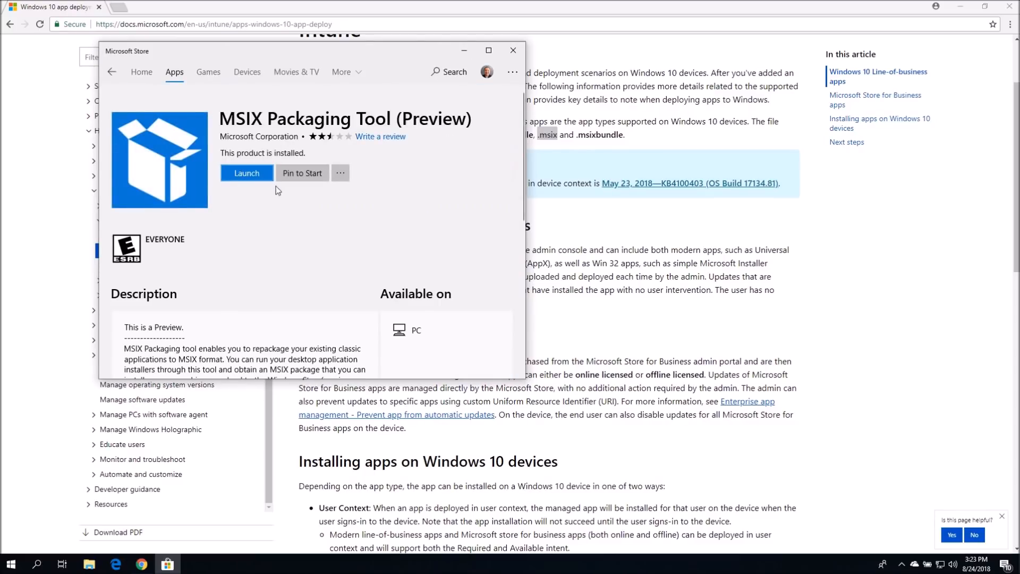
Expand the store description to show preview notes and prerequisites like Windows Insider and RS5 build
scroll(down, 3)
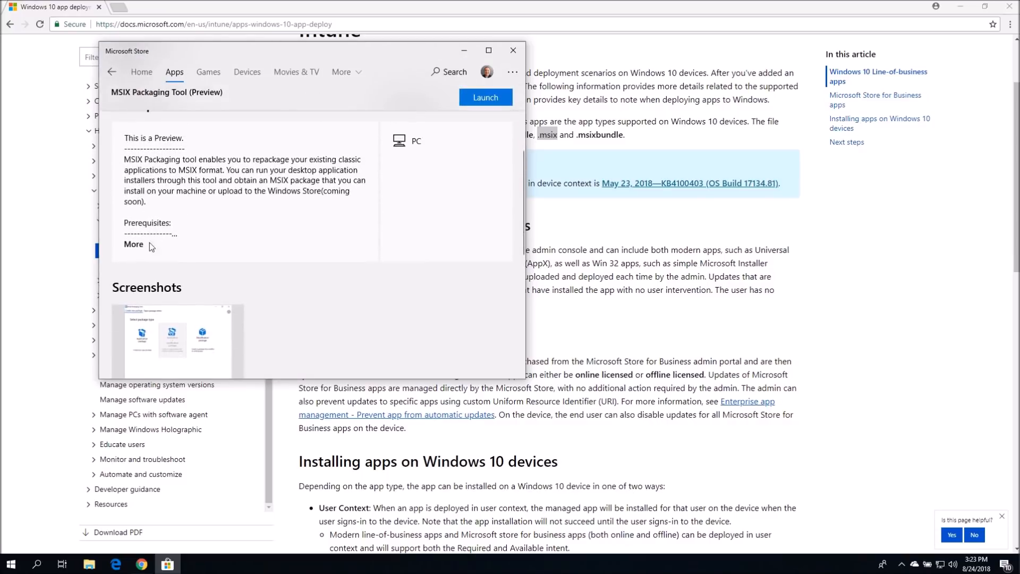
click(134, 245)
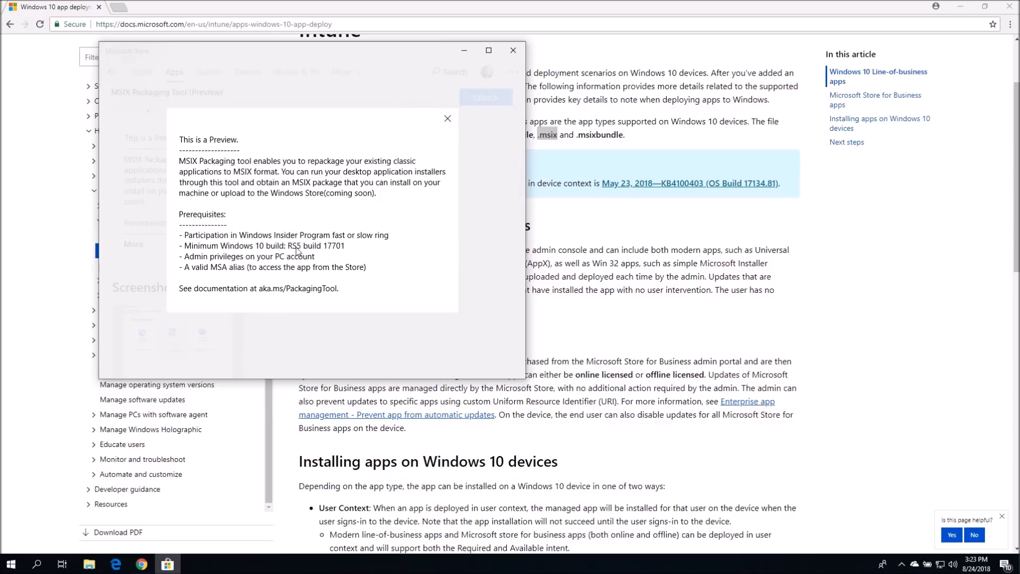
mouse_move(330, 253)
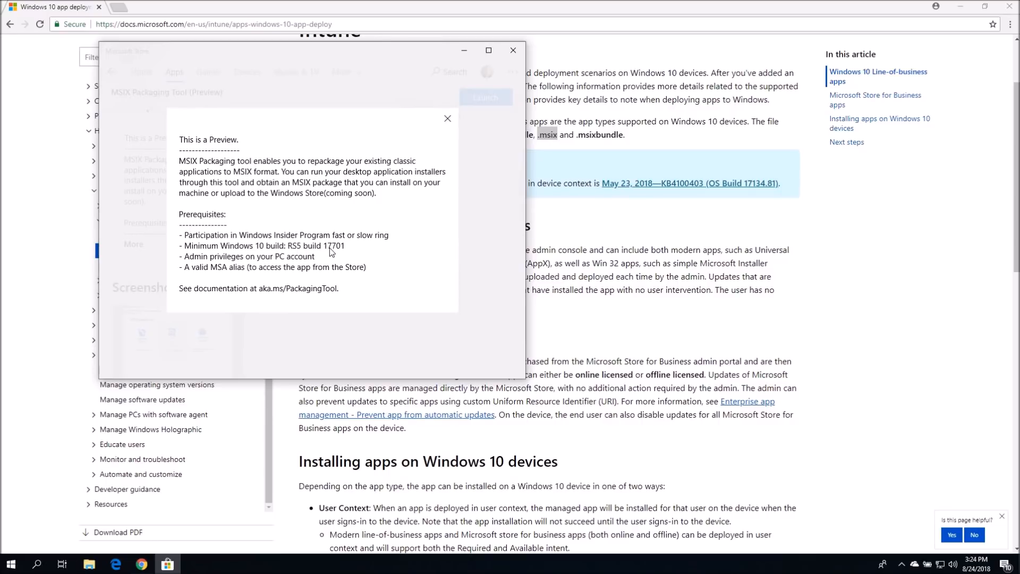
mouse_move(857, 87)
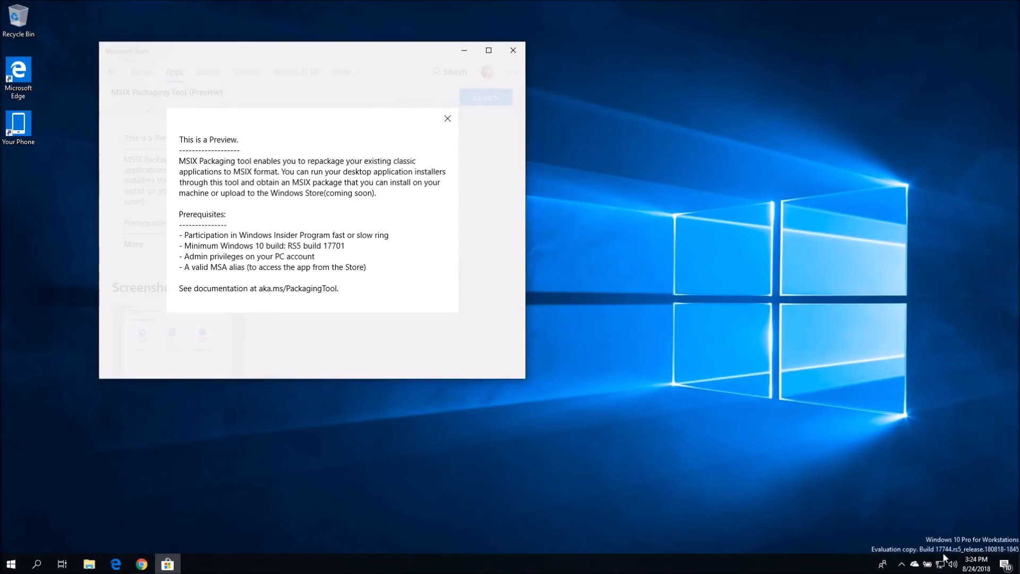
mouse_move(205, 256)
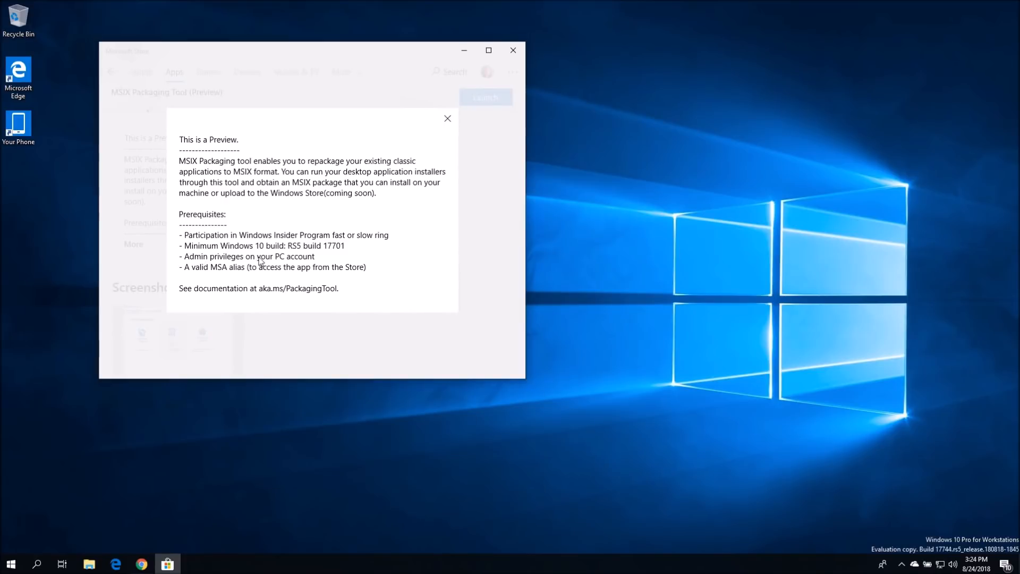
mouse_move(207, 277)
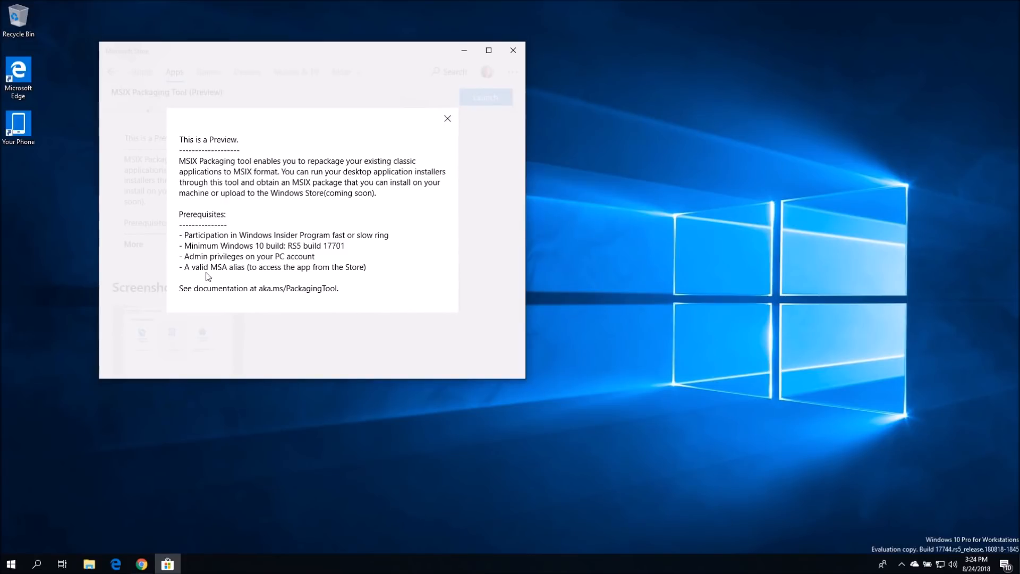
mouse_move(233, 273)
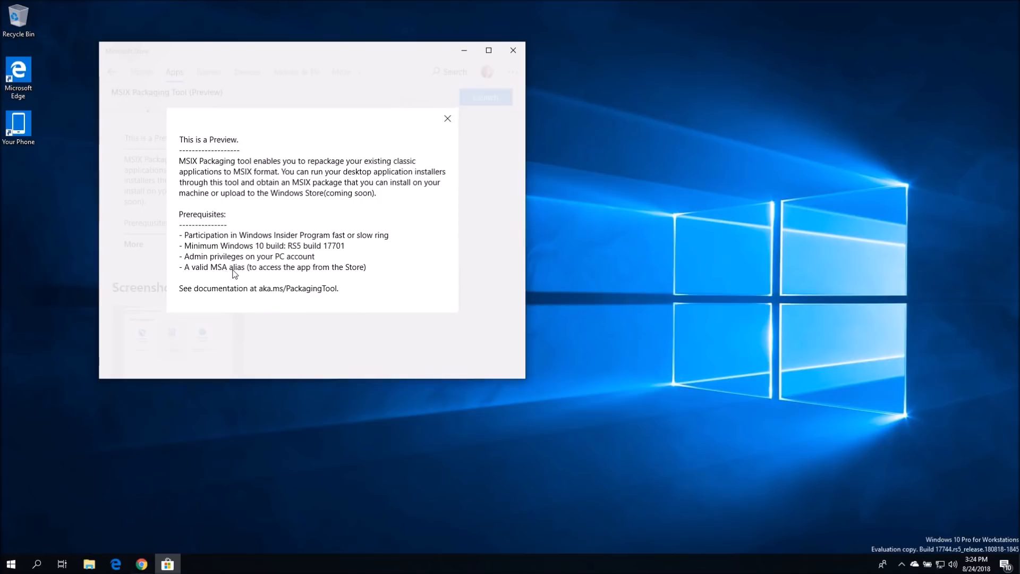
mouse_move(311, 280)
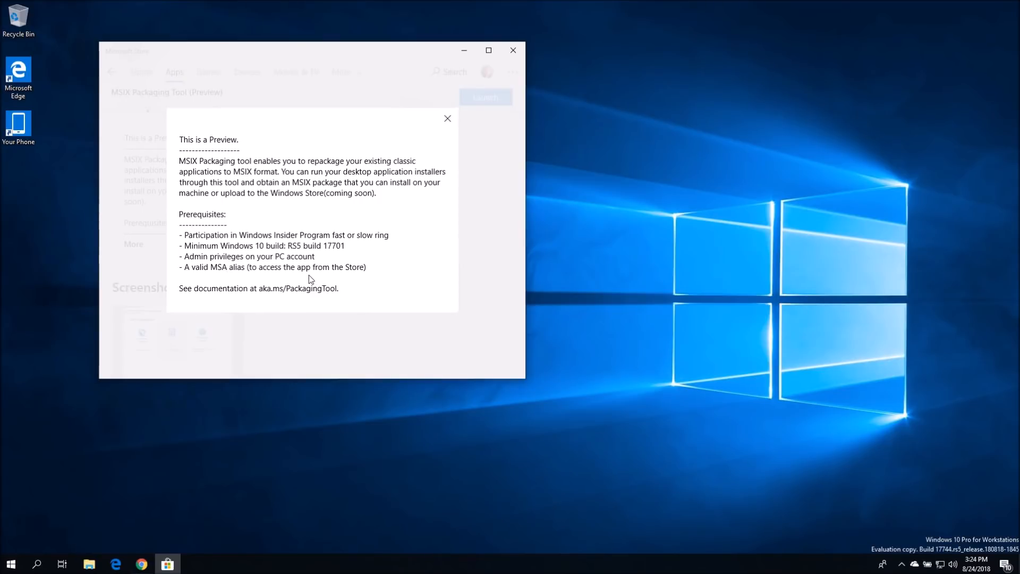
mouse_move(282, 242)
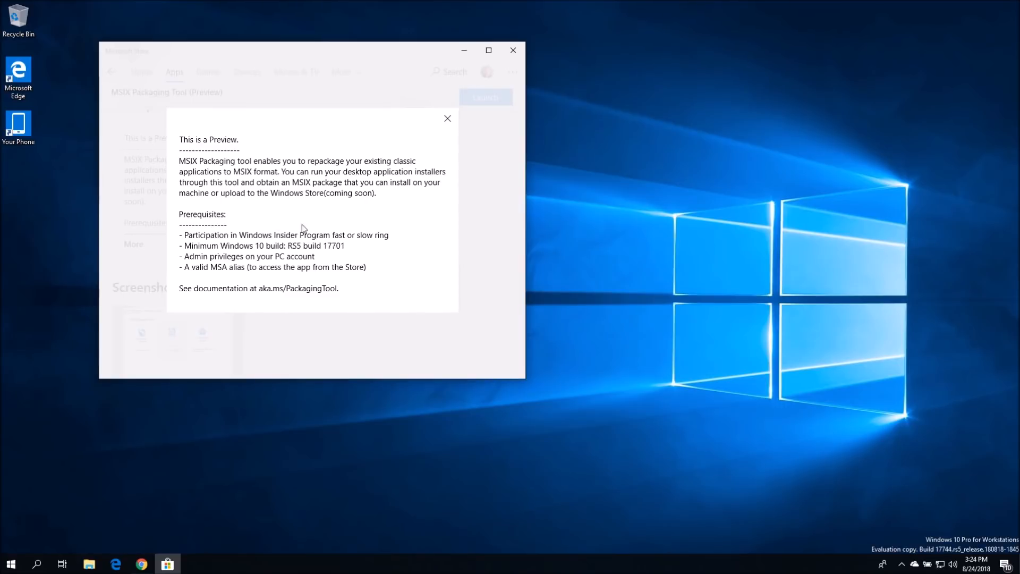
mouse_move(513, 50)
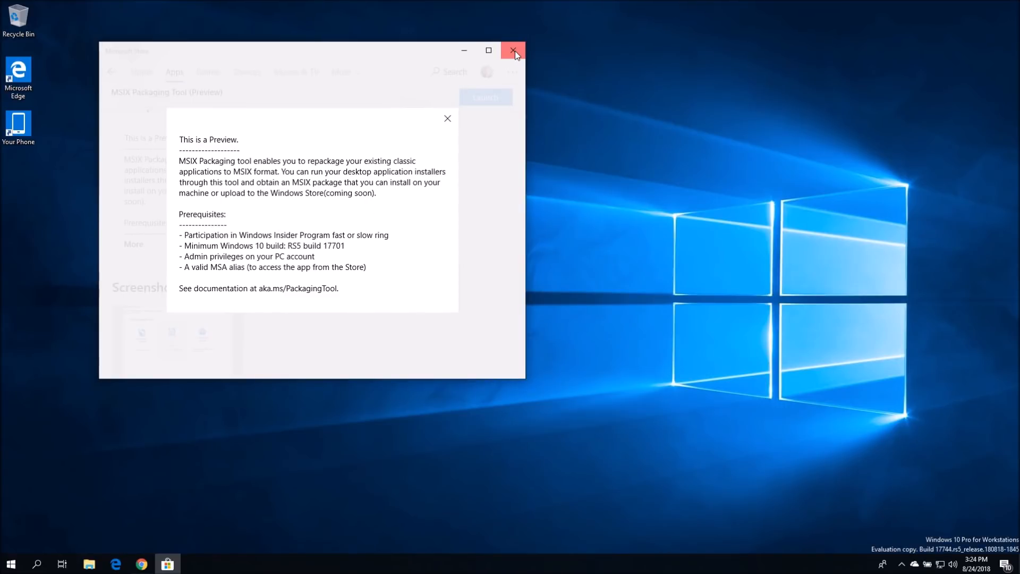
Close the Store and launch MSIX Packaging Tool (Preview) via Start search 'ms'
click(513, 50)
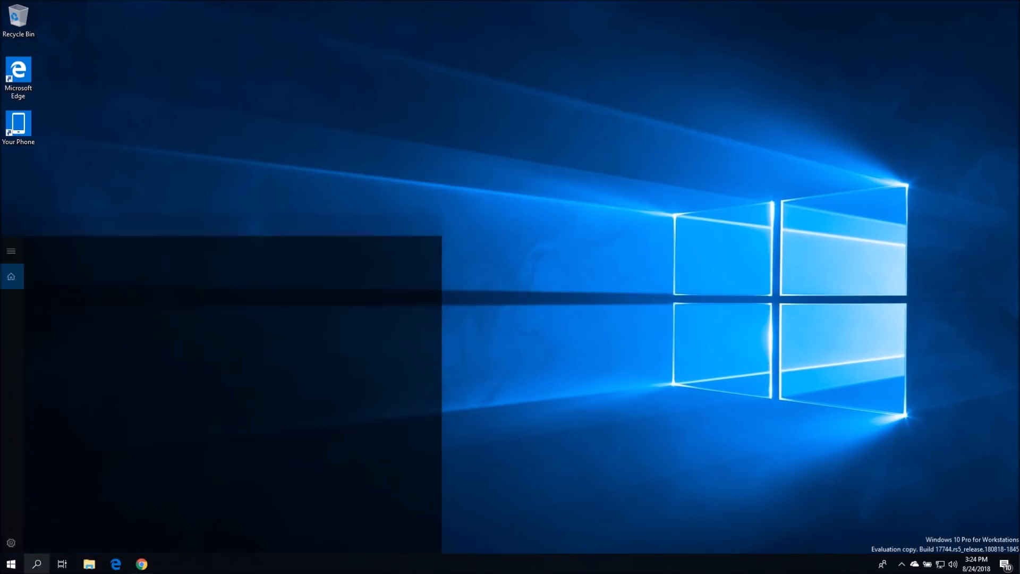
text(ms)
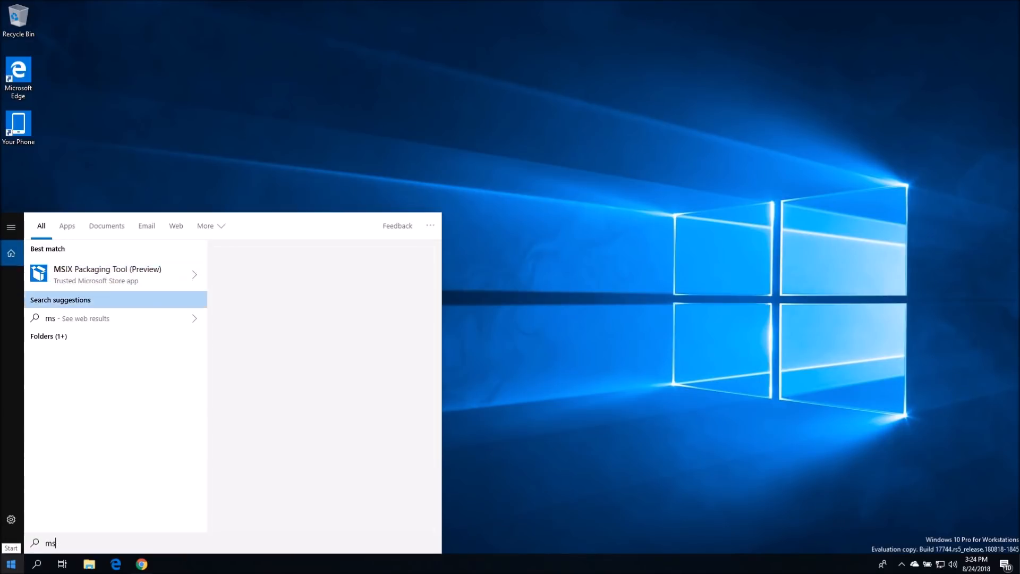
click(107, 273)
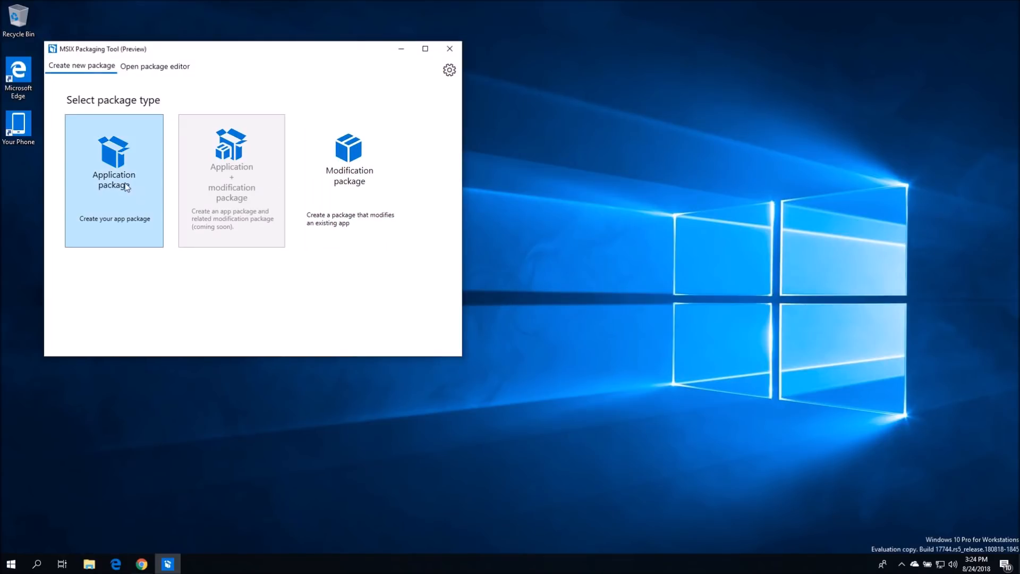
mouse_move(135, 207)
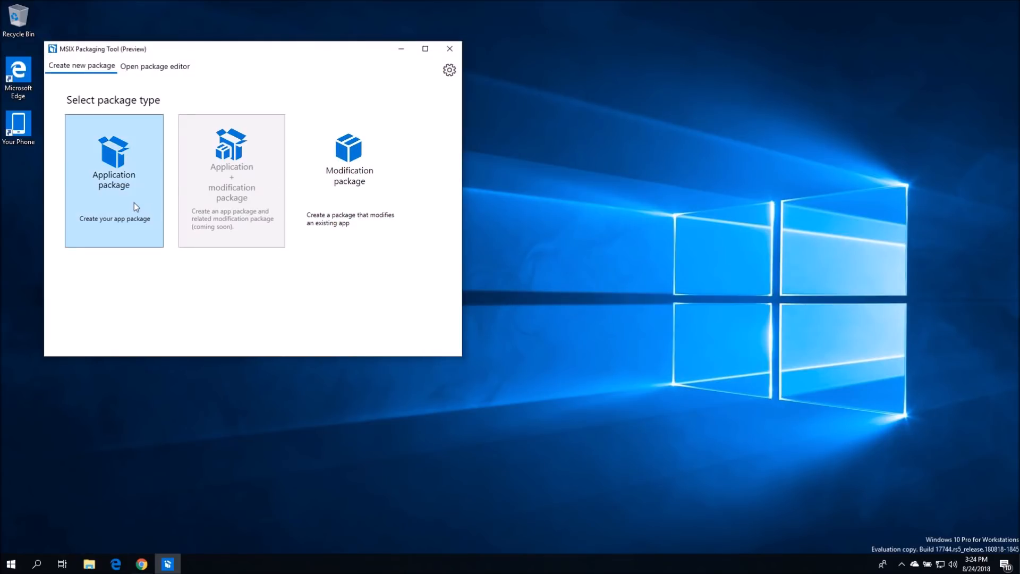
mouse_move(131, 232)
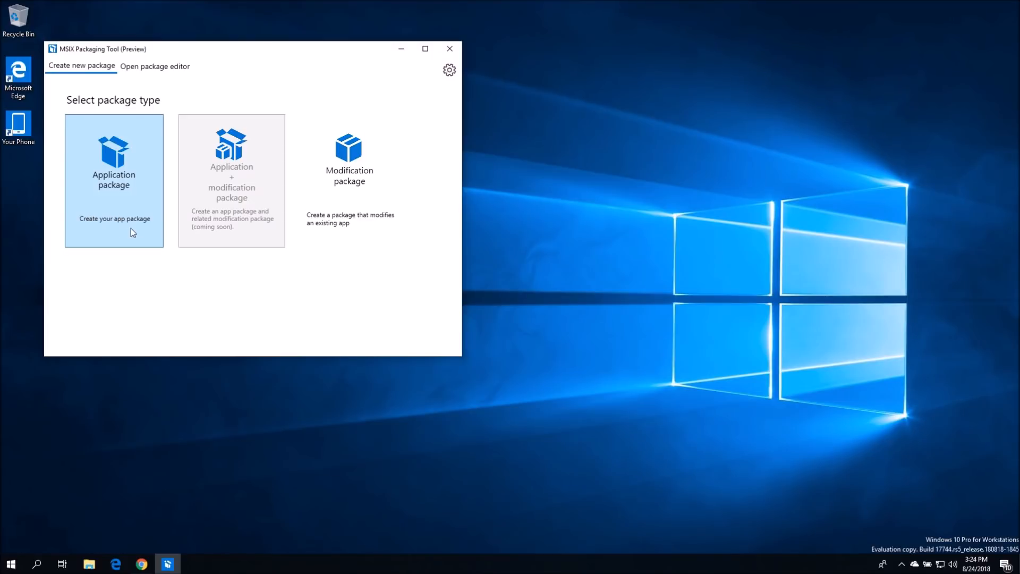
mouse_move(126, 233)
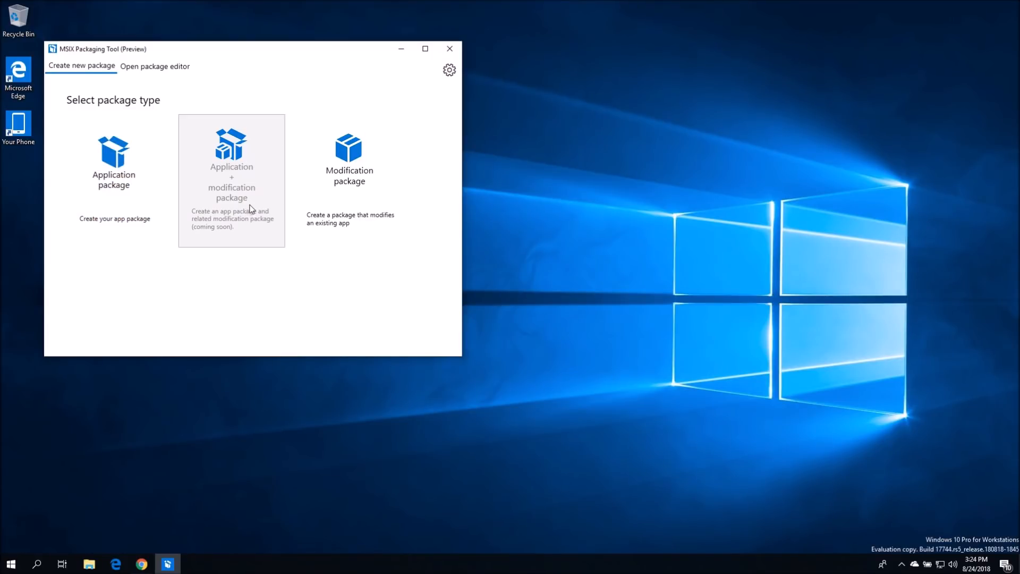
mouse_move(205, 180)
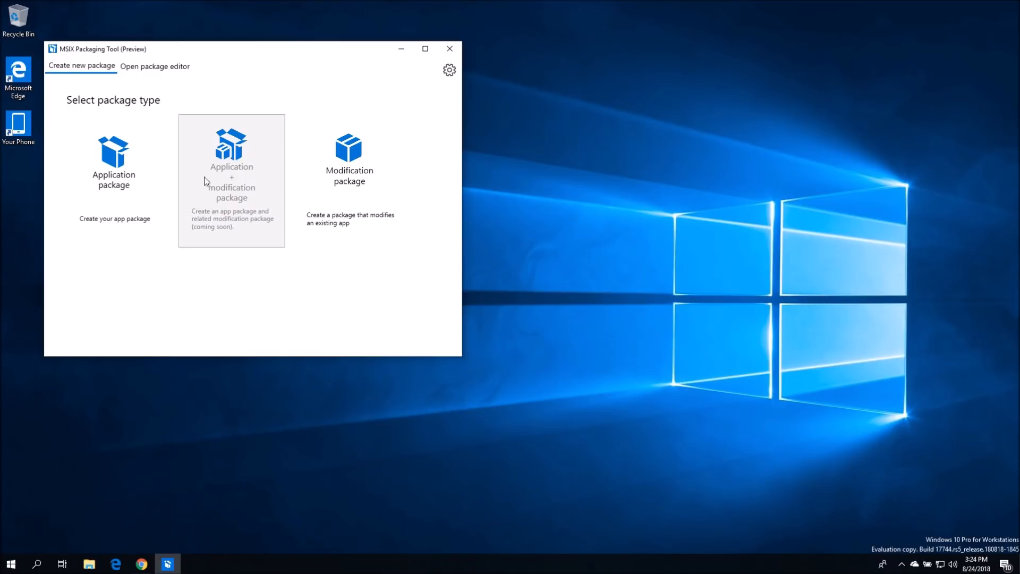
mouse_move(245, 178)
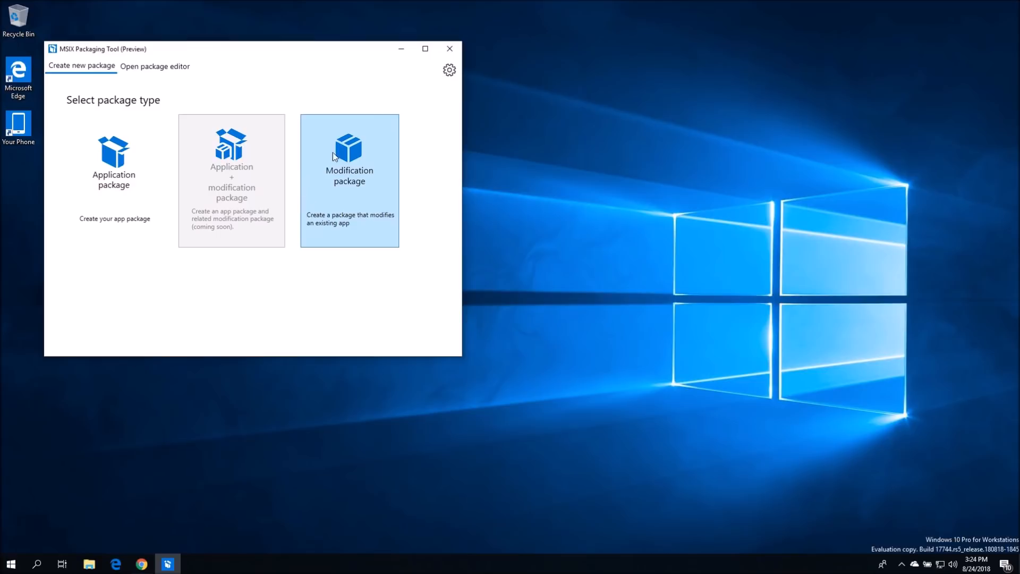
mouse_move(437, 183)
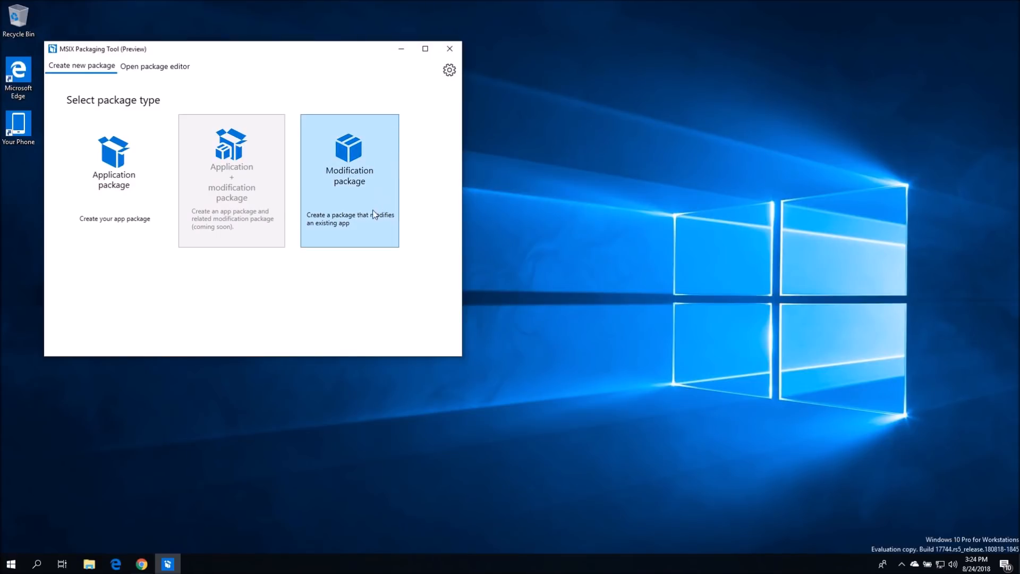
mouse_move(387, 163)
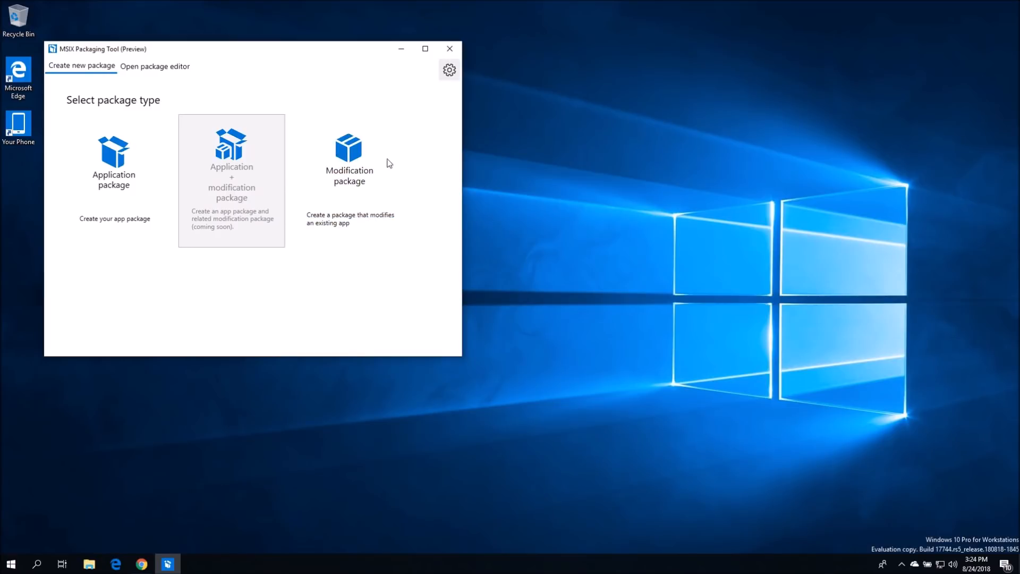
Review the tool's settings pages: version info, Tool preferences, Registry Exclusions and Feedback
click(448, 70)
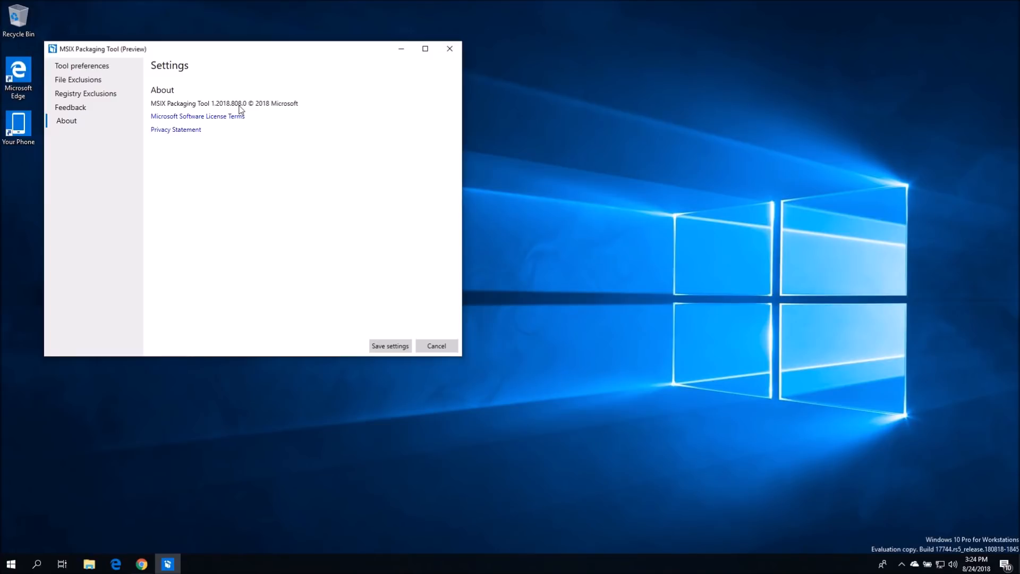
mouse_move(253, 113)
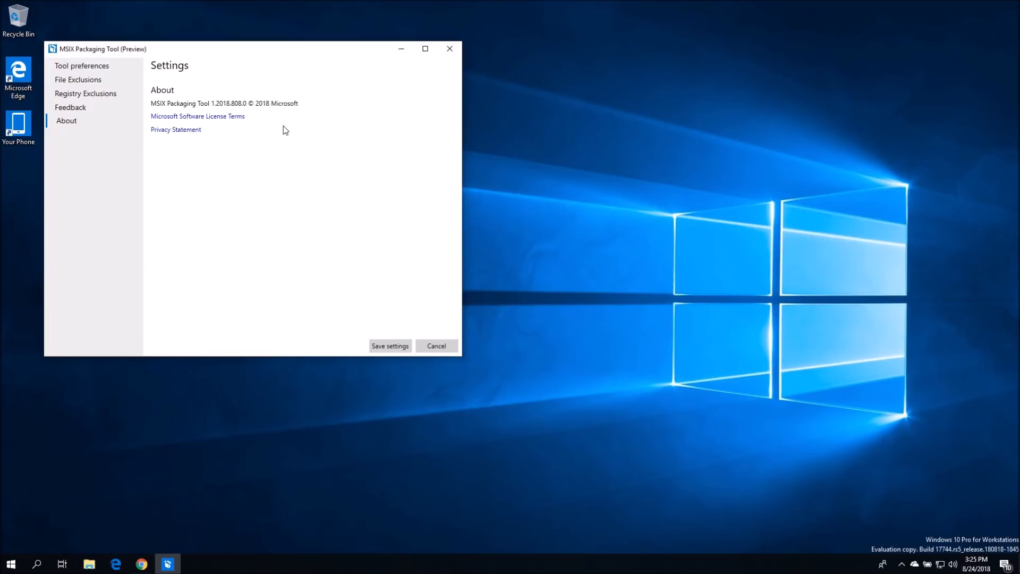
mouse_move(235, 110)
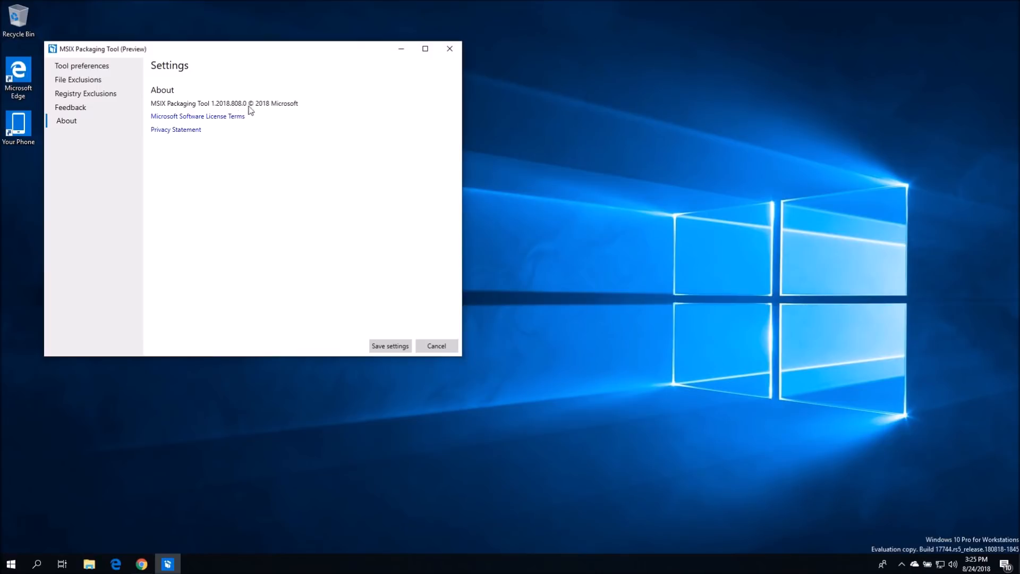
mouse_move(327, 109)
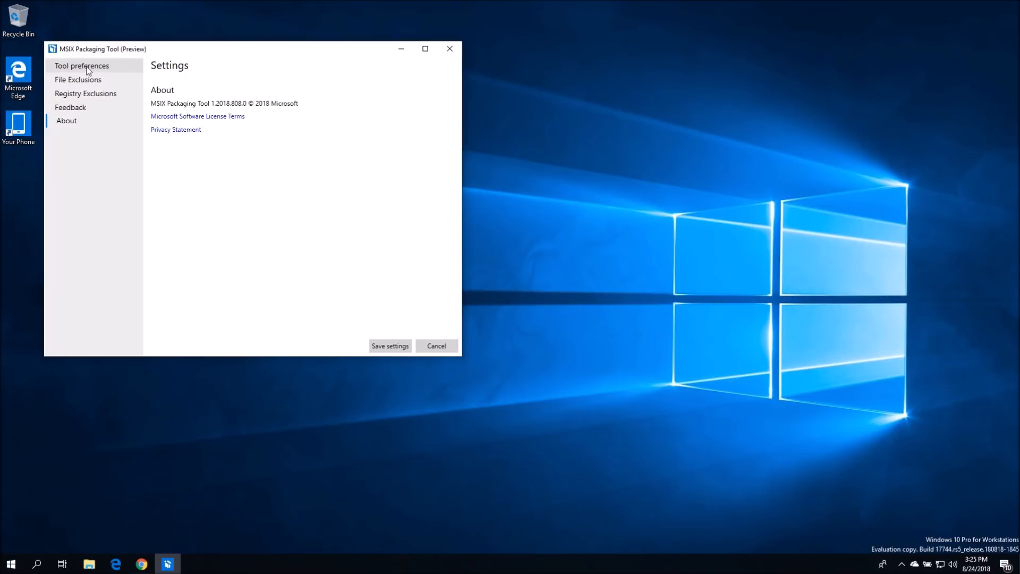
click(81, 65)
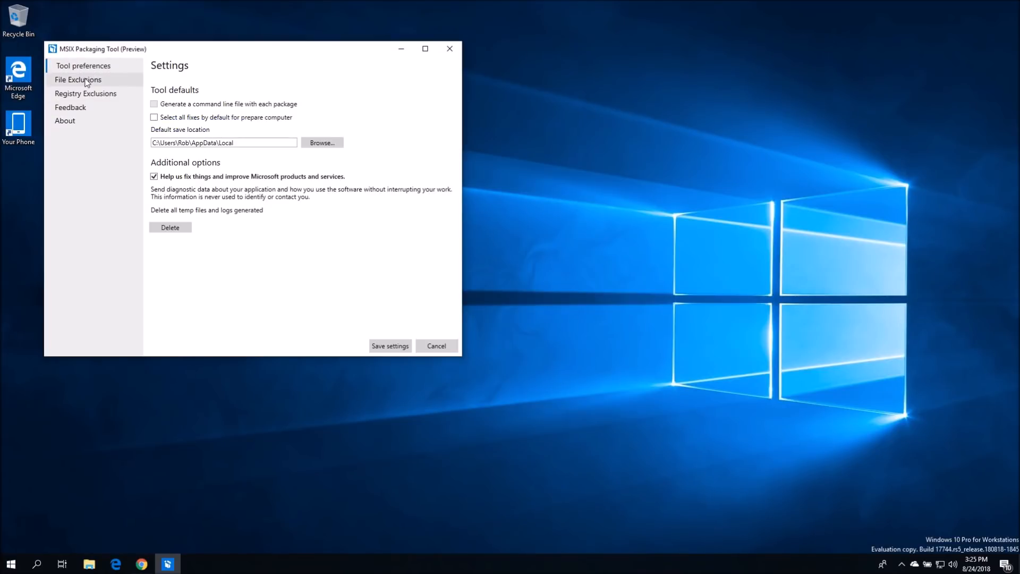
click(86, 94)
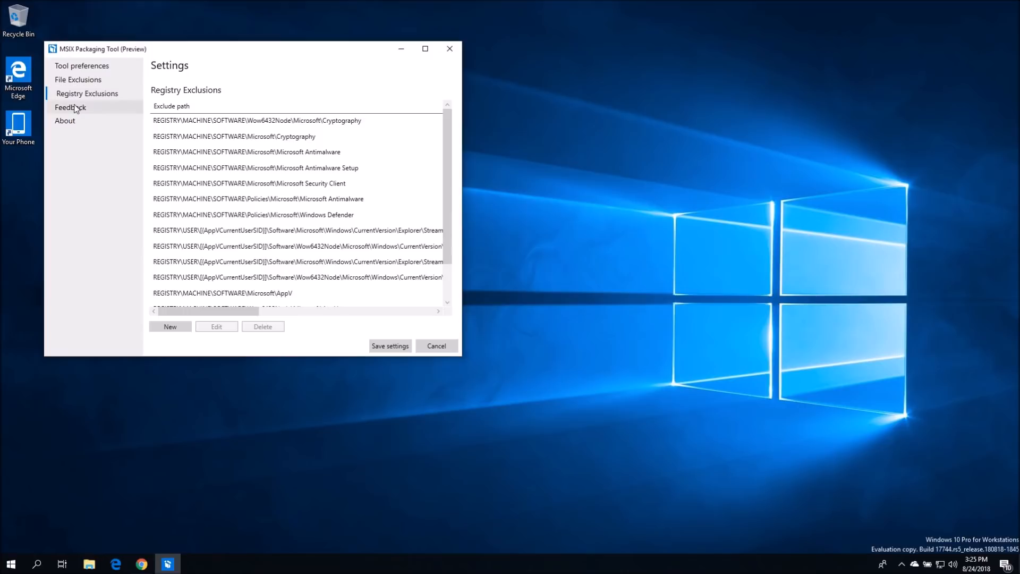
click(72, 107)
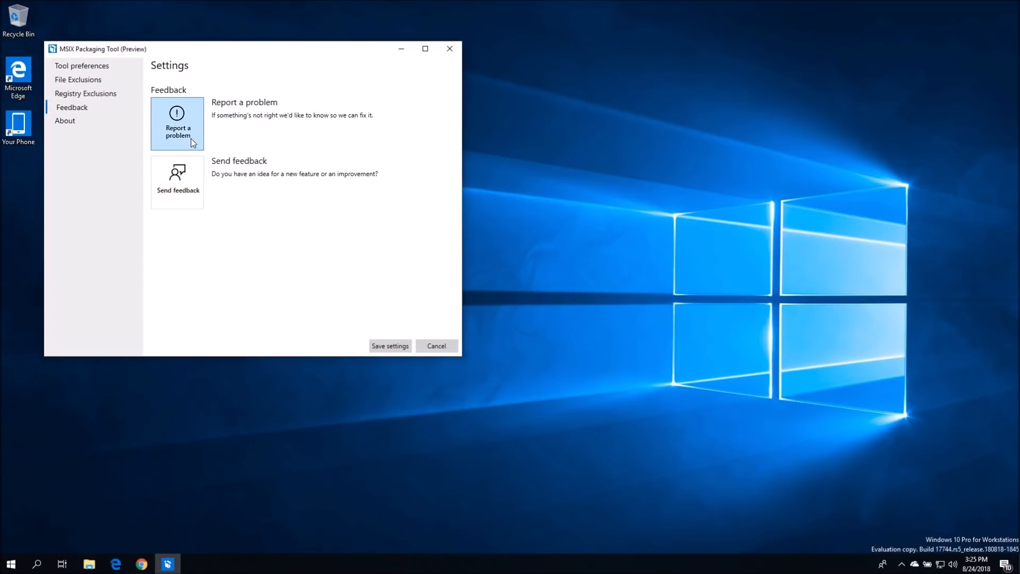
mouse_move(274, 190)
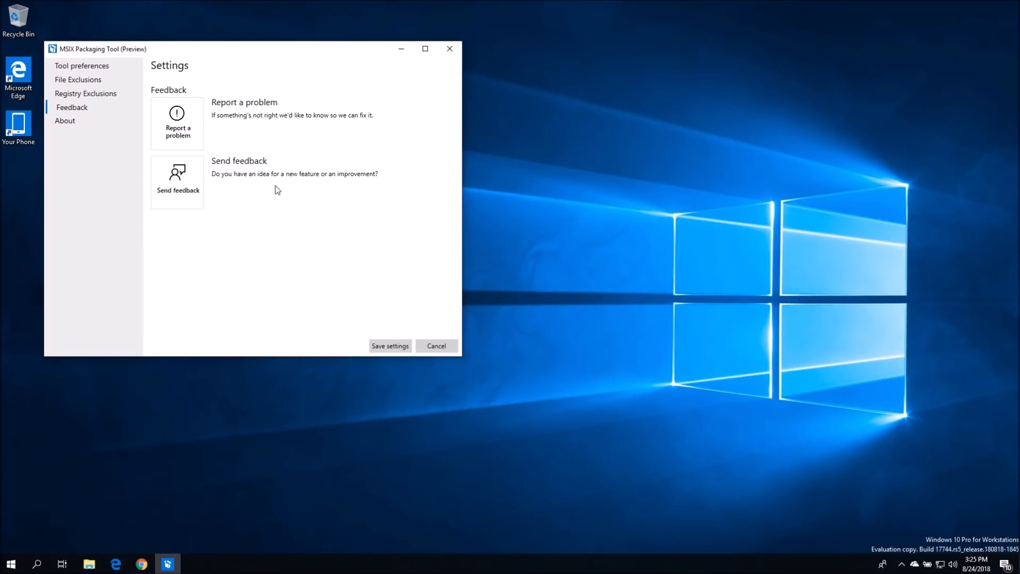
mouse_move(256, 204)
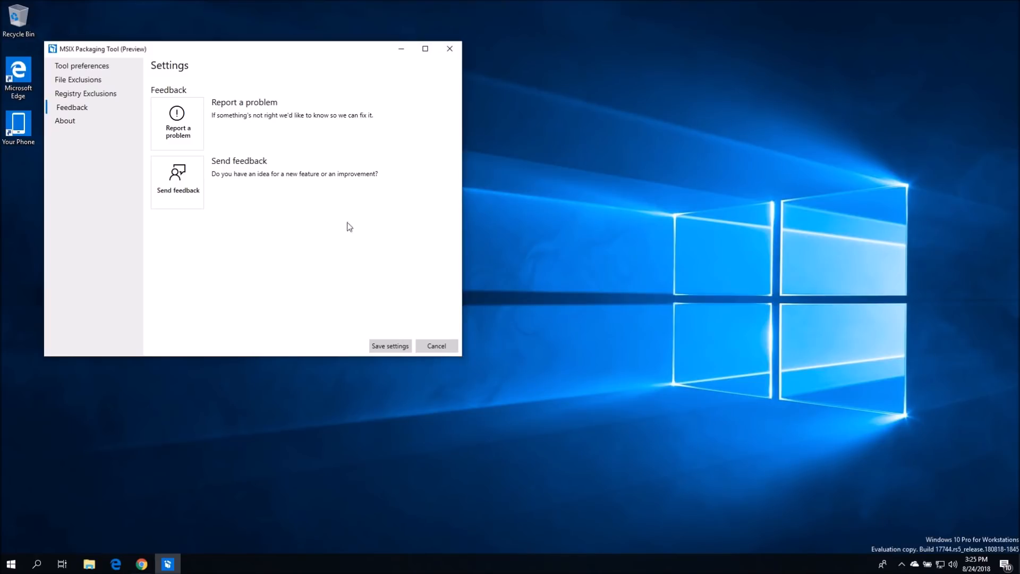
mouse_move(312, 198)
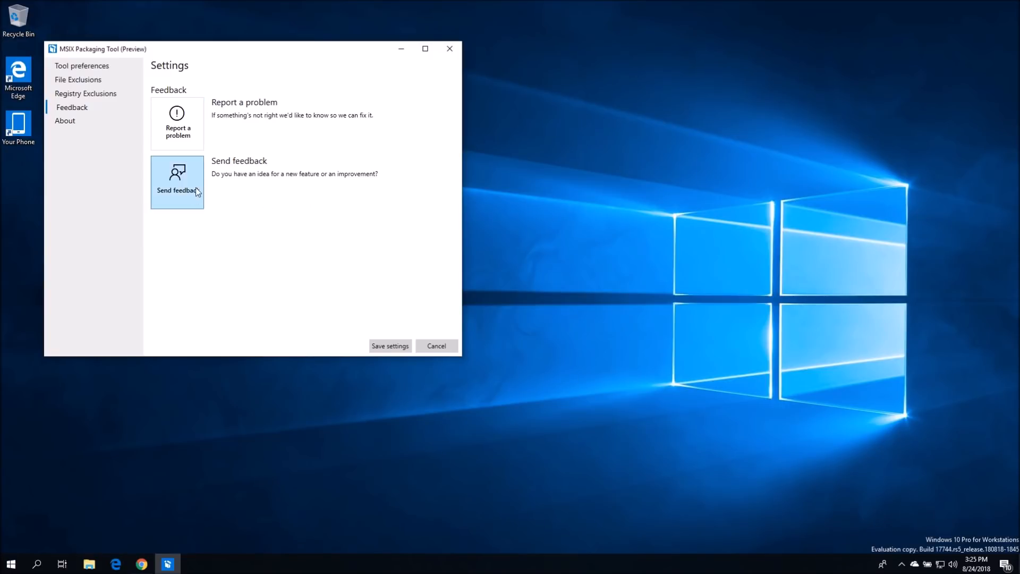
mouse_move(348, 204)
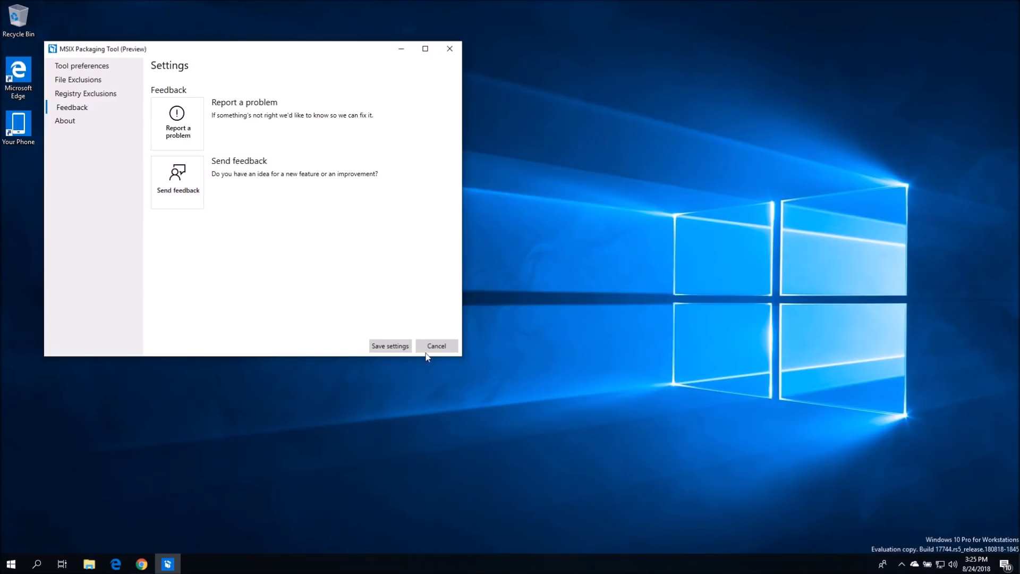
click(436, 345)
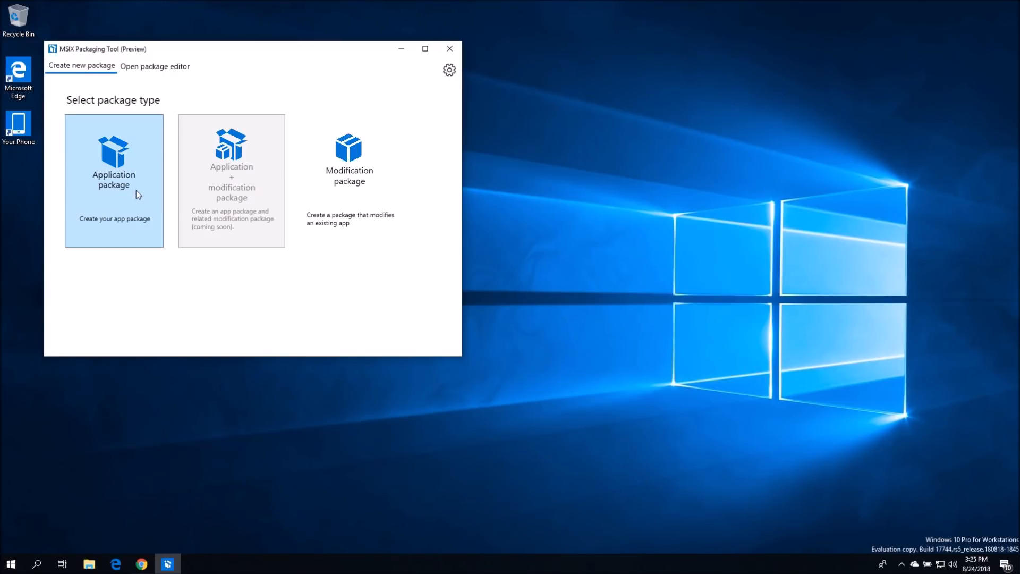
click(114, 181)
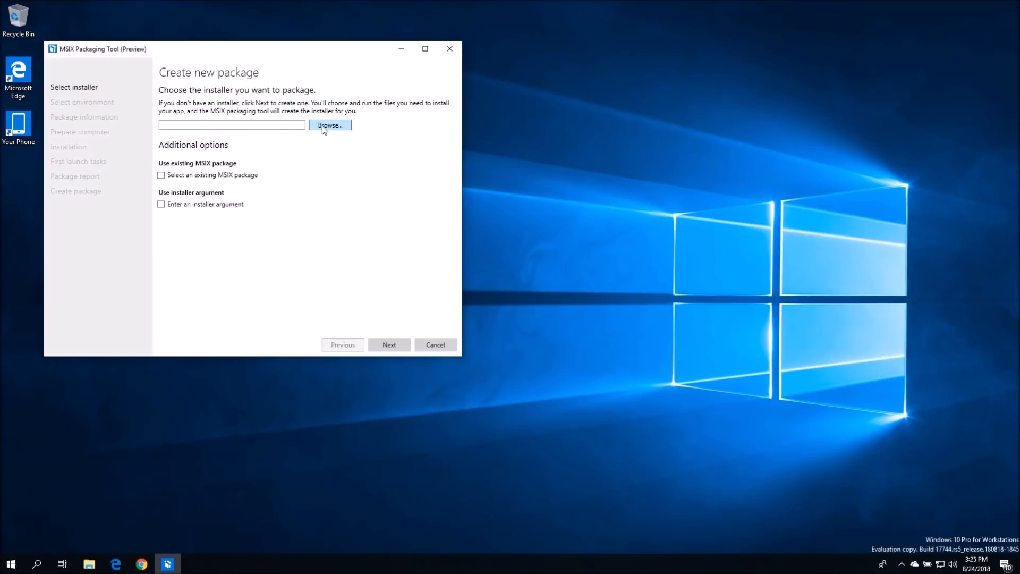
click(330, 126)
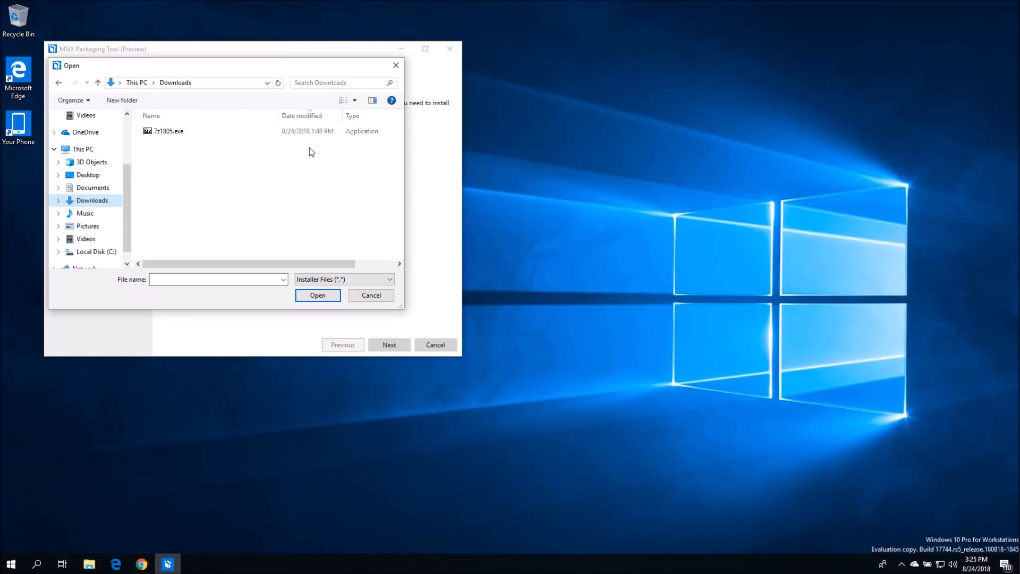
mouse_move(184, 130)
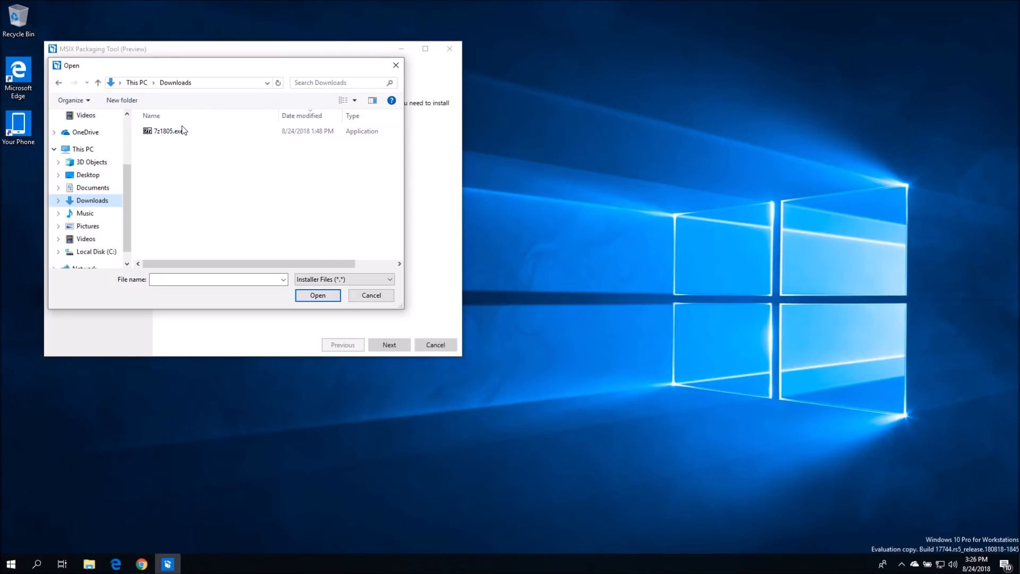
mouse_move(166, 131)
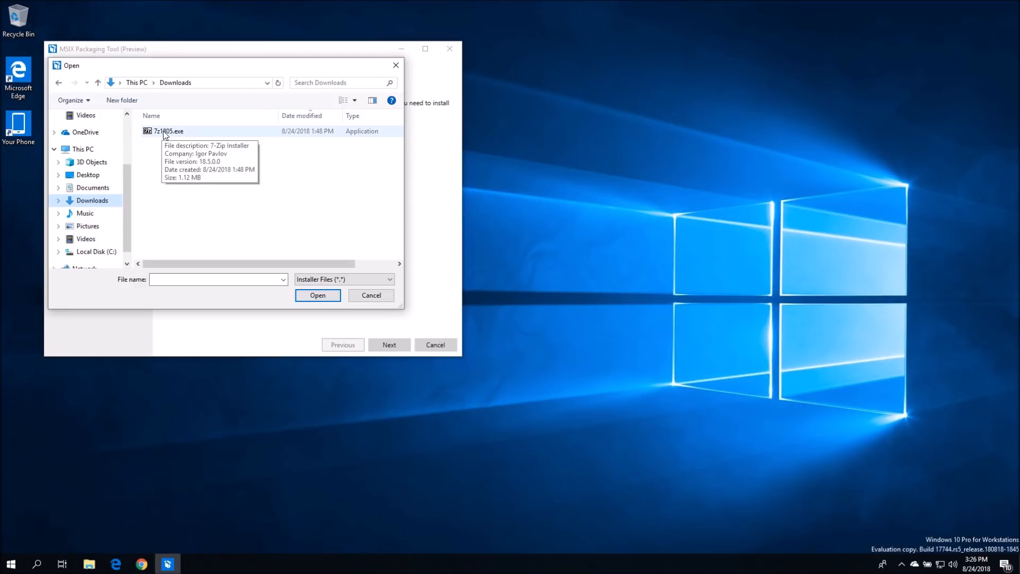
click(317, 294)
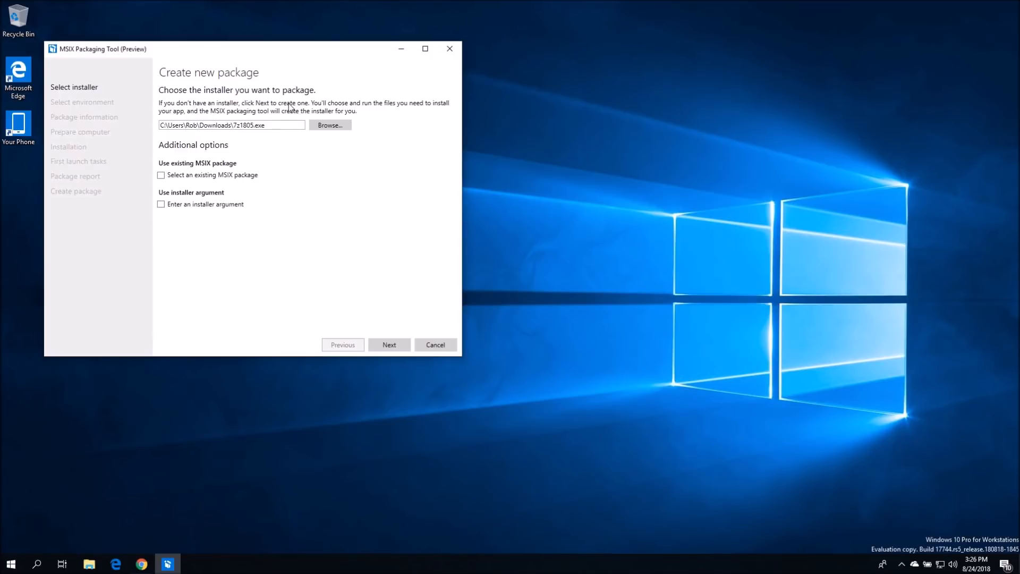
mouse_move(333, 110)
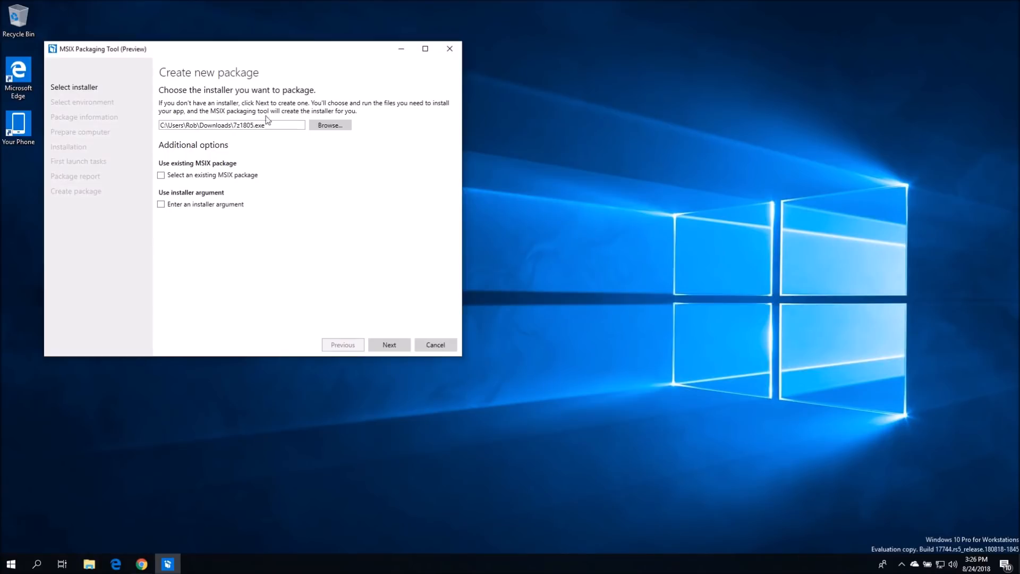
mouse_move(245, 117)
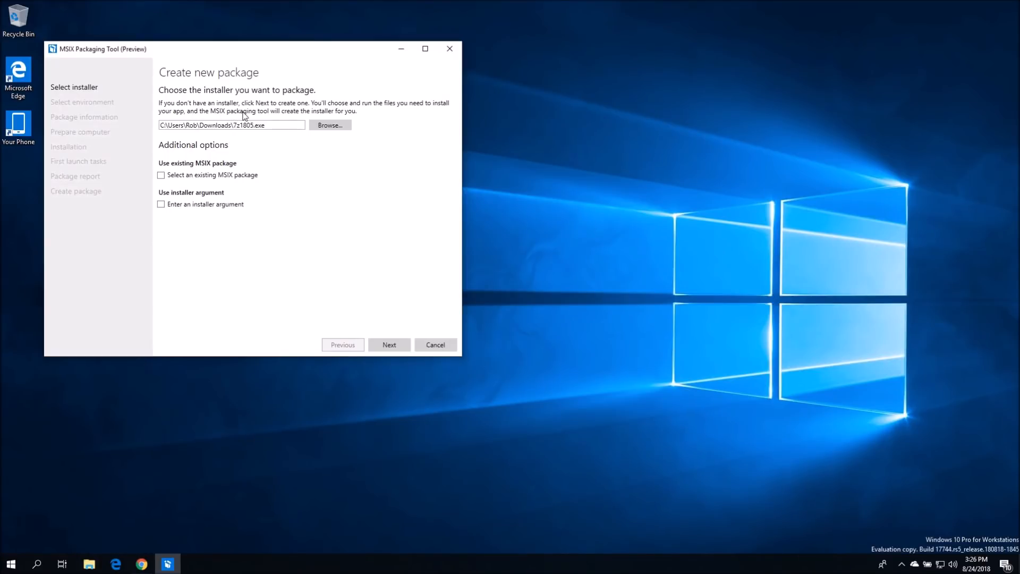
mouse_move(215, 117)
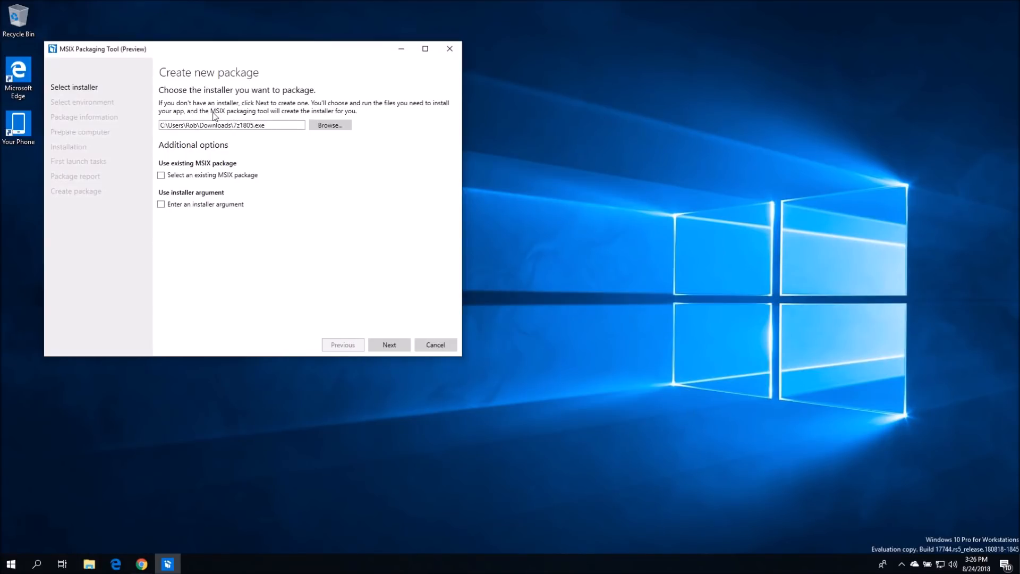
mouse_move(197, 189)
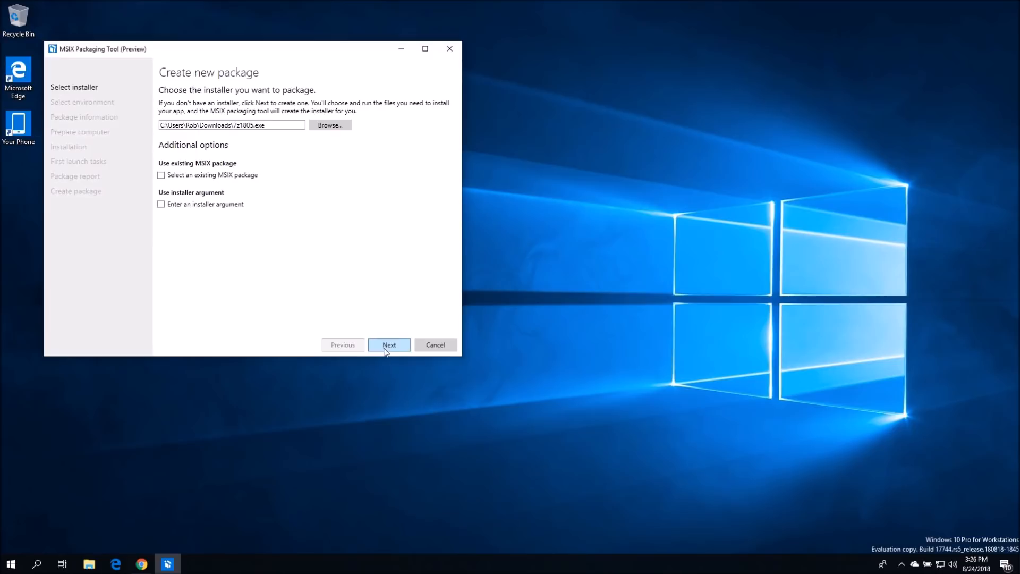
Advance to the Packaging method step, keeping 'Create package on this computer' selected
click(388, 344)
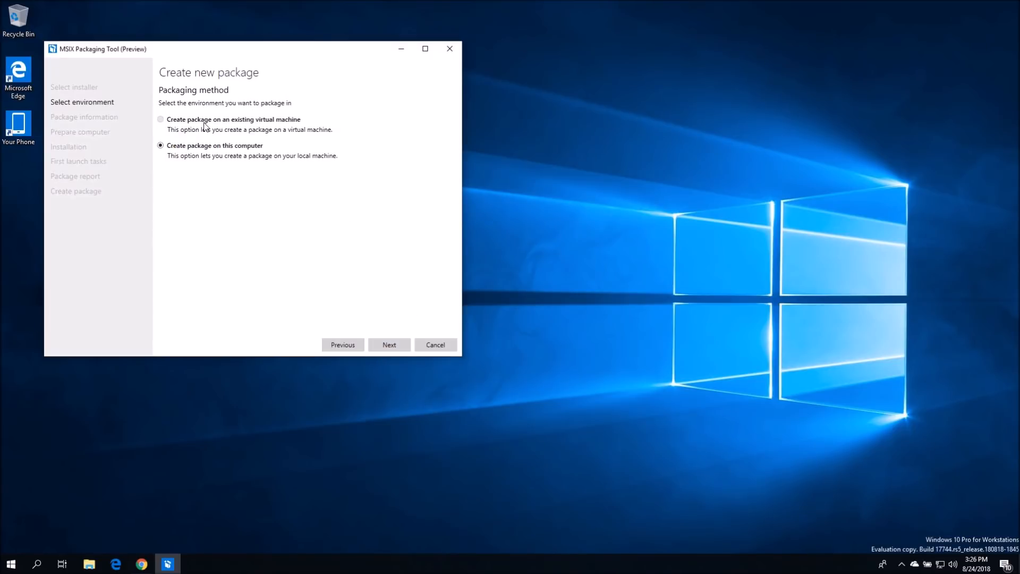
mouse_move(164, 126)
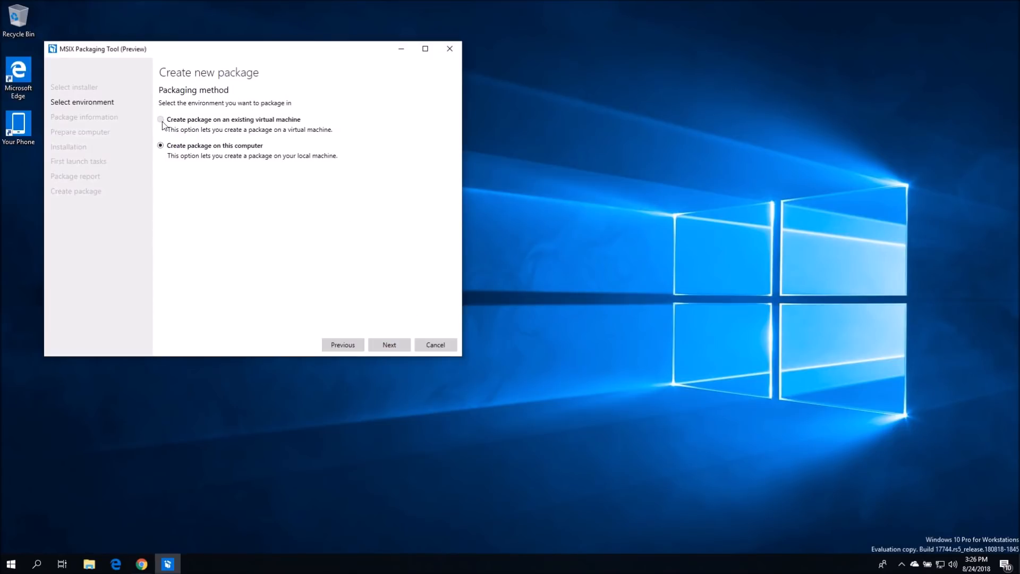
mouse_move(242, 126)
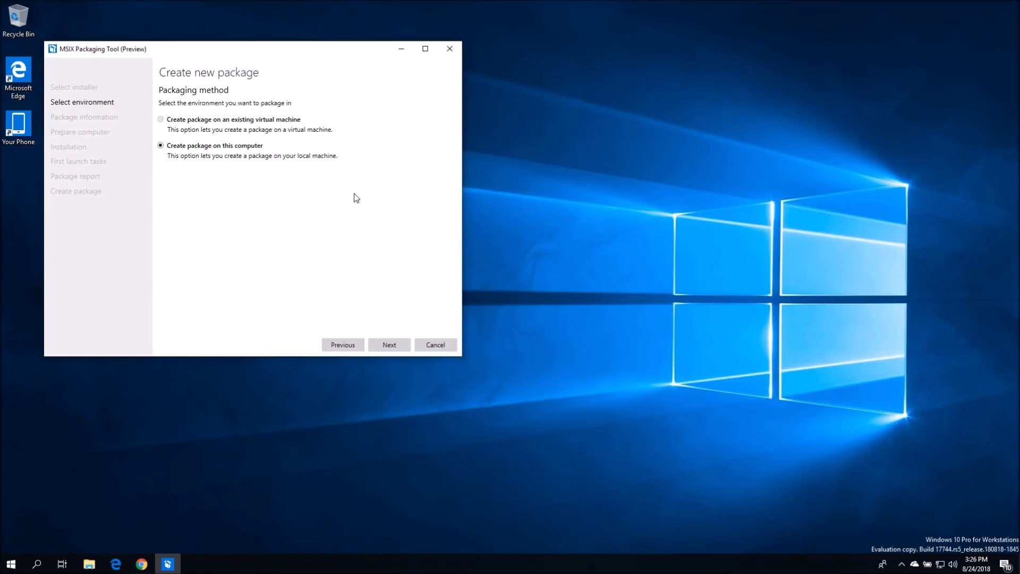
mouse_move(360, 187)
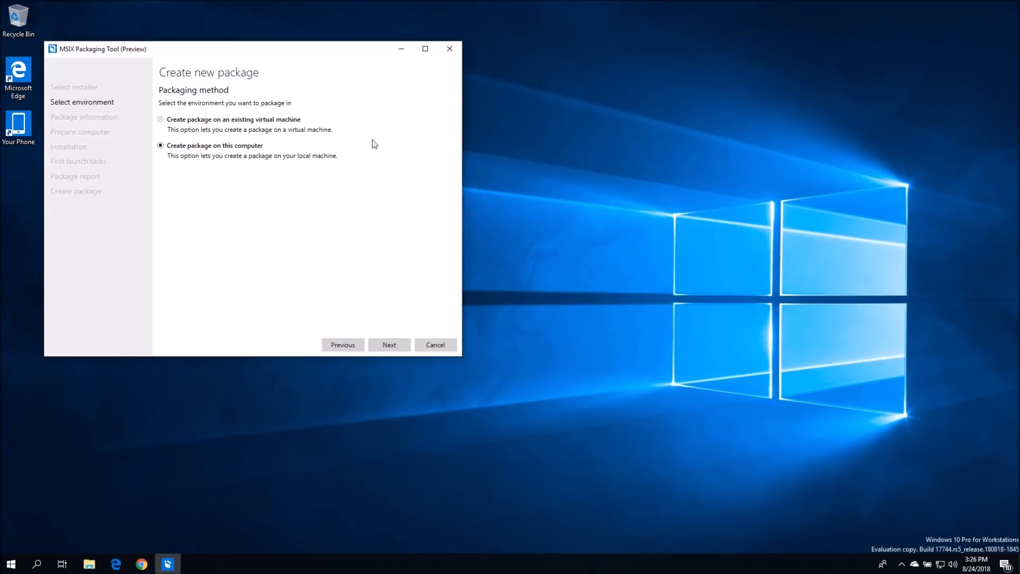
mouse_move(374, 171)
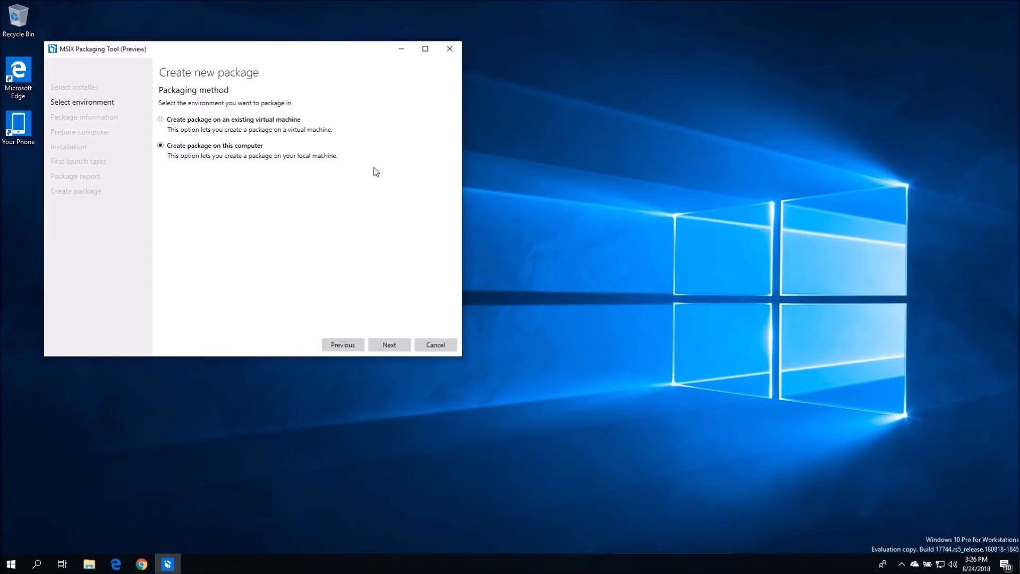
mouse_move(410, 187)
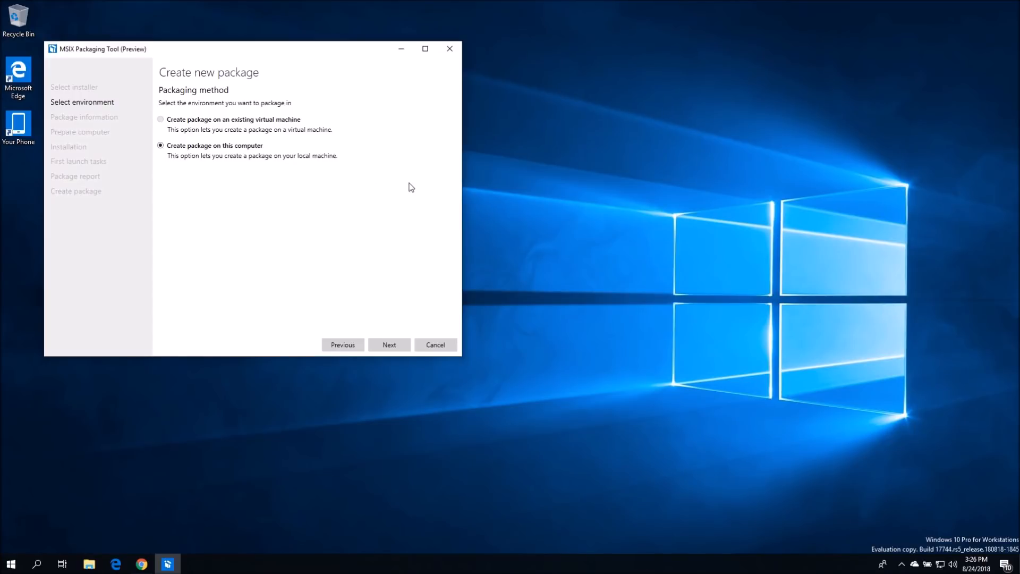
mouse_move(327, 197)
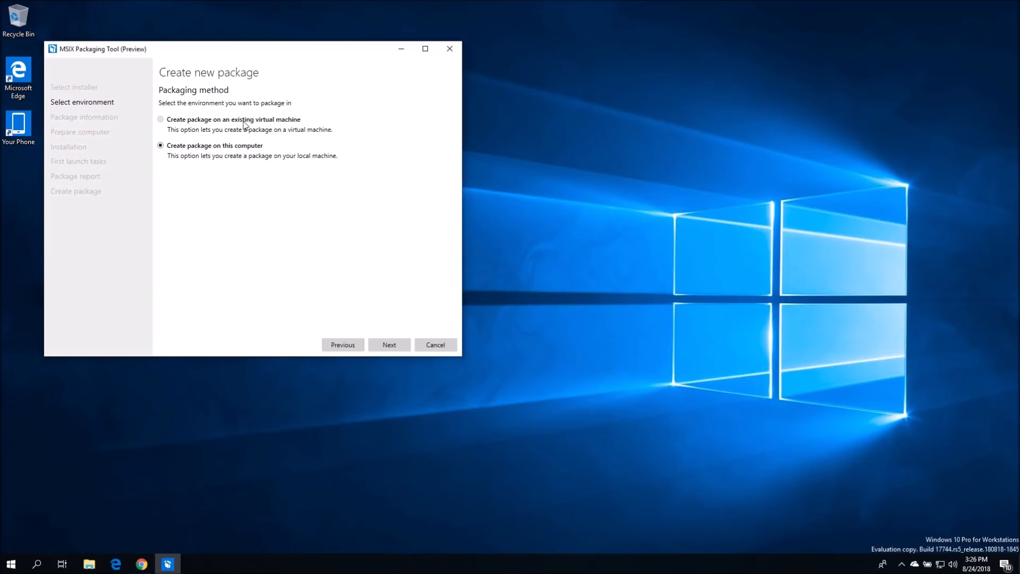
mouse_move(179, 156)
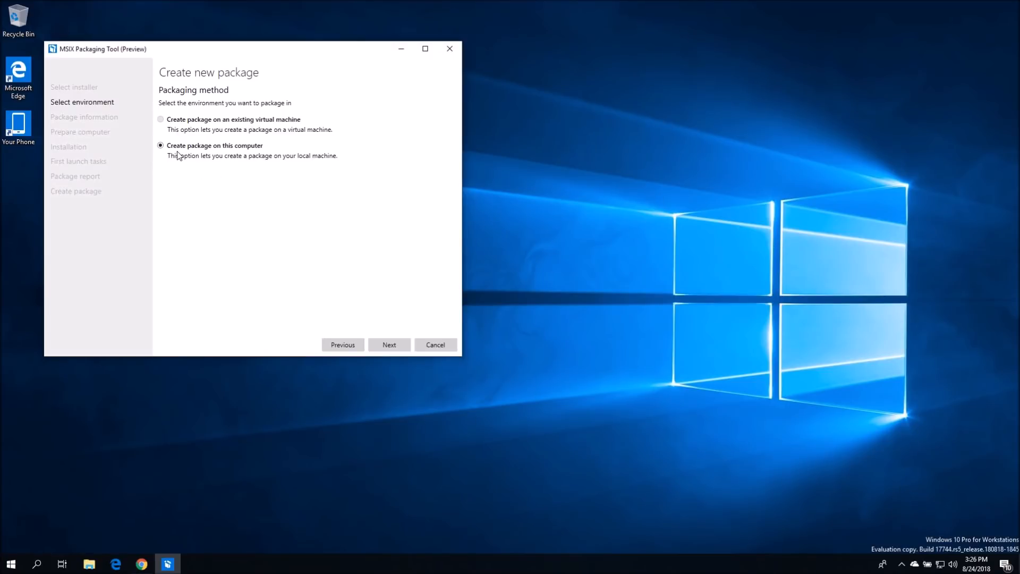
mouse_move(279, 183)
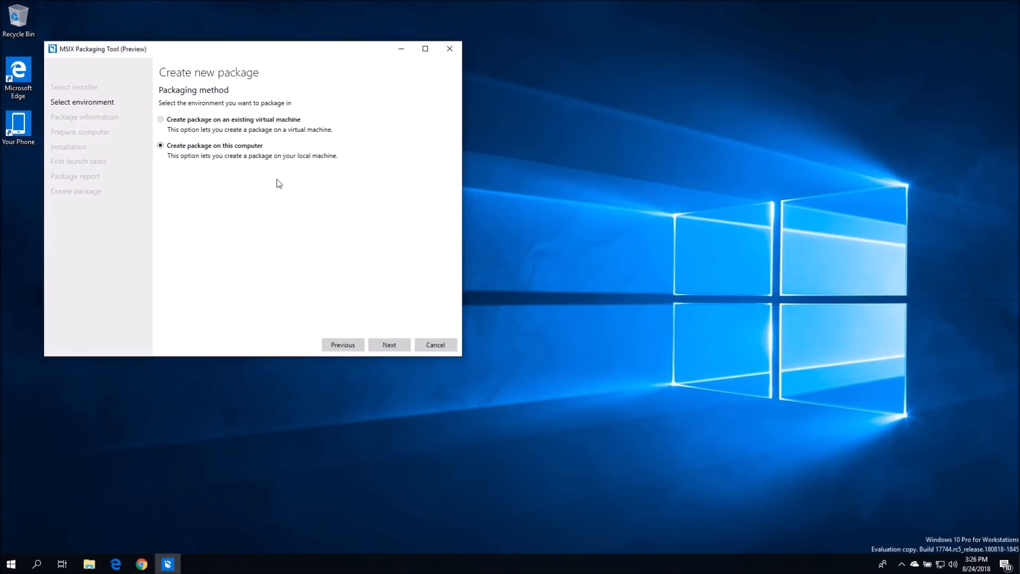
Enter package name and display name 7zip and publisher CN=SomeCorp on the Package information page
click(389, 344)
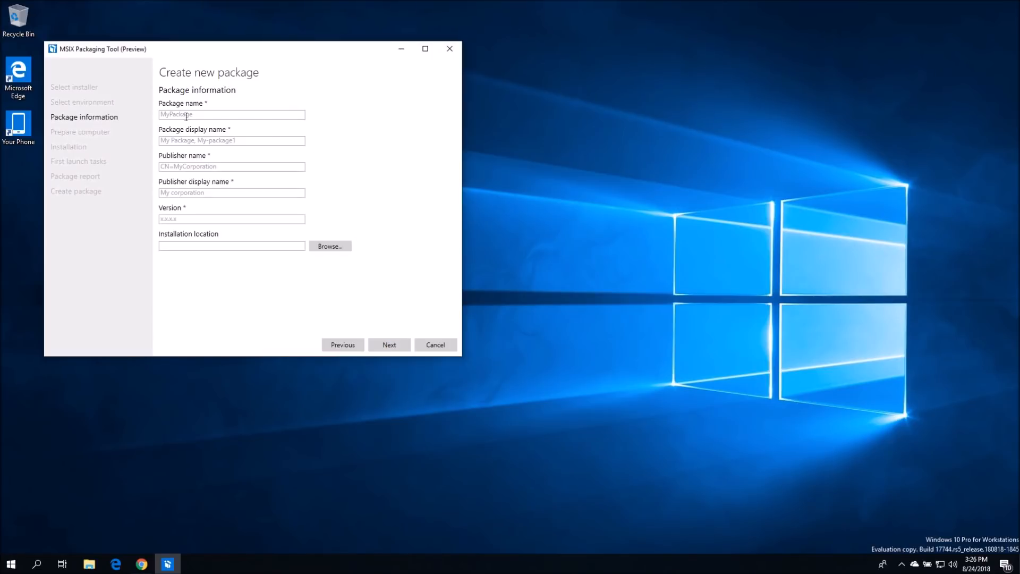
click(231, 114)
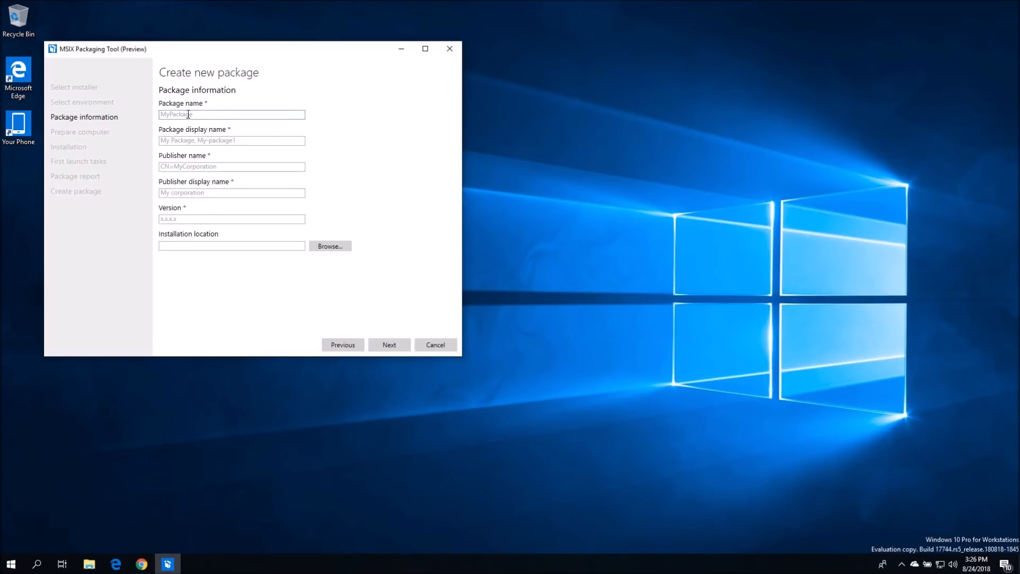
text(7)
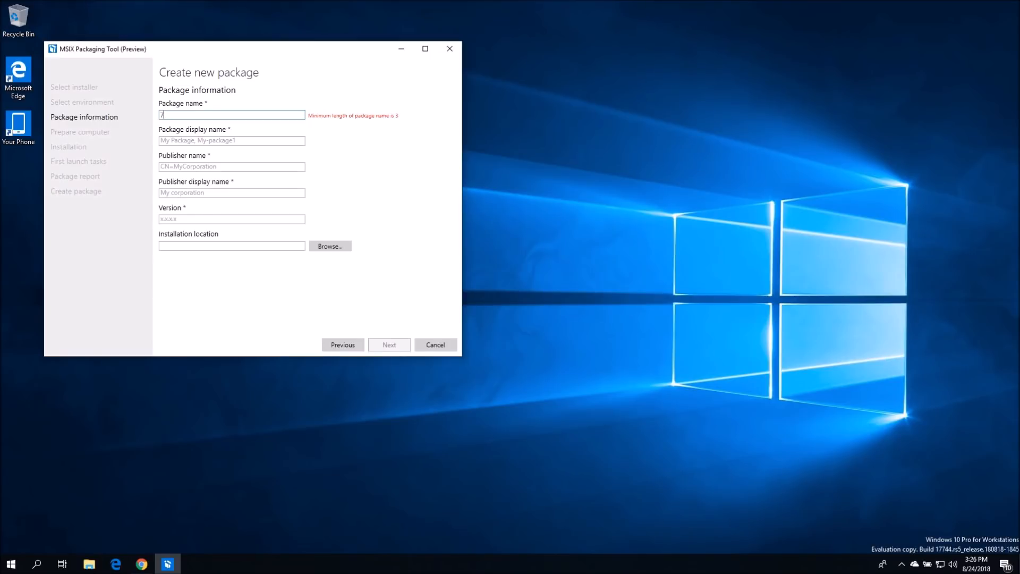
text(zip)
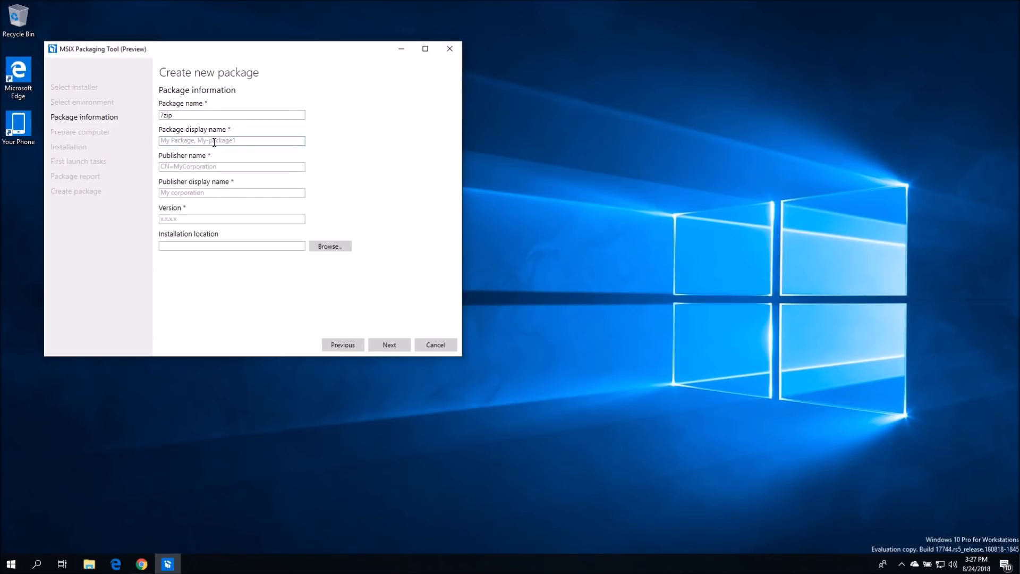
text(7)
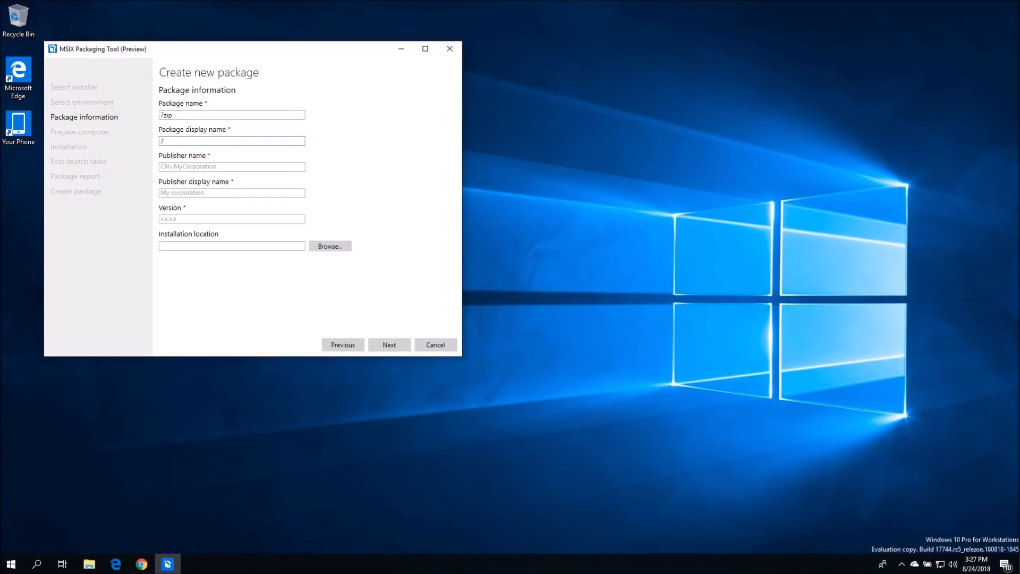
text(zip)
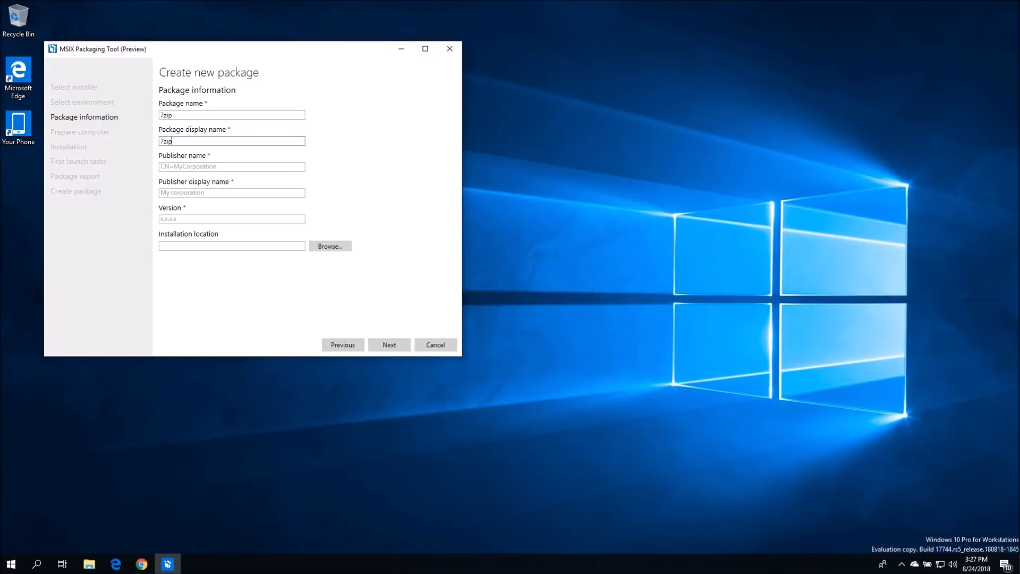
text(c)
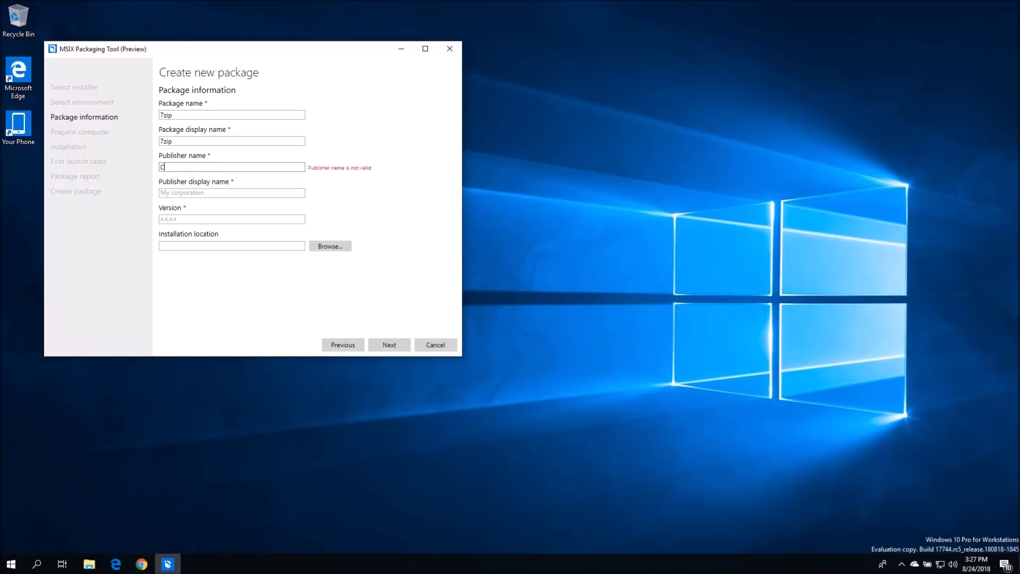
text(N=)
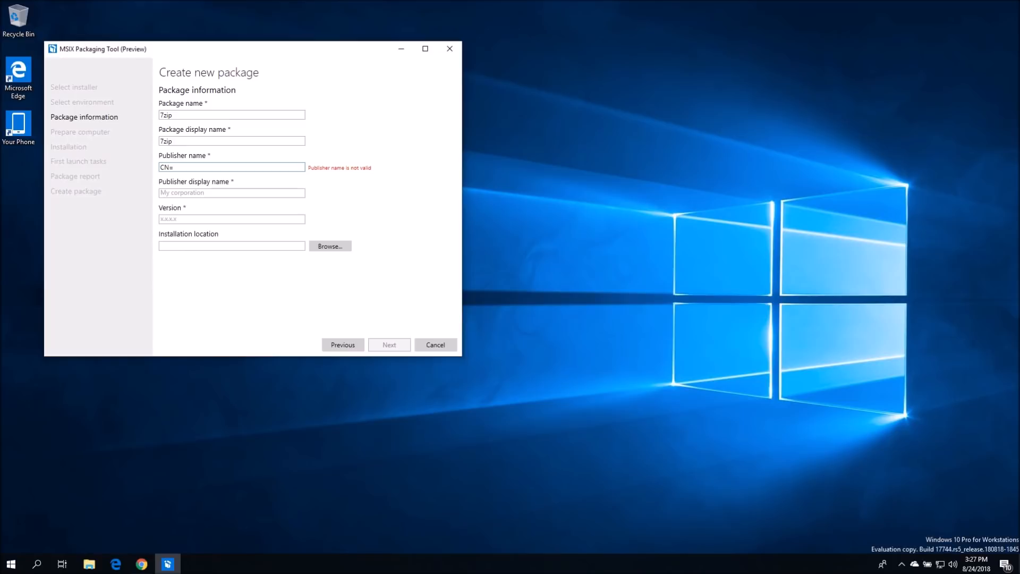
click(231, 167)
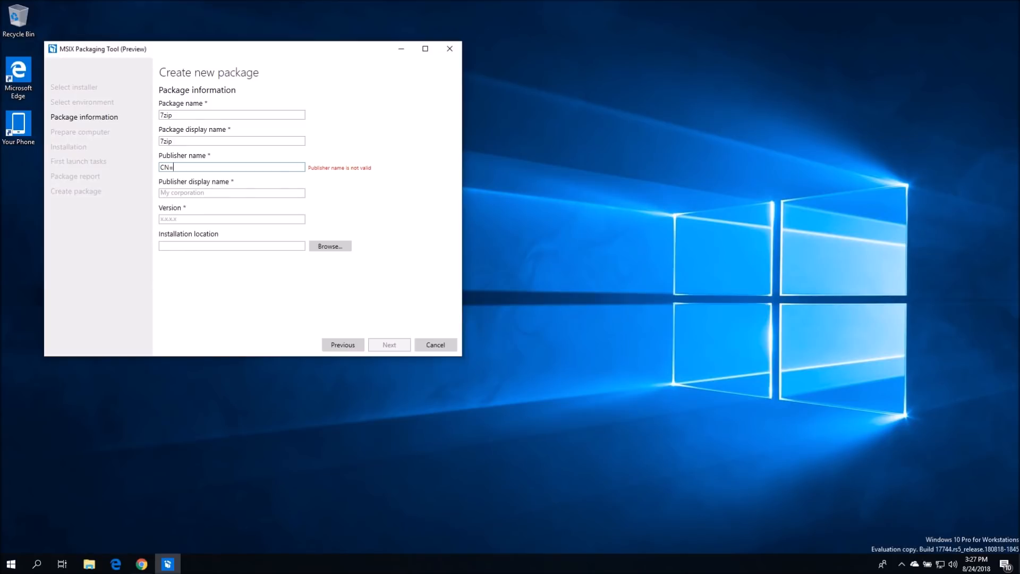
text(Sc)
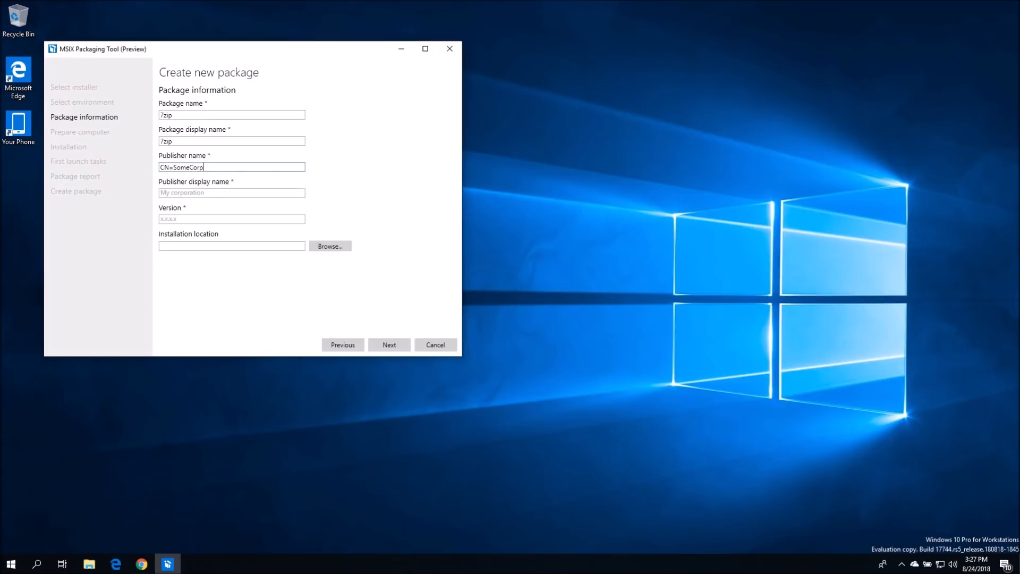
Enter publisher display name Some Corporation and version 1.0.0
click(231, 192)
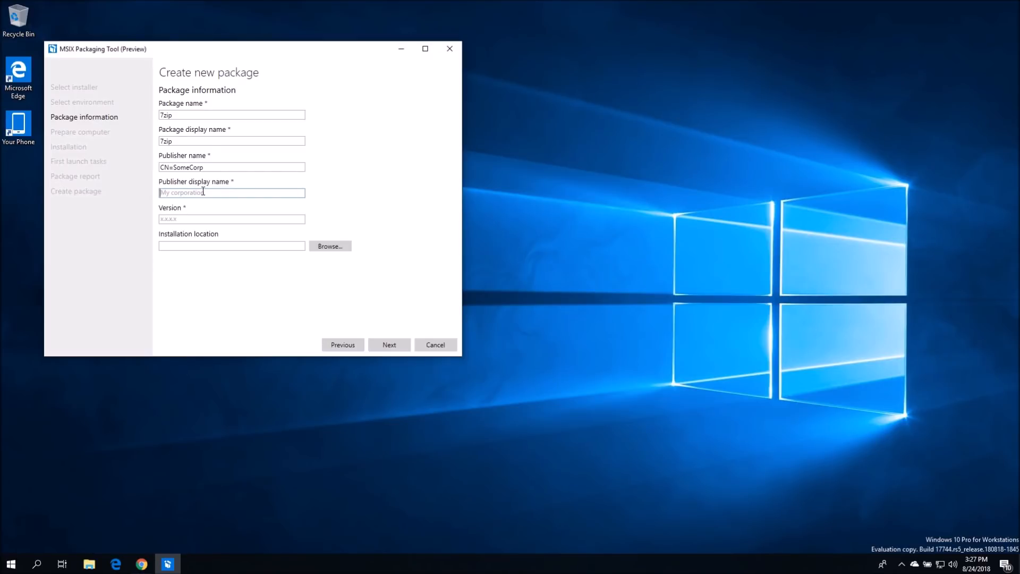
mouse_move(215, 189)
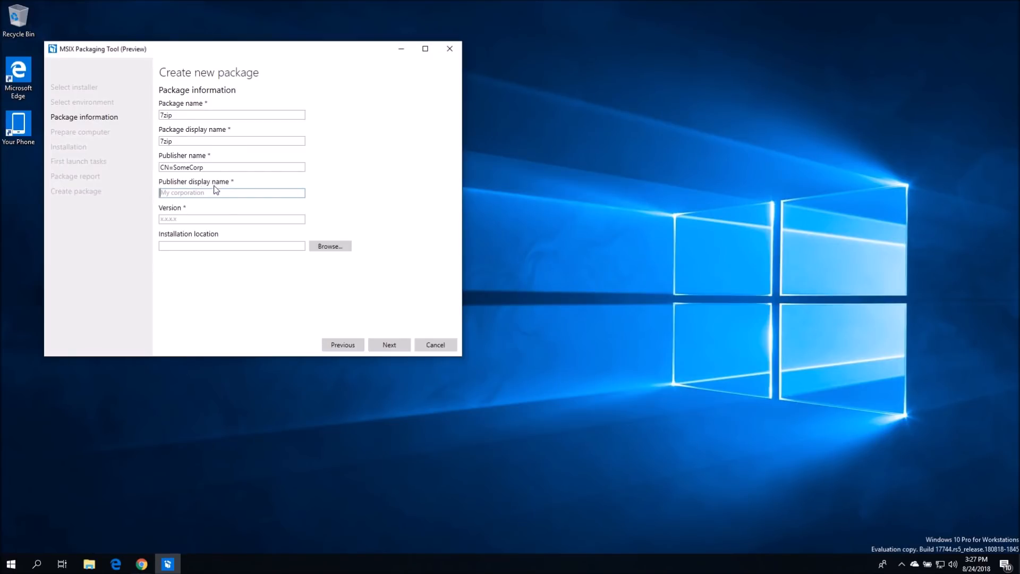
click(230, 192)
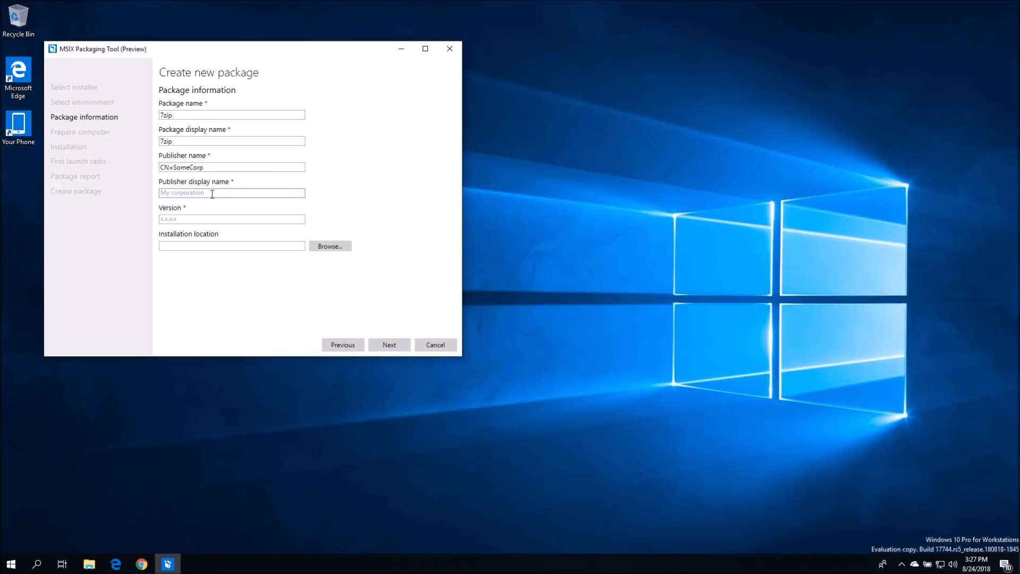
text(Some C)
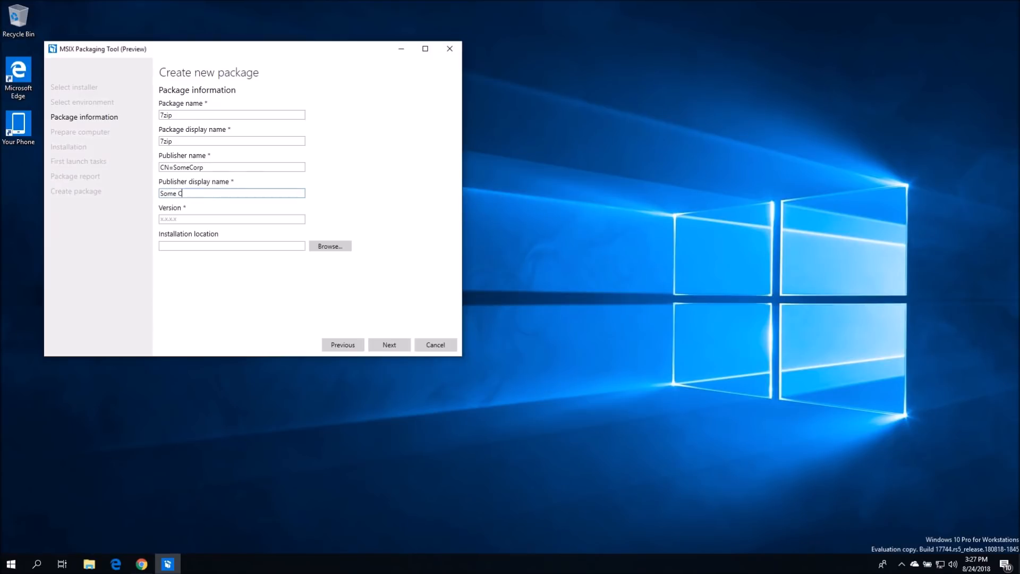
text(orporation)
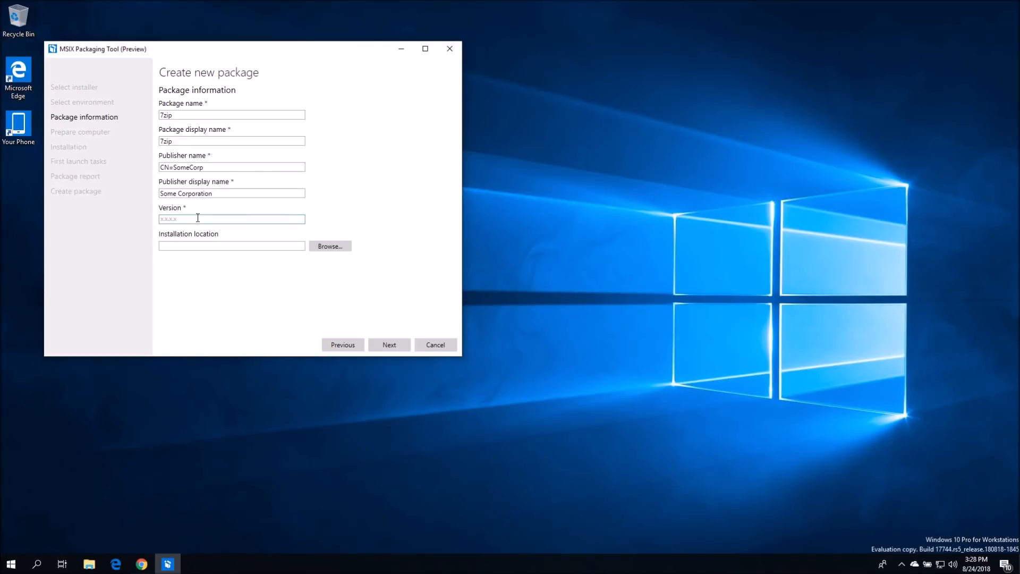
text(1.0.0.0)
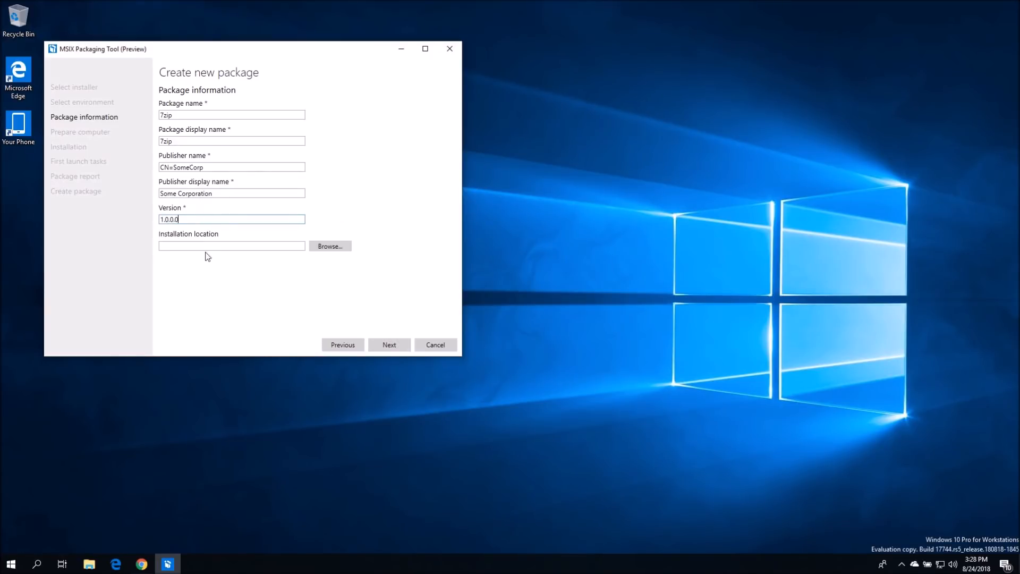
On Prepare computer, disable Windows Search and Windows Update so both report Disabled
click(389, 344)
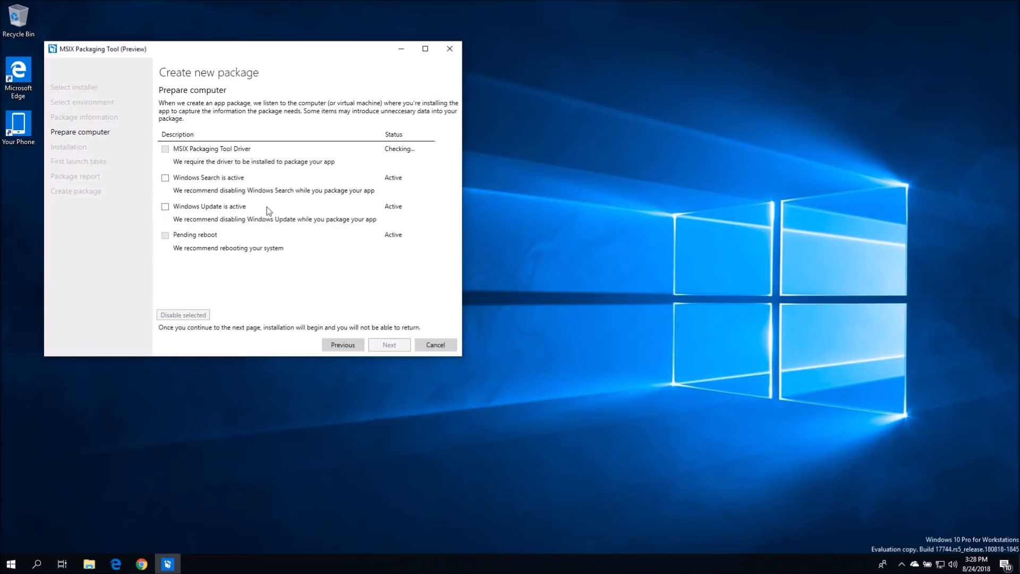
mouse_move(374, 243)
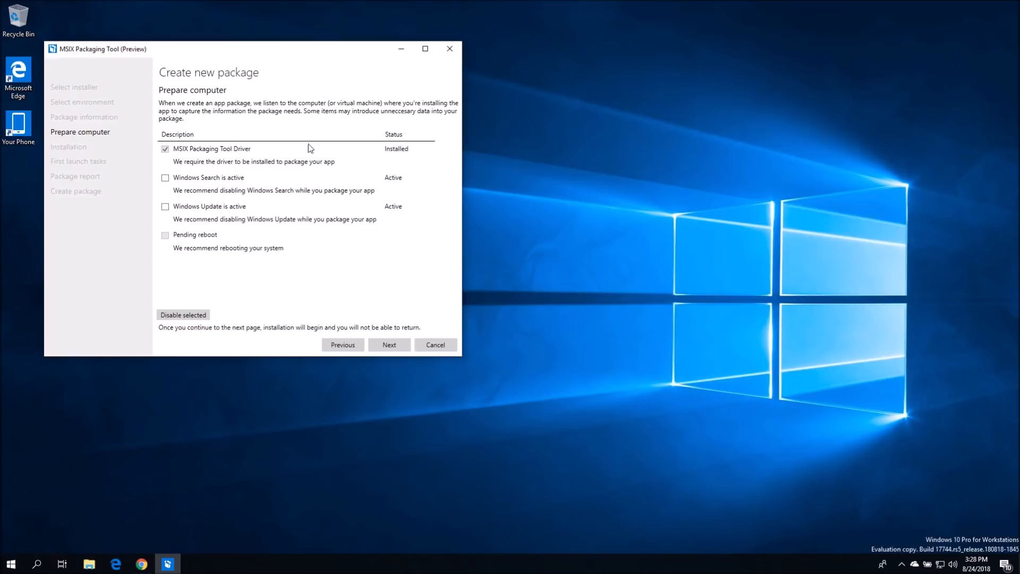
mouse_move(215, 158)
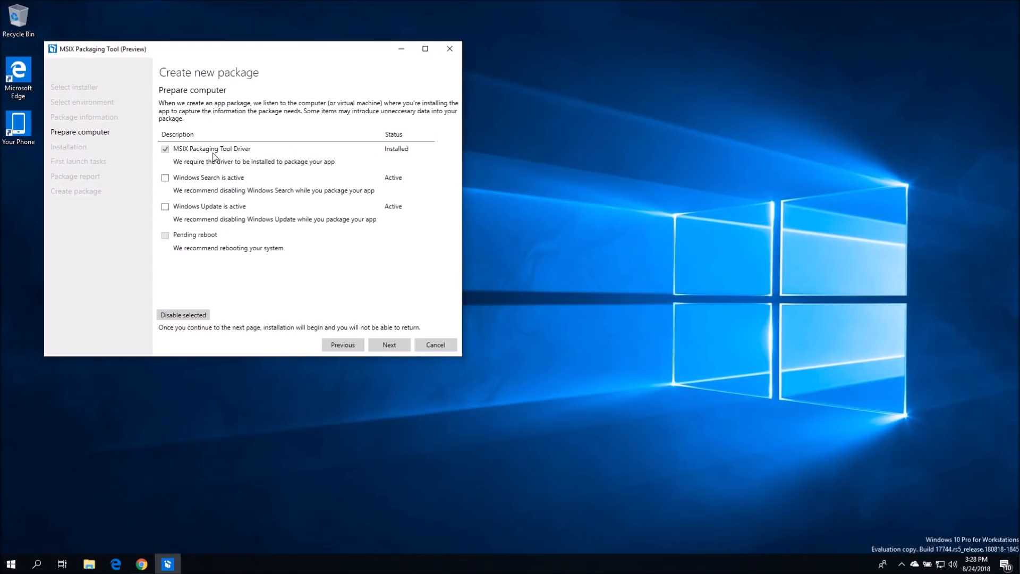
mouse_move(251, 149)
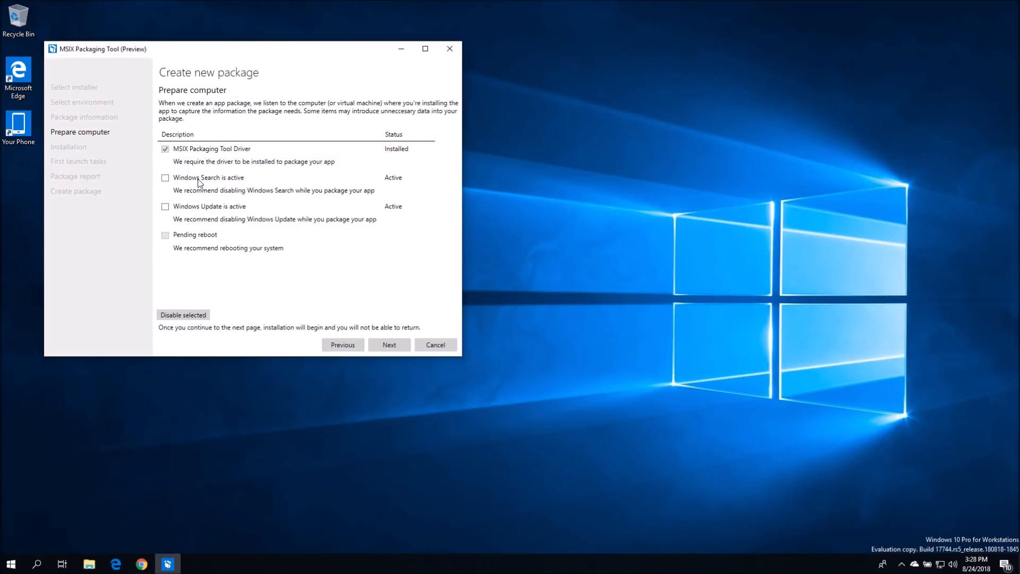
mouse_move(241, 213)
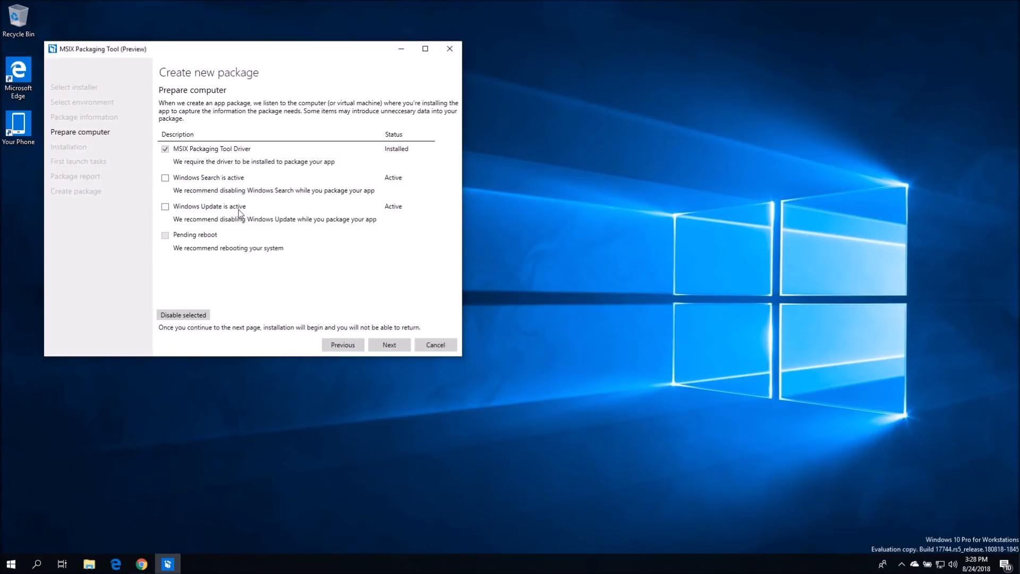
mouse_move(308, 126)
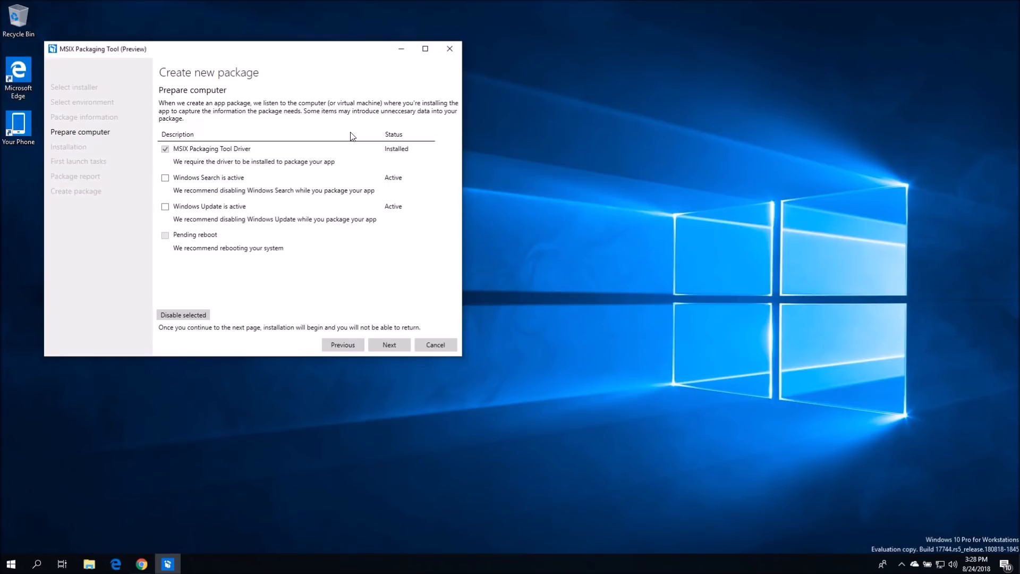
mouse_move(155, 198)
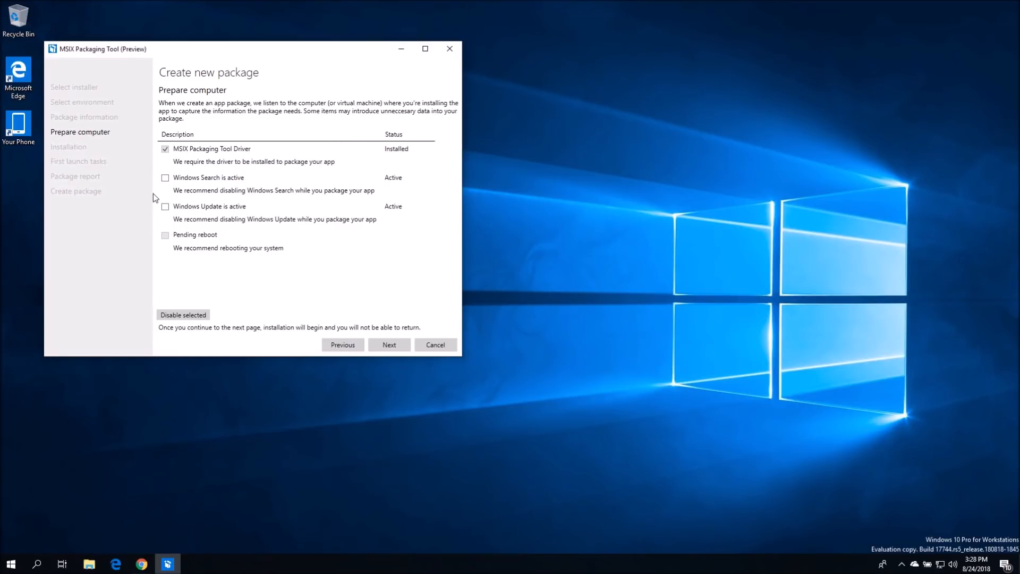
click(165, 178)
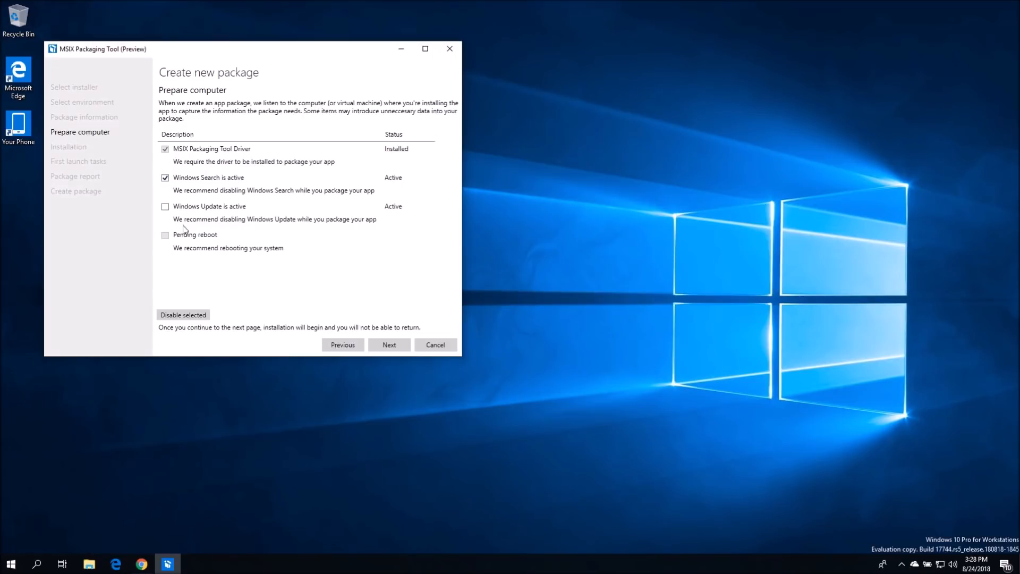
click(165, 206)
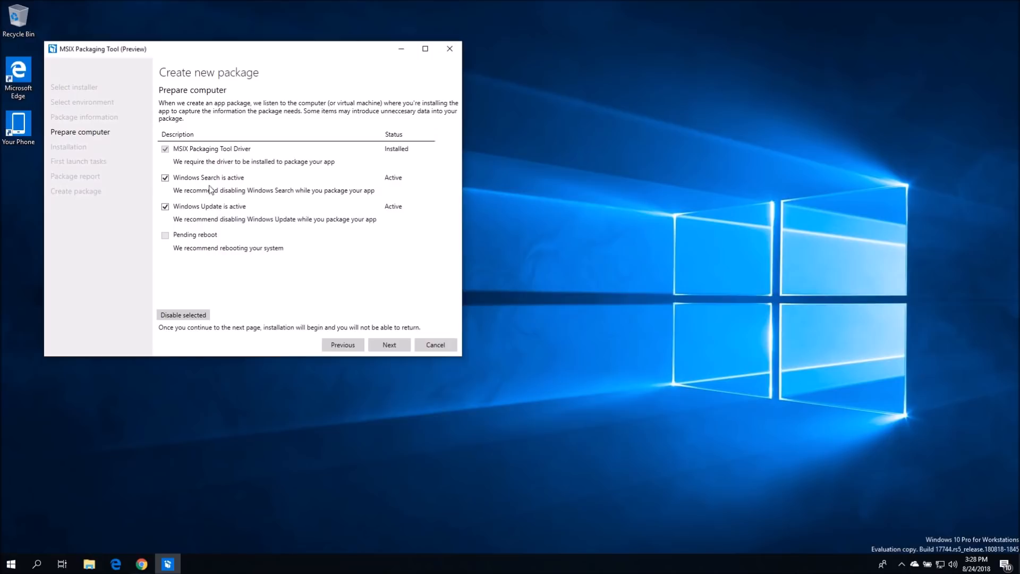
mouse_move(372, 220)
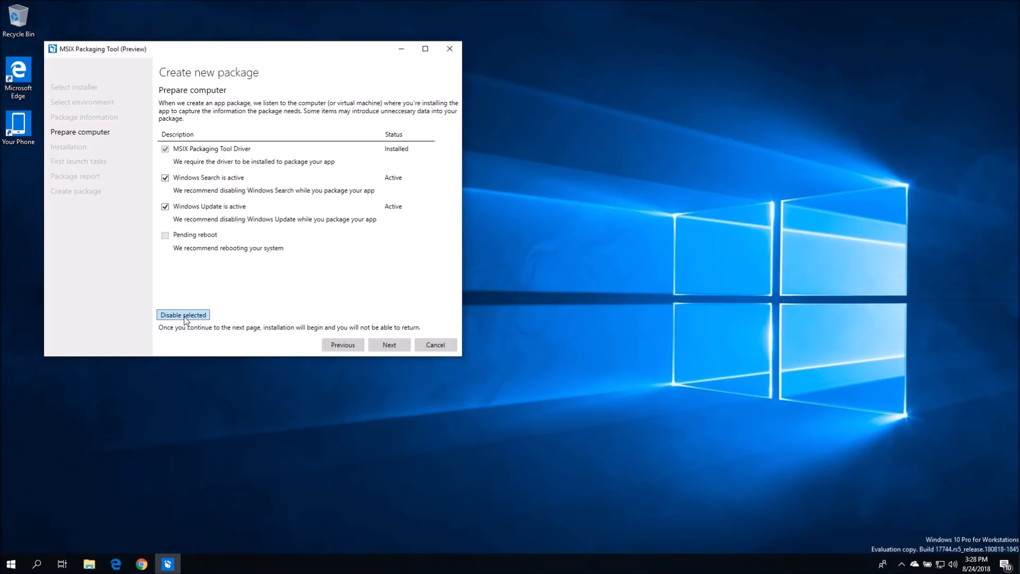
click(183, 315)
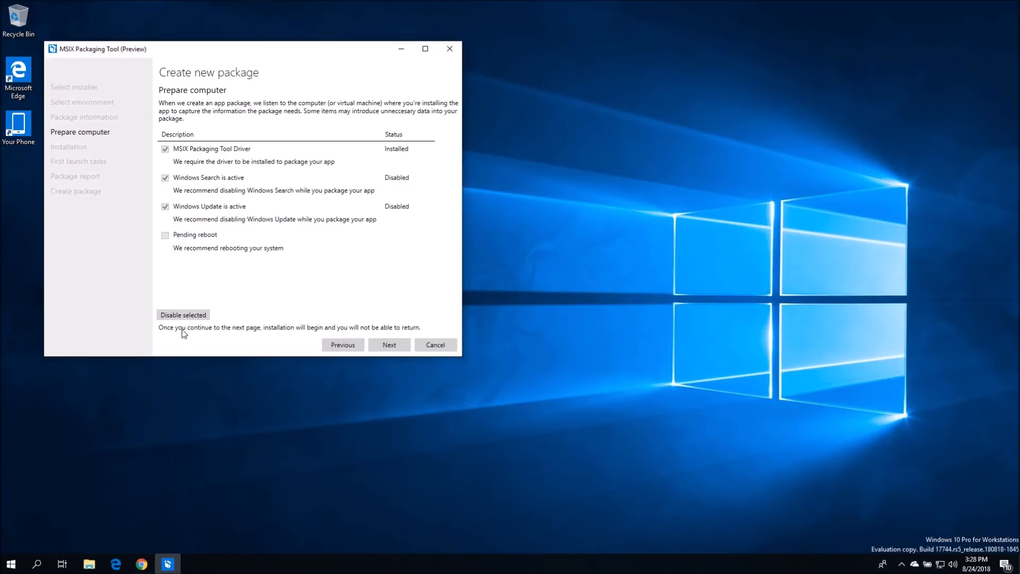
mouse_move(414, 332)
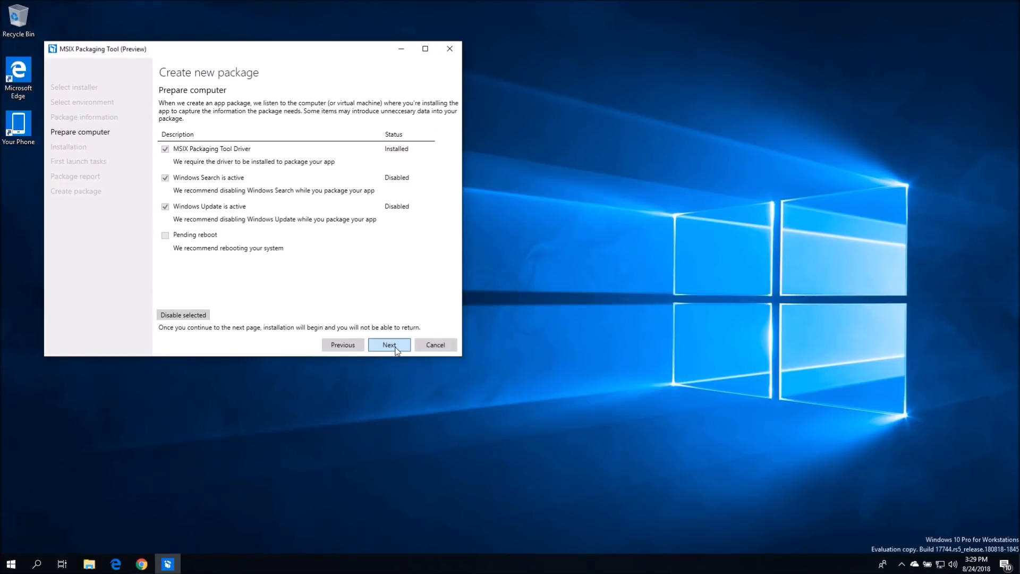
Run 7-Zip Setup during capture, install to the default Program Files folder and close the finished setup
click(389, 345)
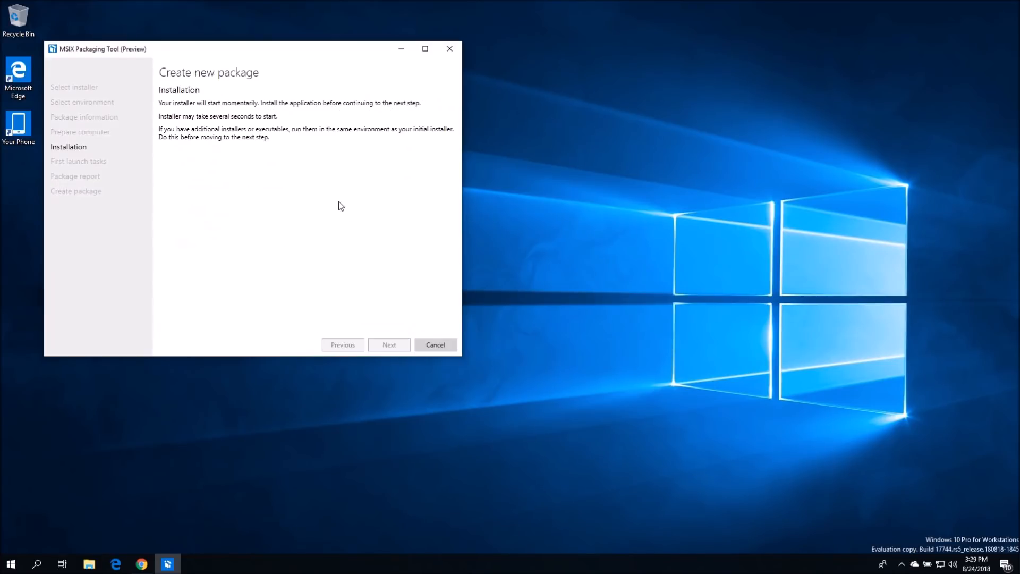
mouse_move(184, 109)
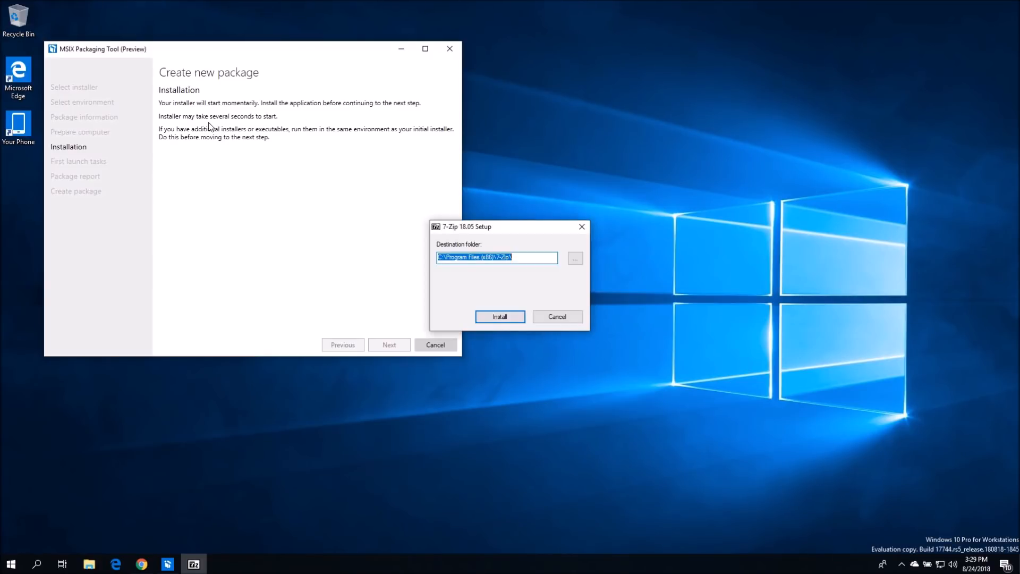
drag(465, 226, 519, 192)
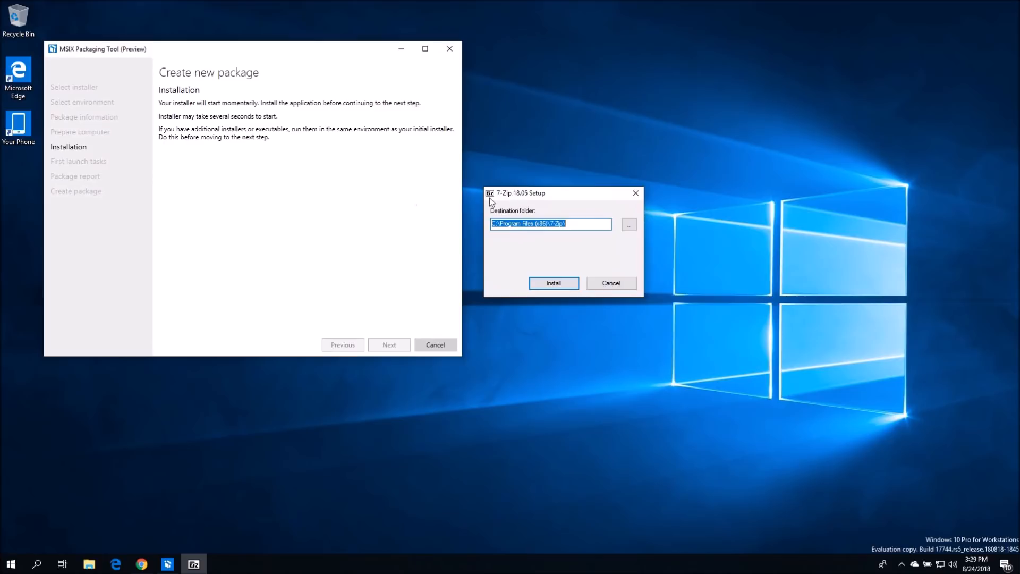
mouse_move(264, 137)
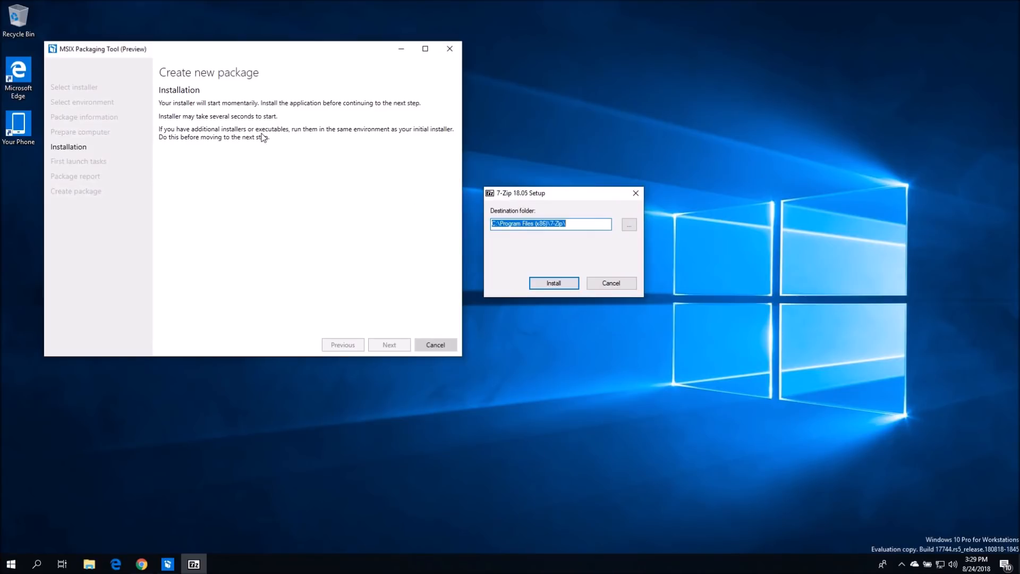
mouse_move(418, 138)
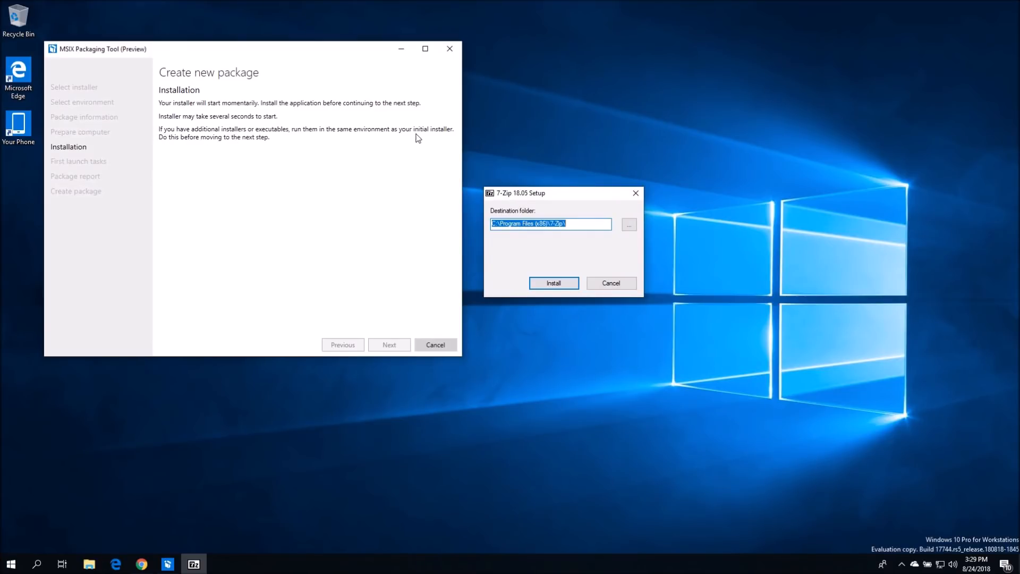
mouse_move(267, 147)
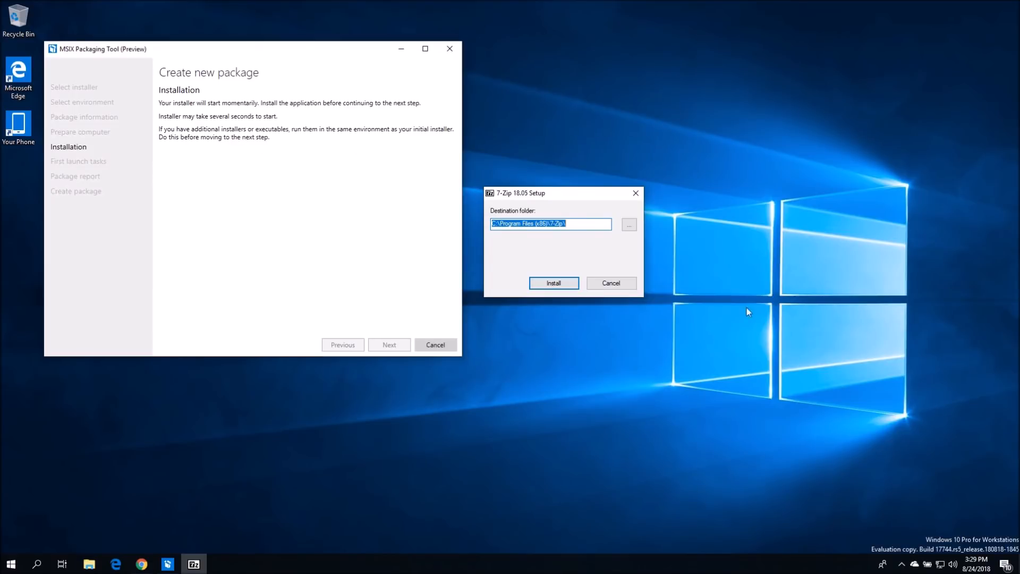
mouse_move(552, 282)
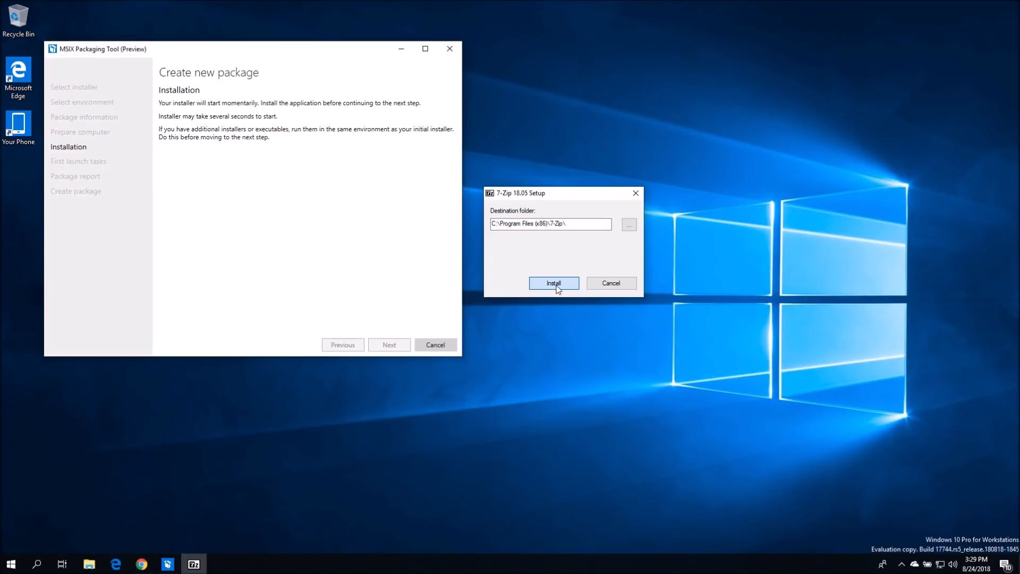
click(553, 283)
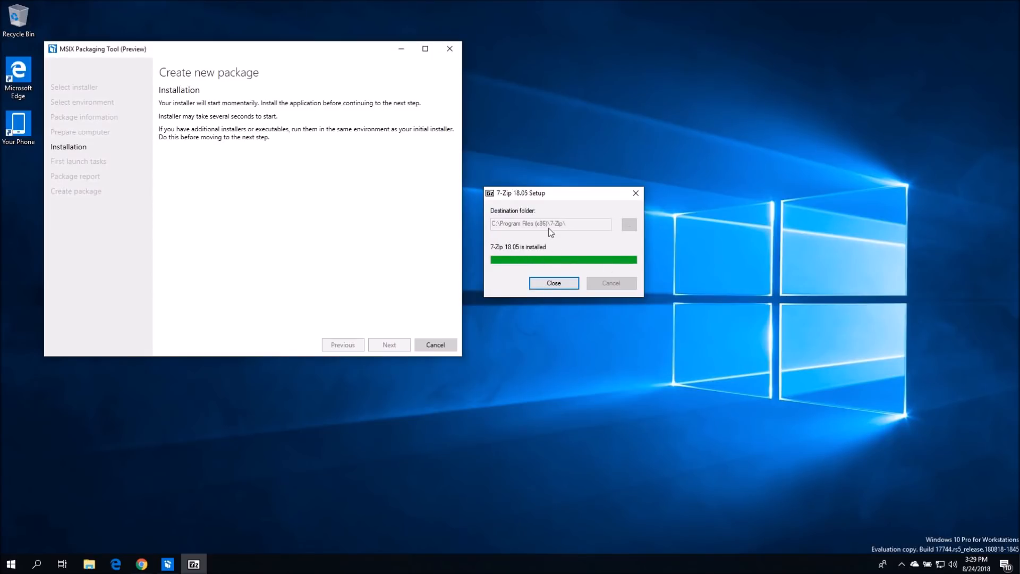
click(553, 283)
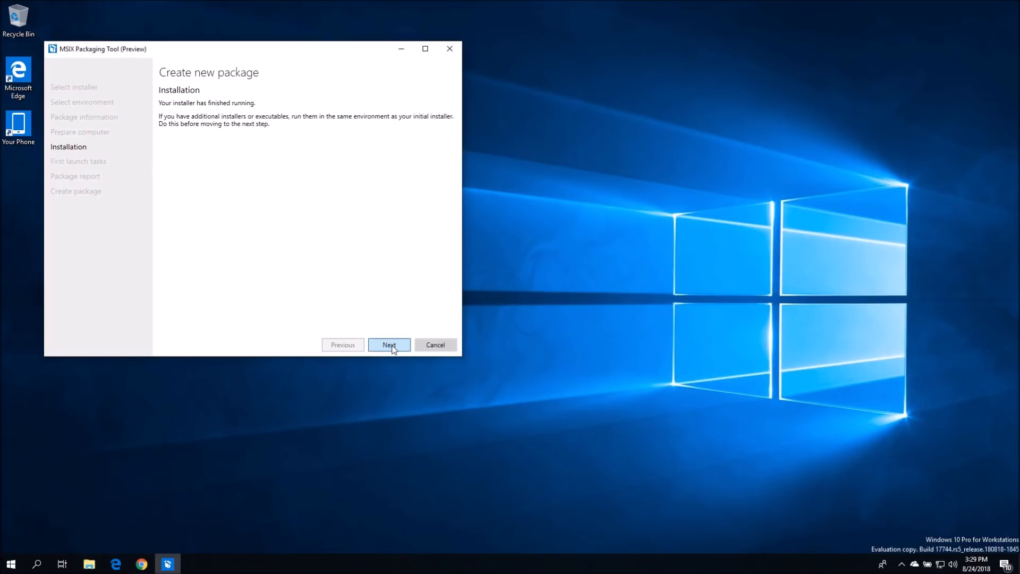
Leave first-launch task 7zFM.exe unchecked and proceed to the 'Are you done?' prompt
click(389, 345)
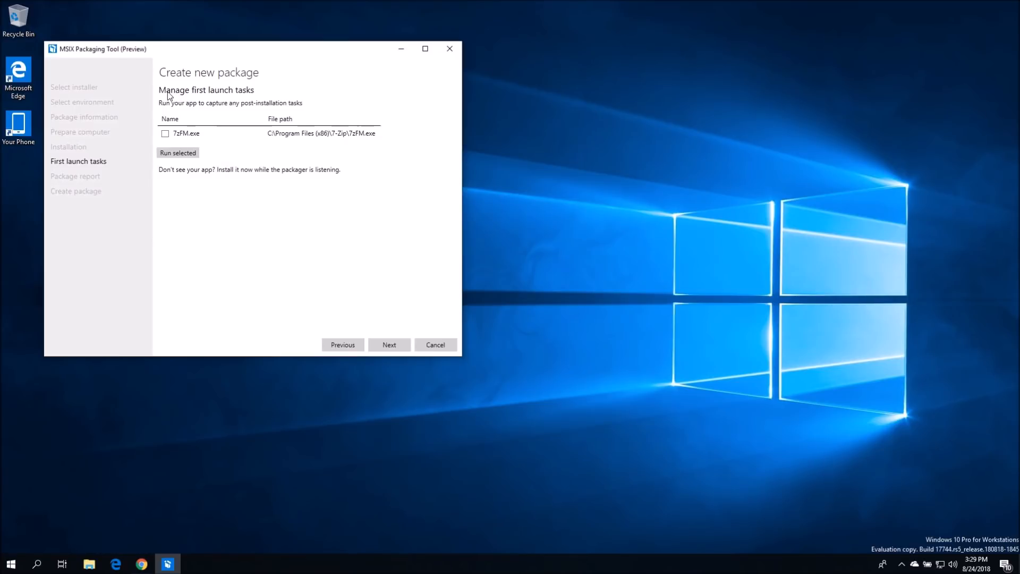
mouse_move(177, 110)
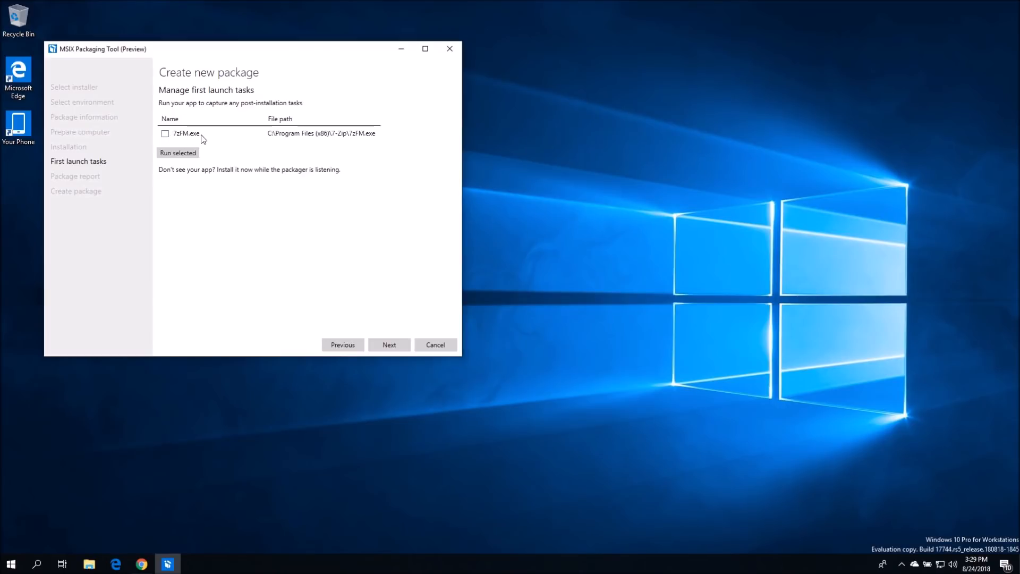
mouse_move(323, 144)
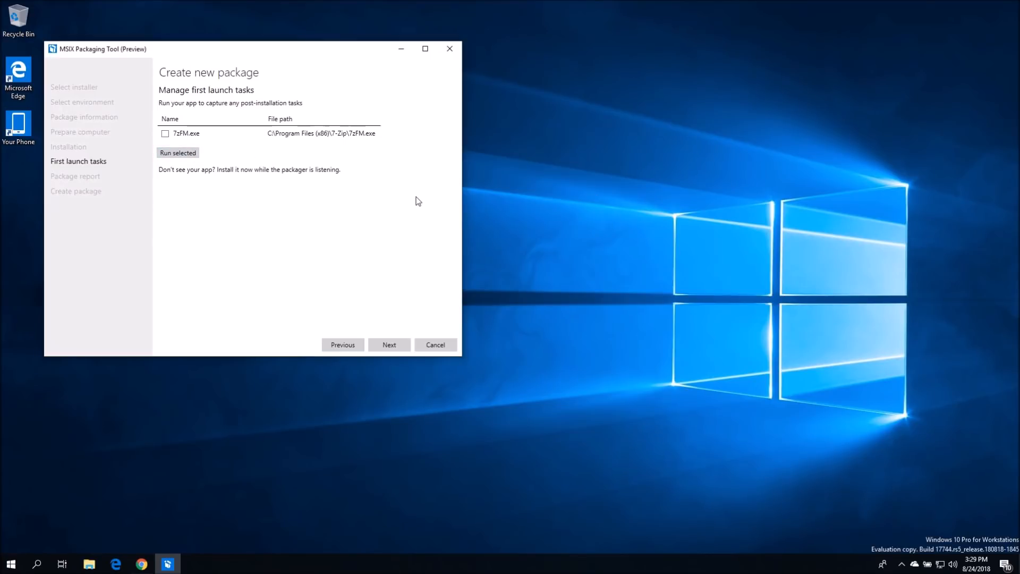
mouse_move(265, 136)
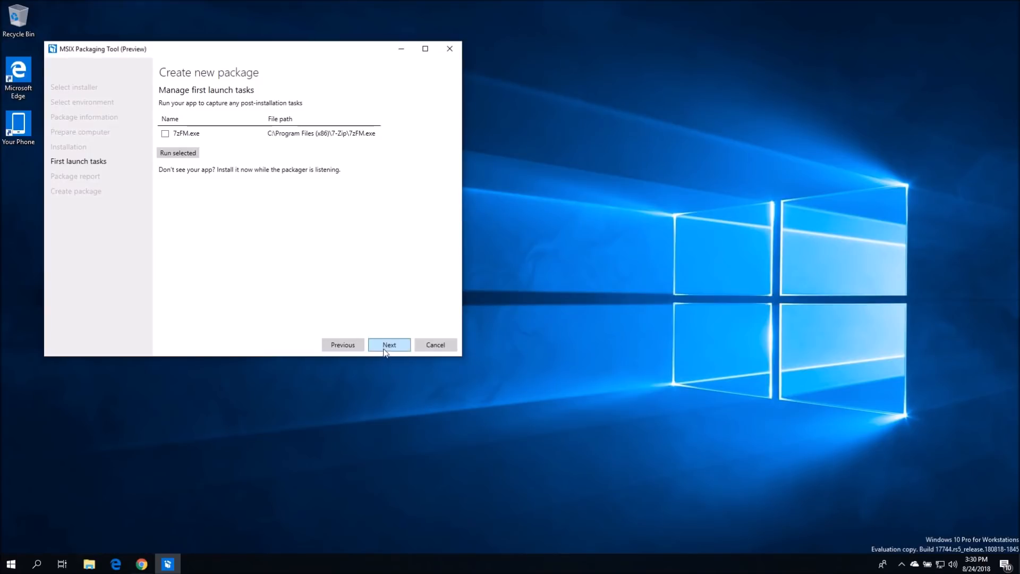
click(388, 345)
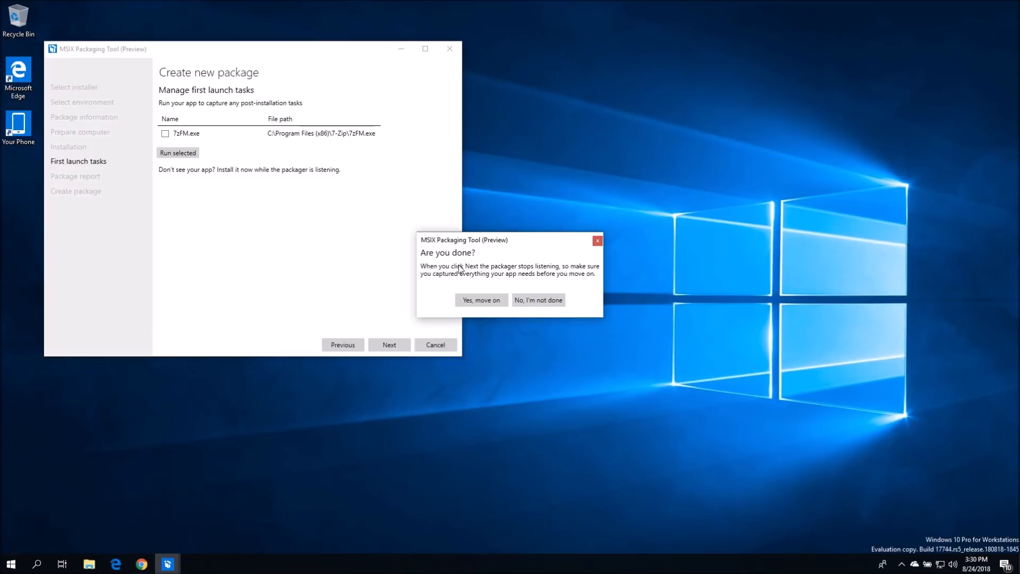
mouse_move(492, 305)
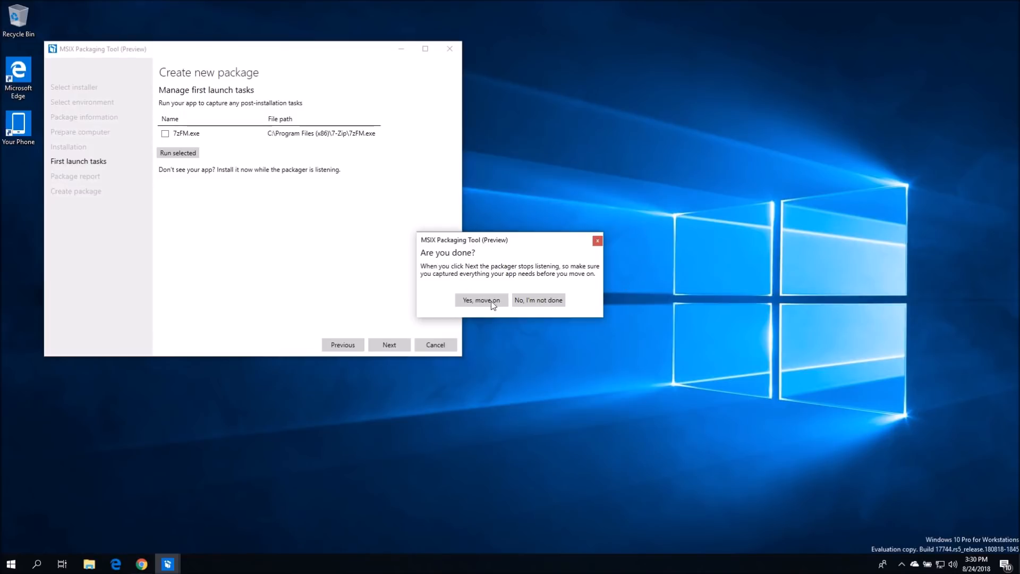
click(480, 300)
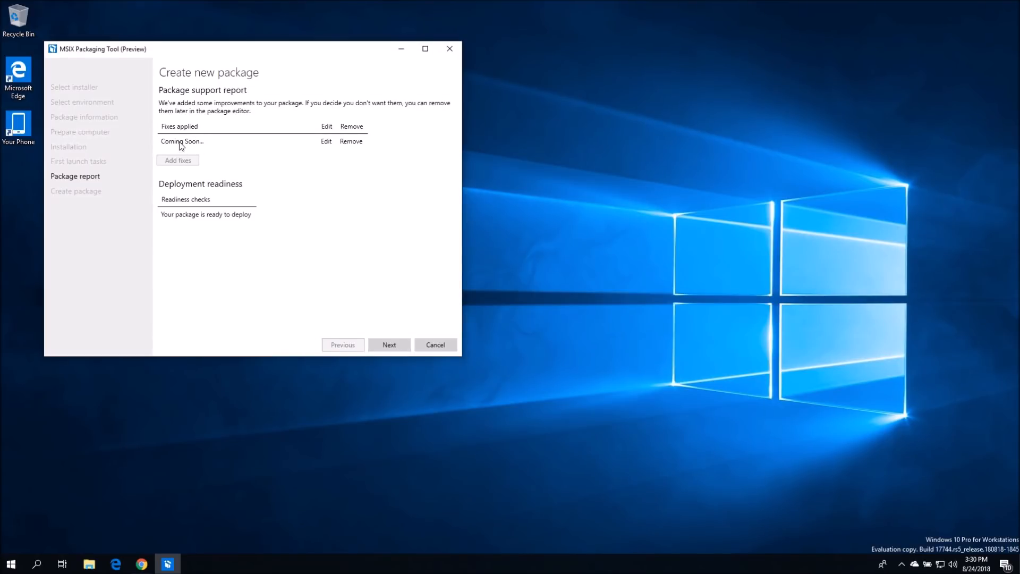
mouse_move(291, 127)
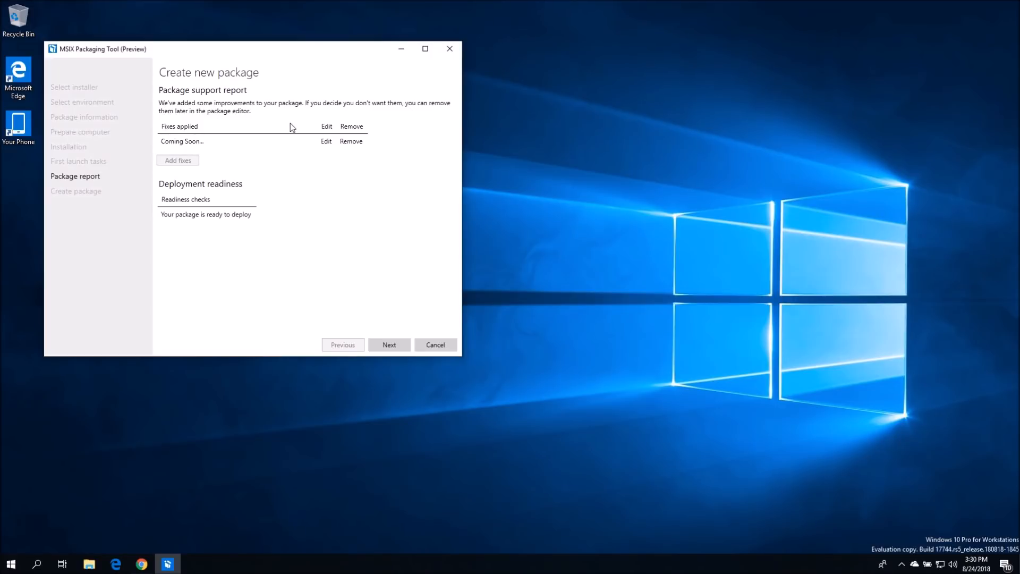
mouse_move(292, 135)
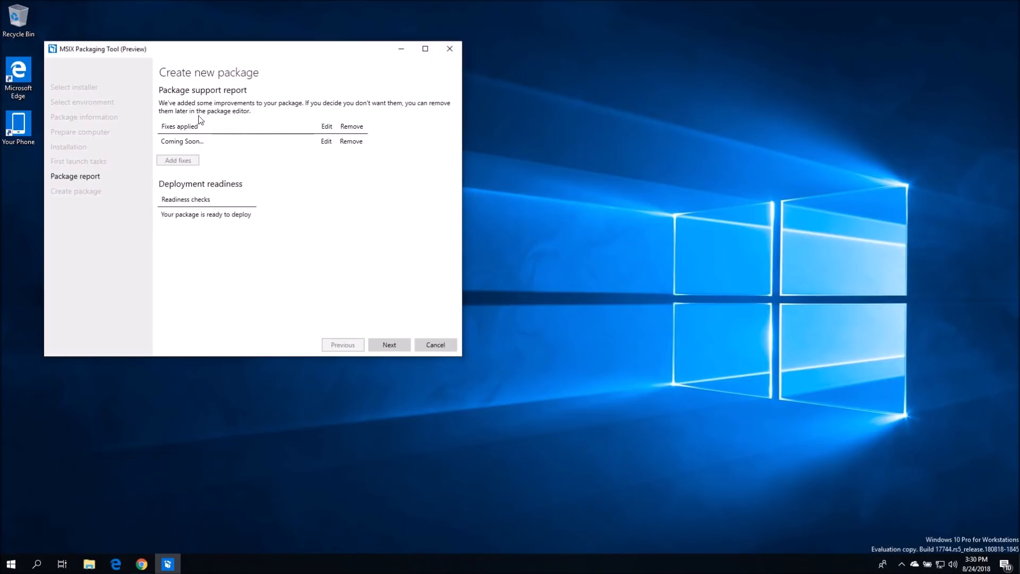
mouse_move(277, 135)
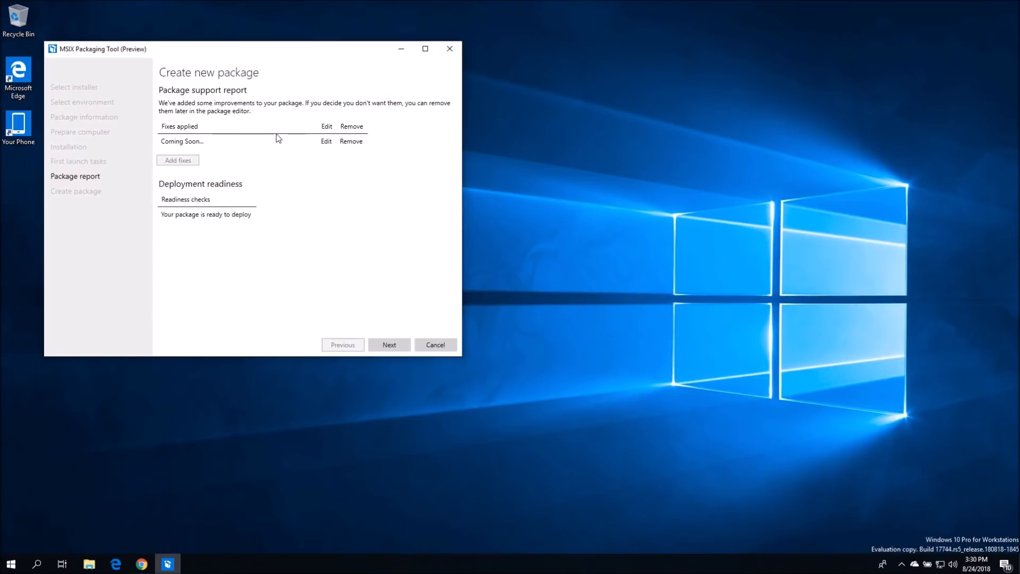
mouse_move(254, 108)
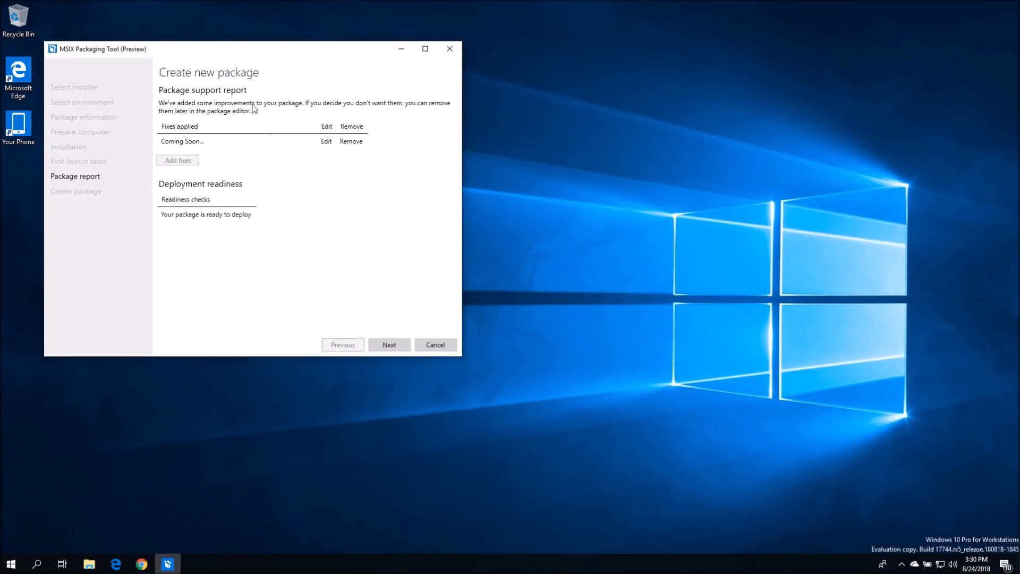
mouse_move(242, 141)
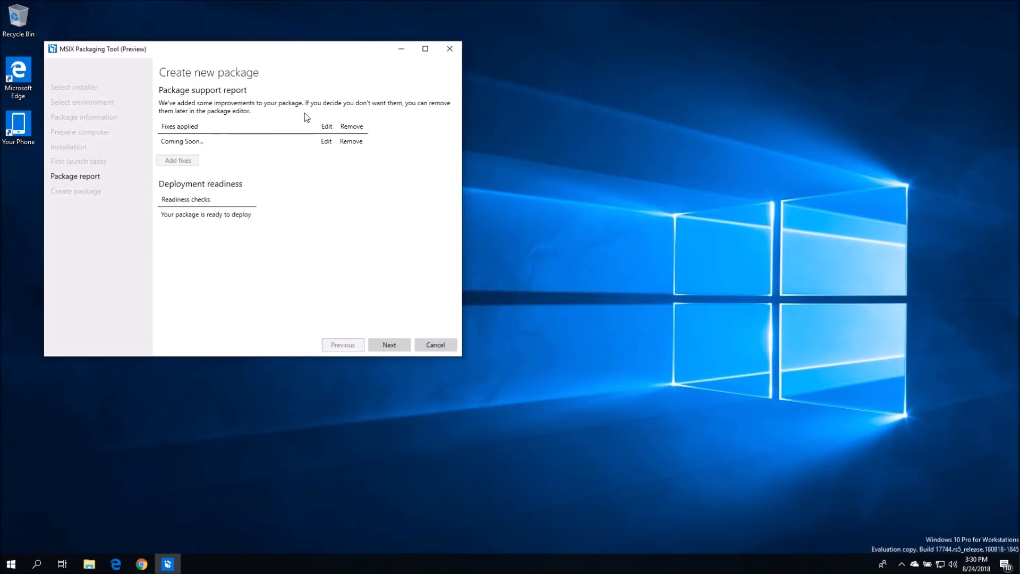
mouse_move(314, 112)
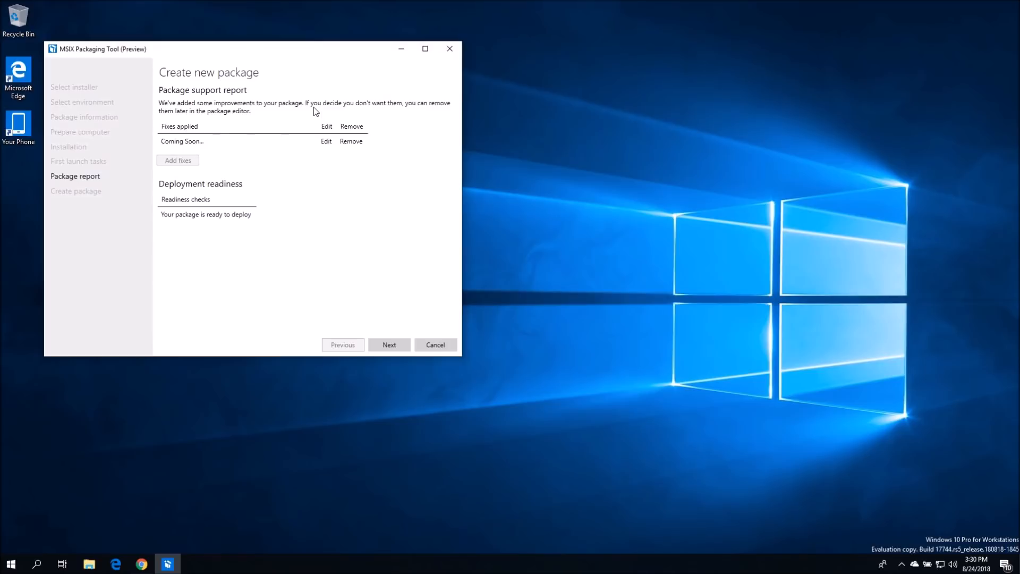
mouse_move(371, 111)
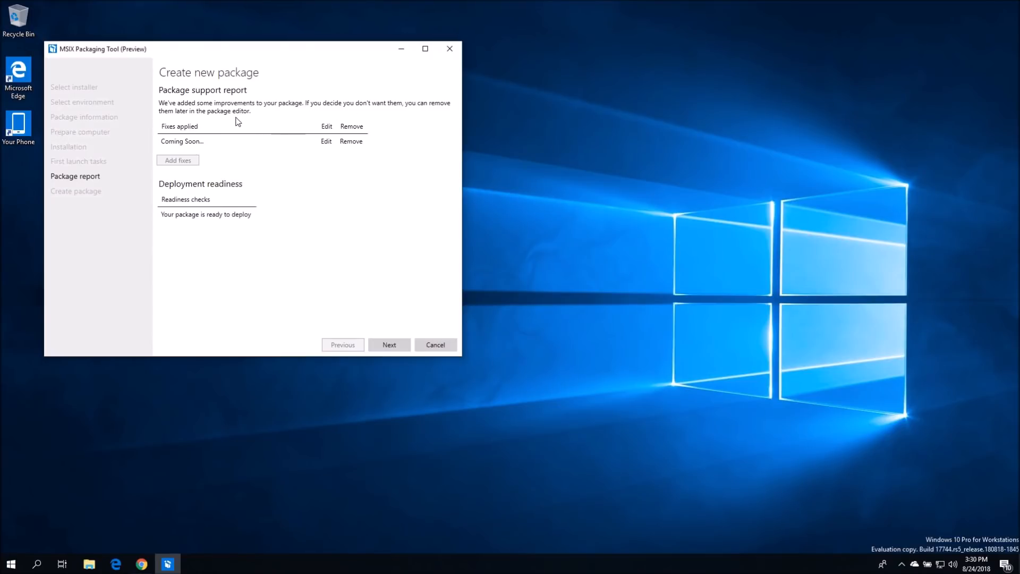
mouse_move(193, 152)
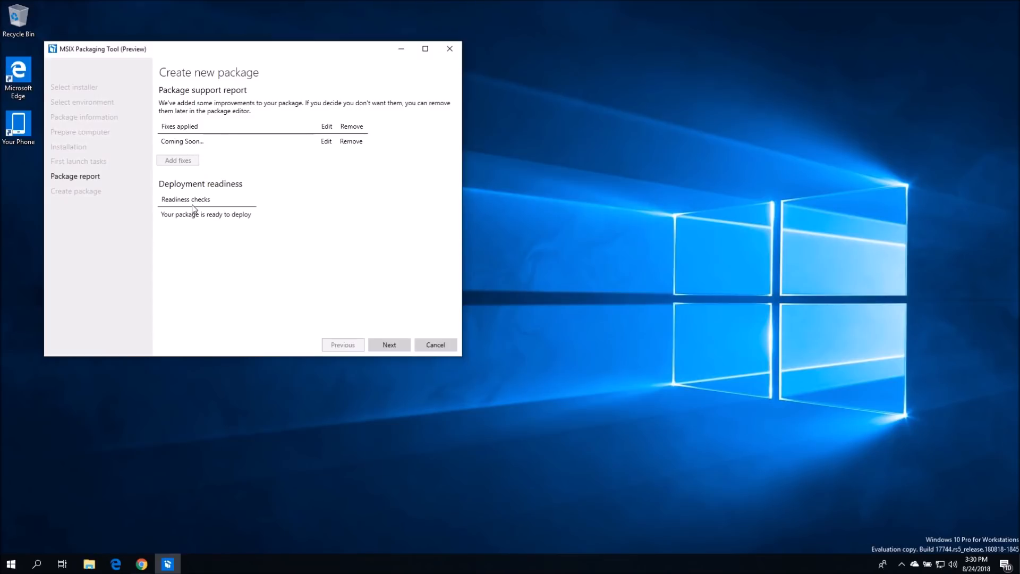
mouse_move(229, 194)
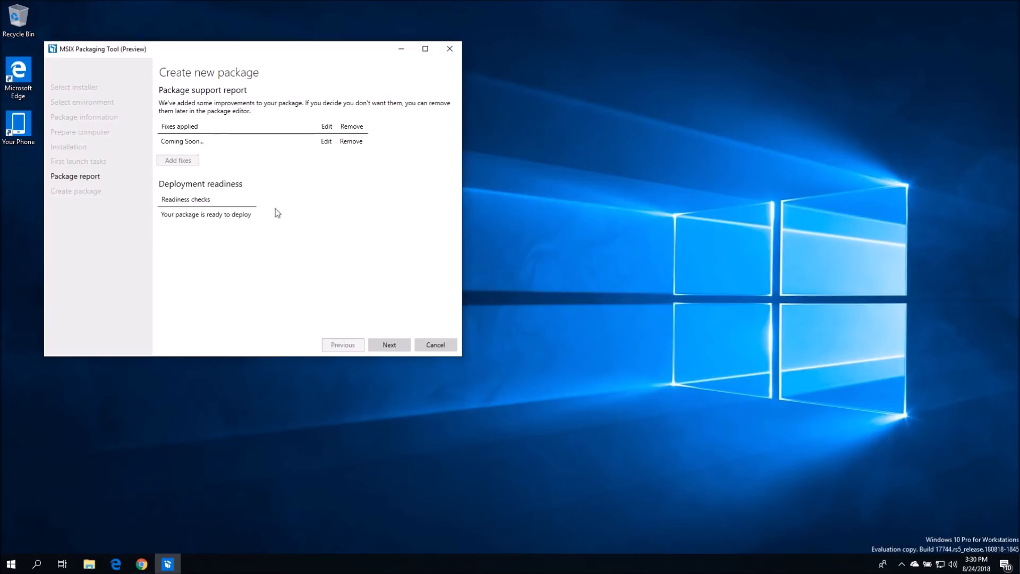
mouse_move(380, 341)
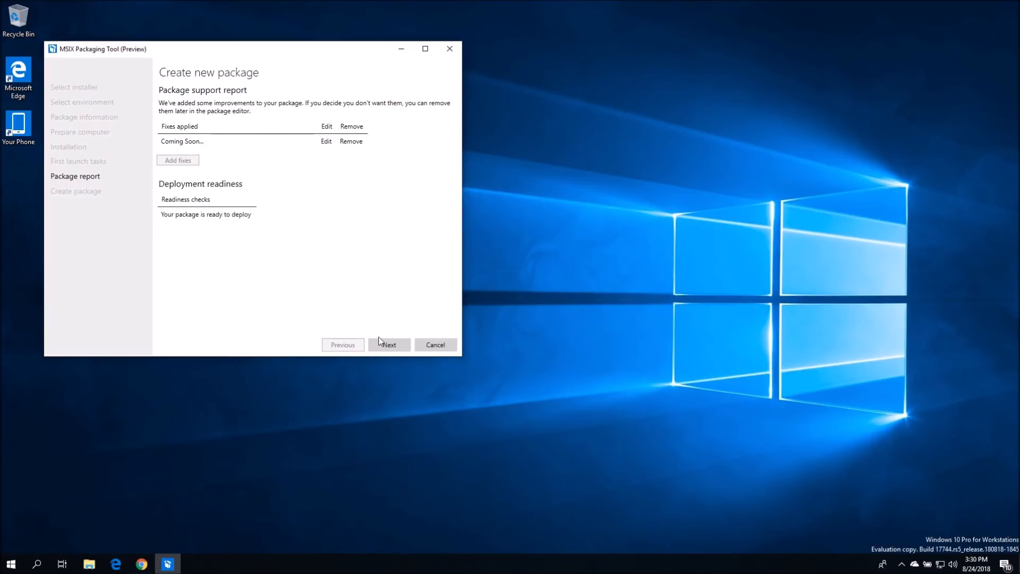
Move to the create step and set C:\Temp as the package save location
click(389, 344)
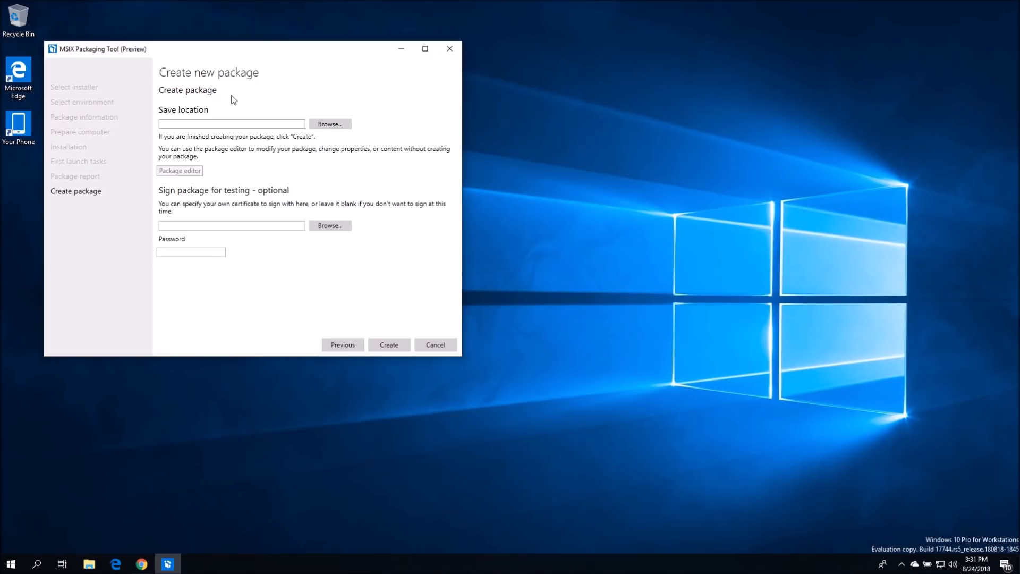
mouse_move(334, 136)
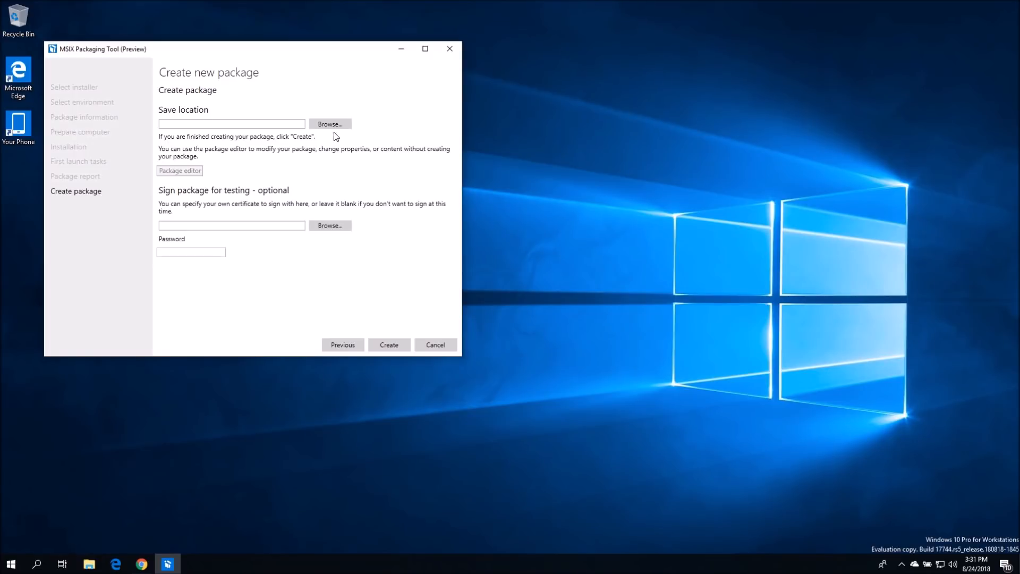
click(329, 123)
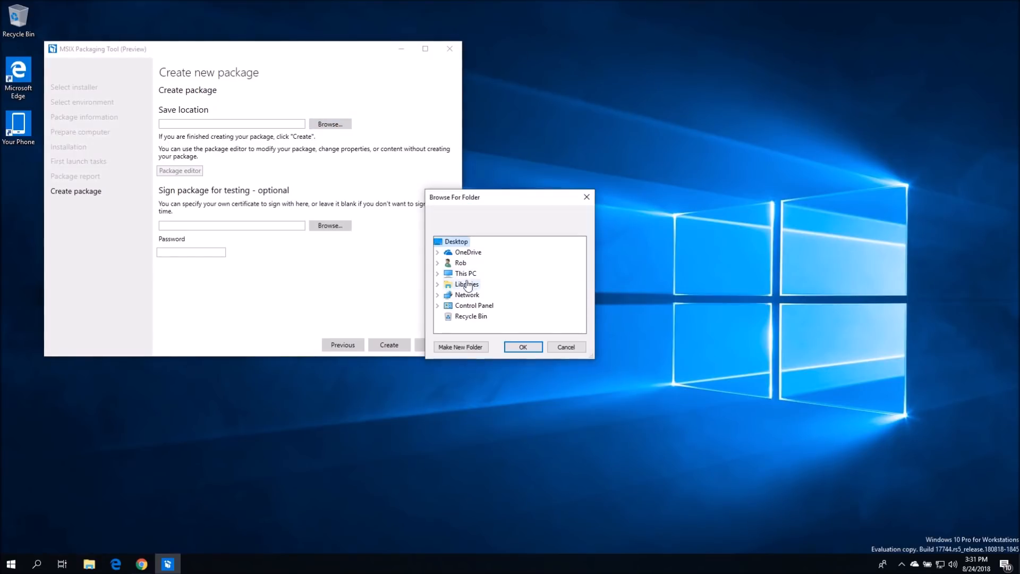
scroll(down, 3)
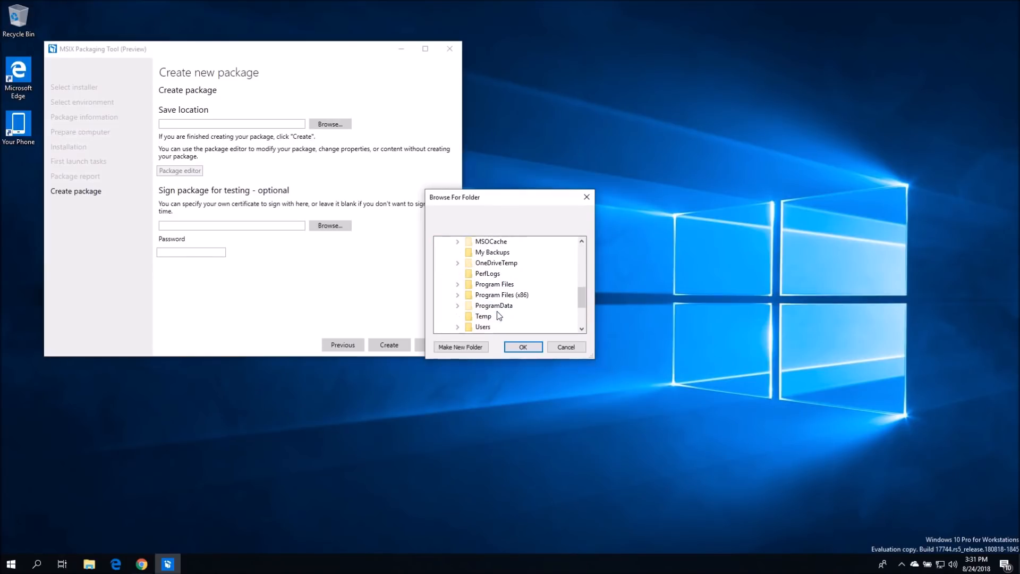
click(522, 347)
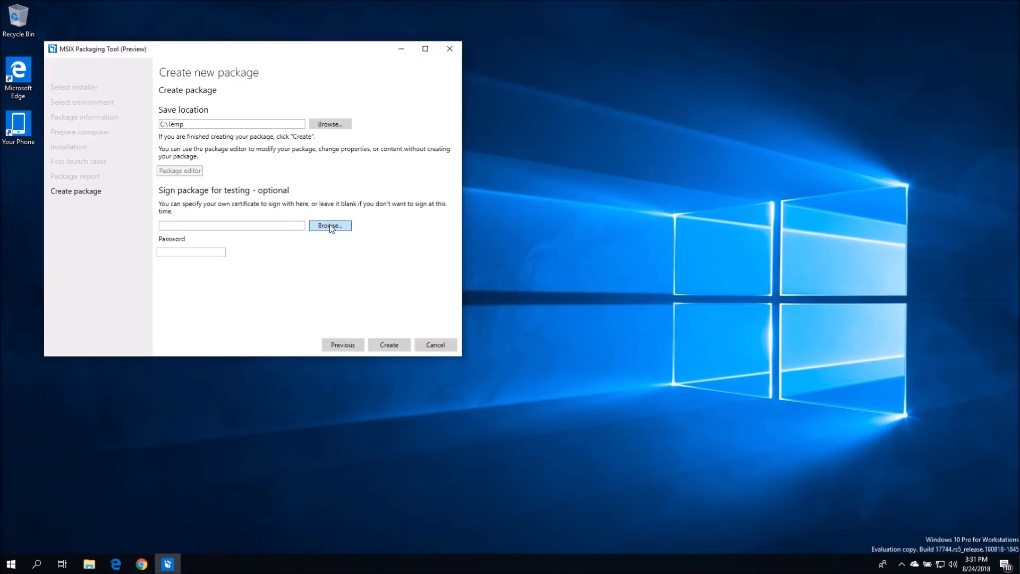
Choose C:\Temp\TestCert.pfx as the signing certificate for the package
click(329, 226)
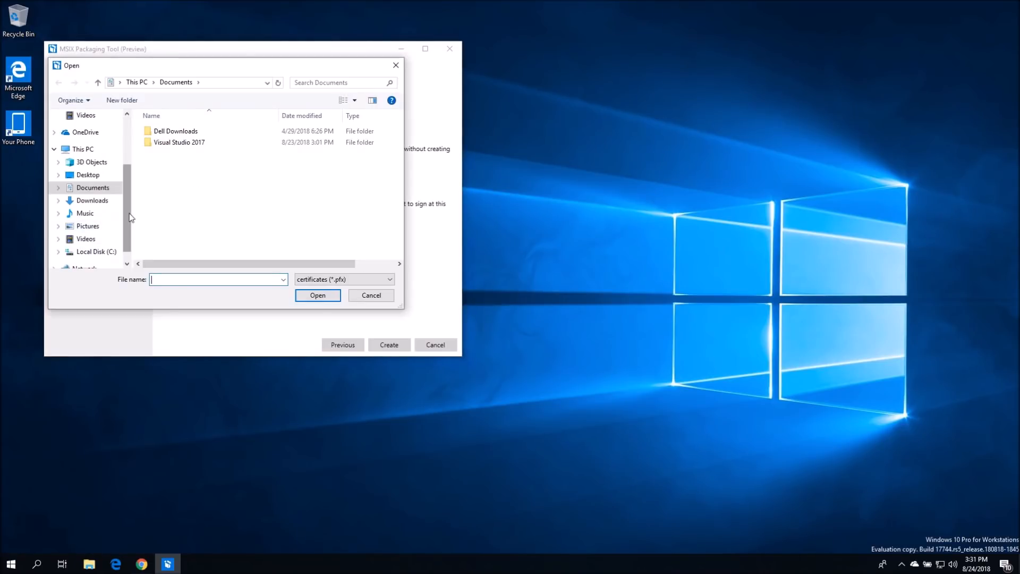
click(95, 239)
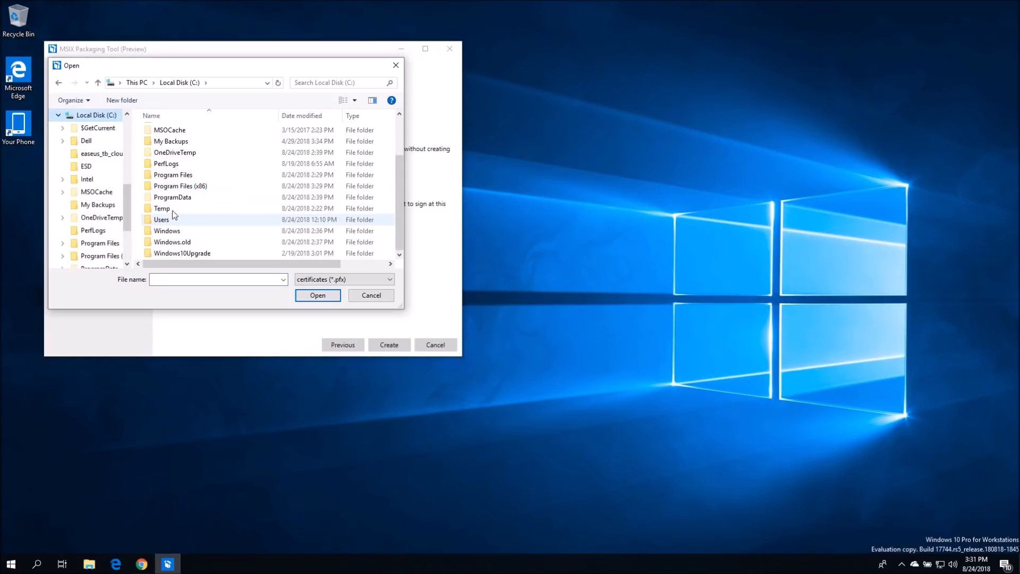
double_click(161, 209)
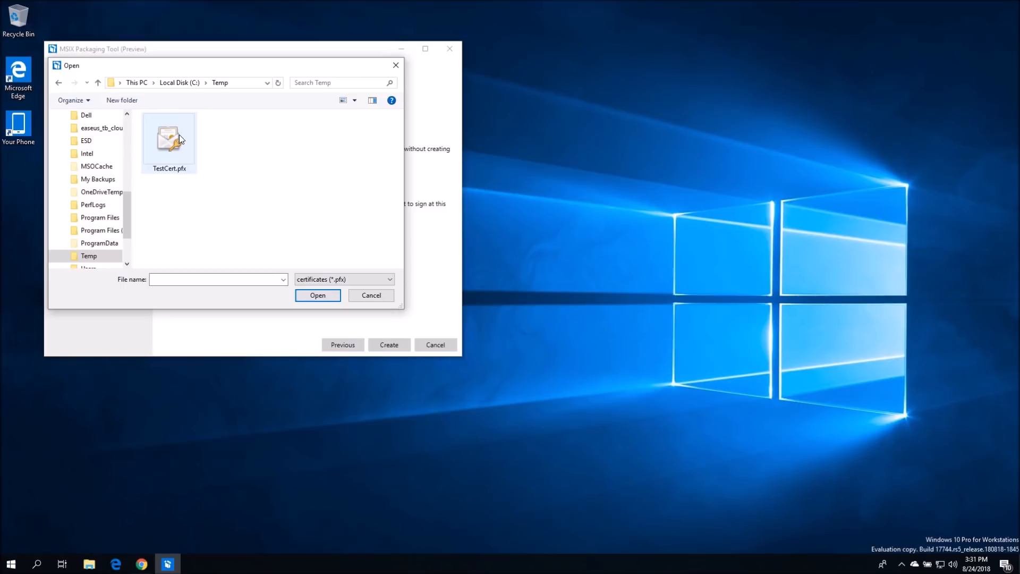
mouse_move(181, 138)
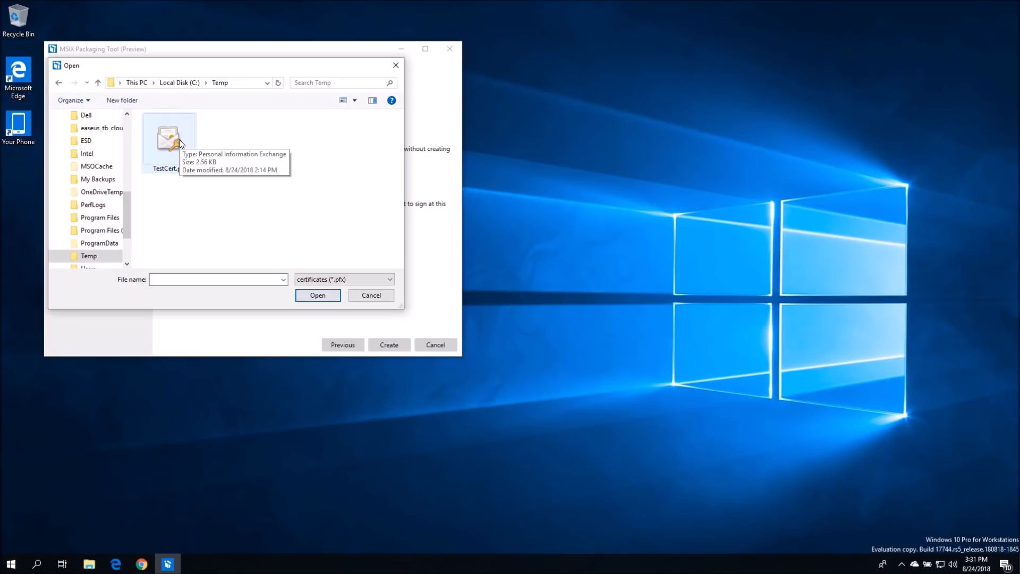
double_click(169, 134)
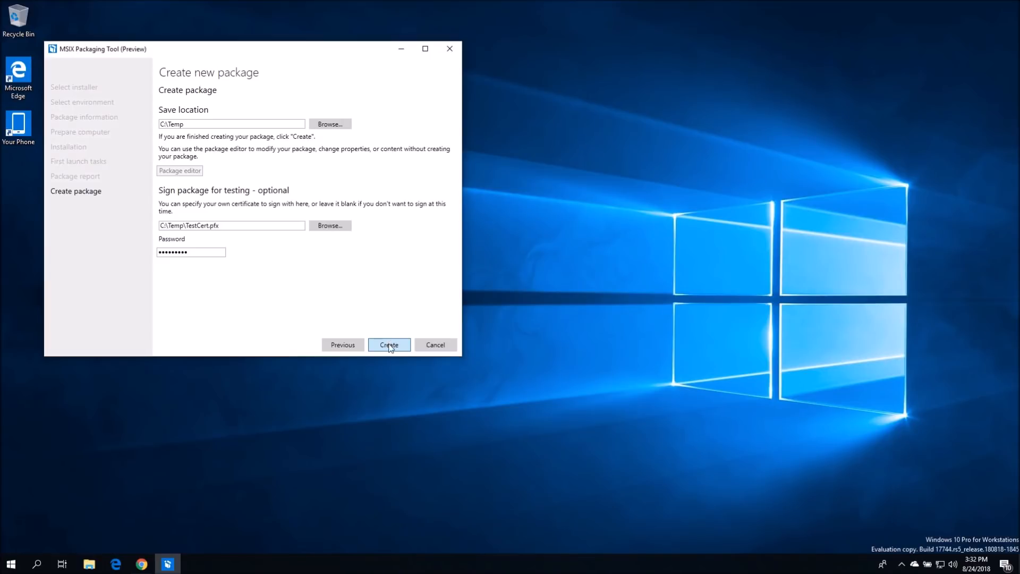
Create the signed 7zip package in C:\Temp, dismiss the confirmation and close the tool
click(389, 344)
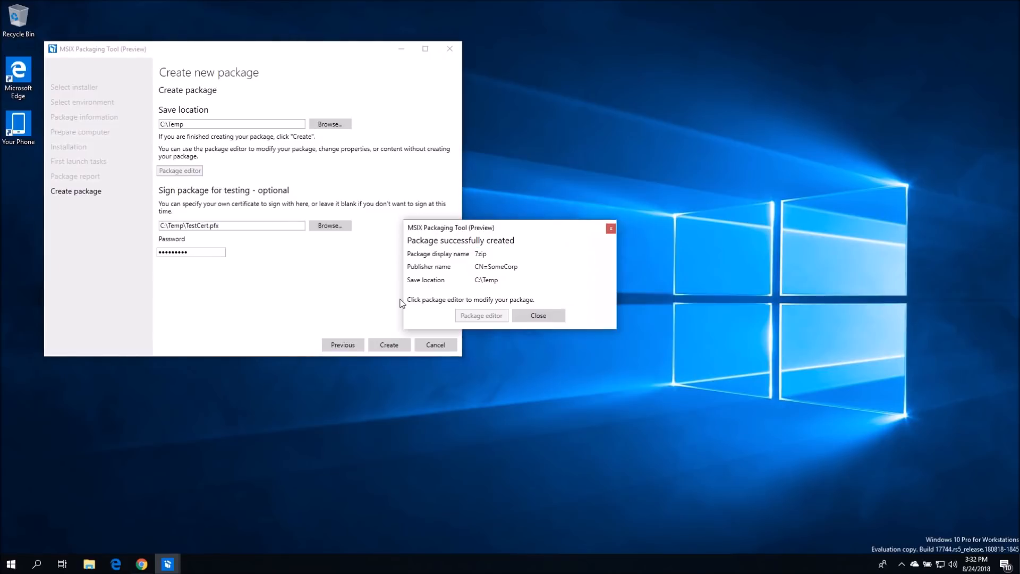
mouse_move(429, 237)
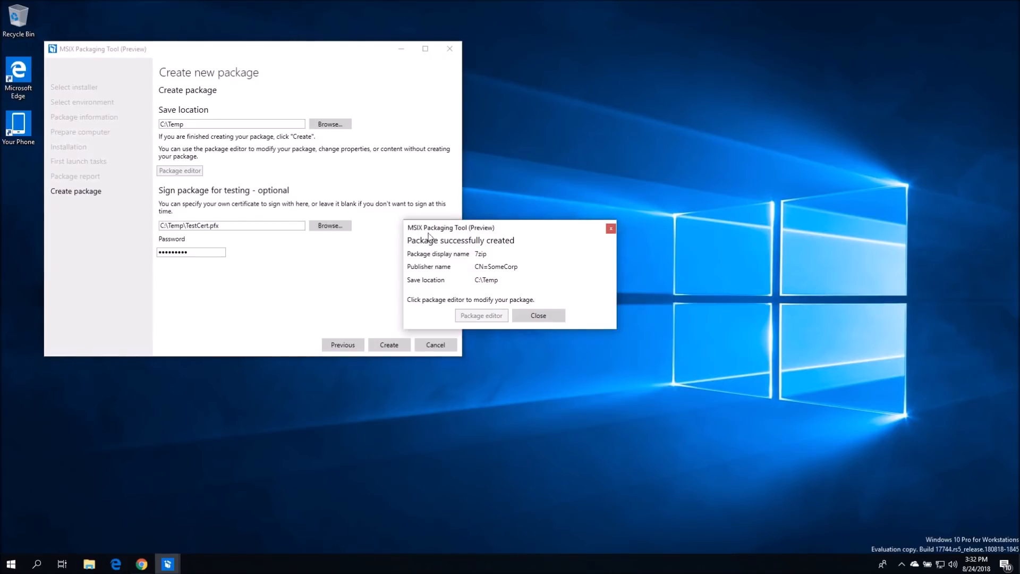
mouse_move(496, 259)
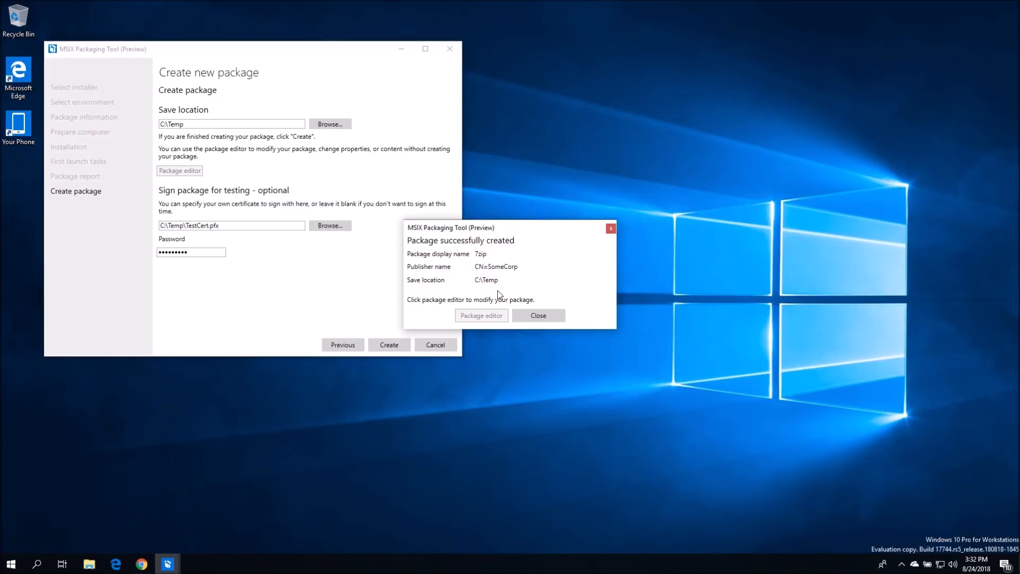
click(537, 314)
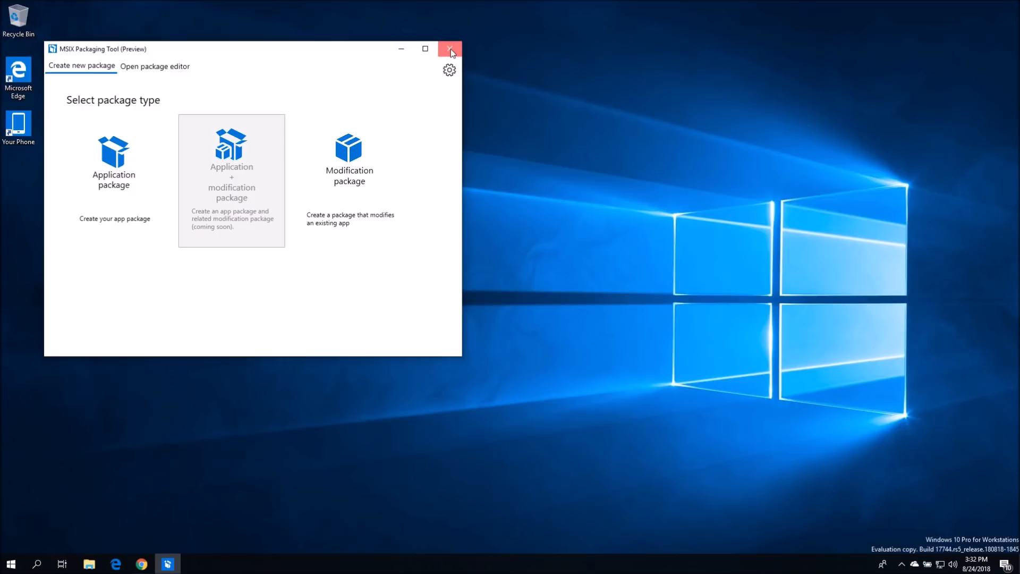
click(450, 49)
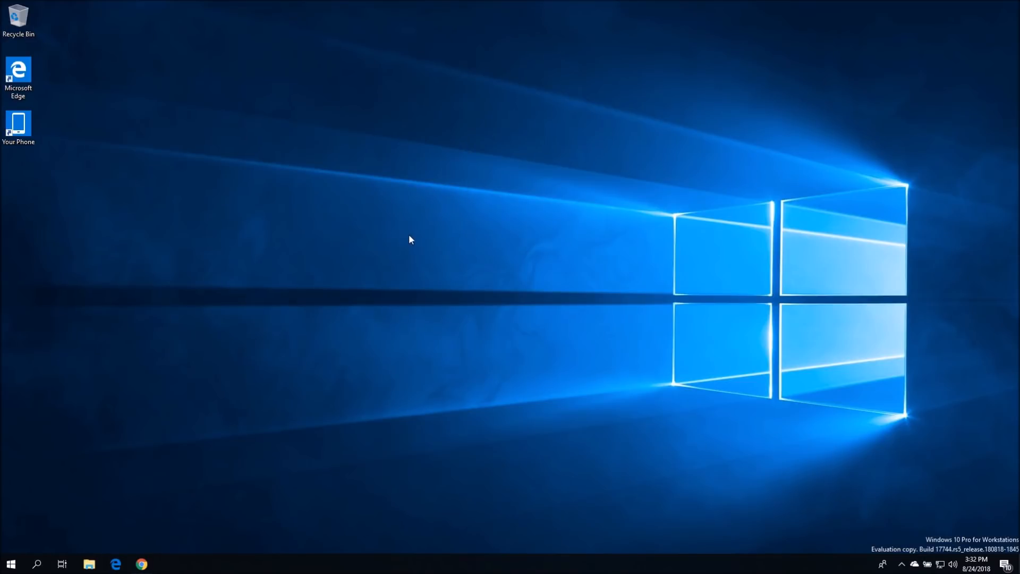
Launch the 7z1805.msix package from C:\Temp to bring up the 7zip install prompt
click(89, 563)
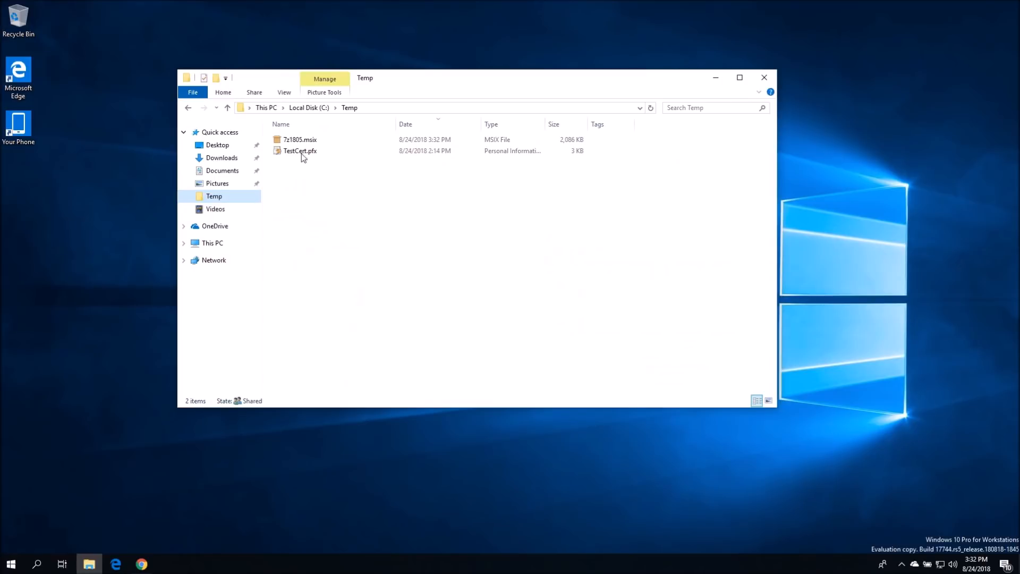
mouse_move(299, 139)
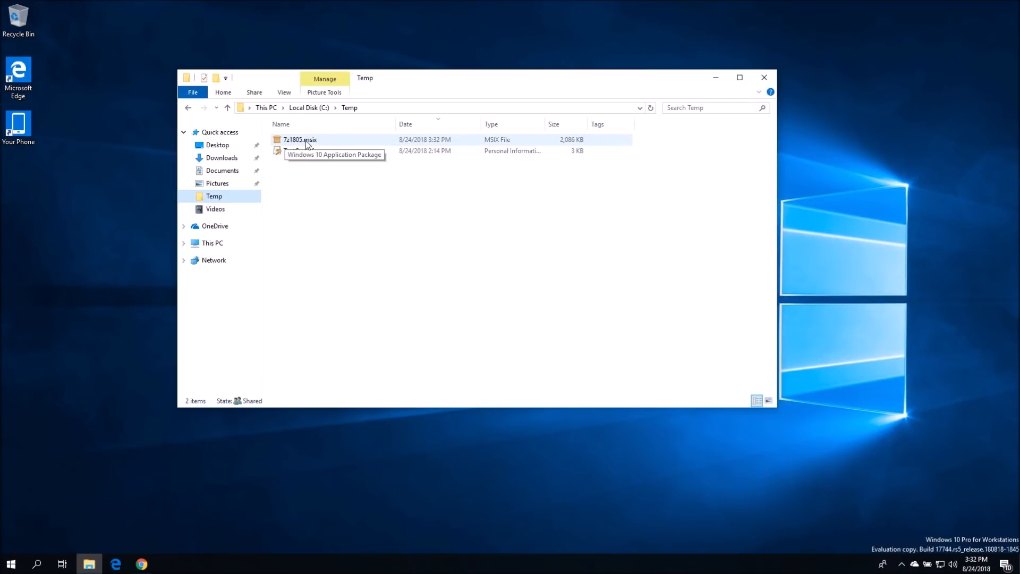
double_click(300, 139)
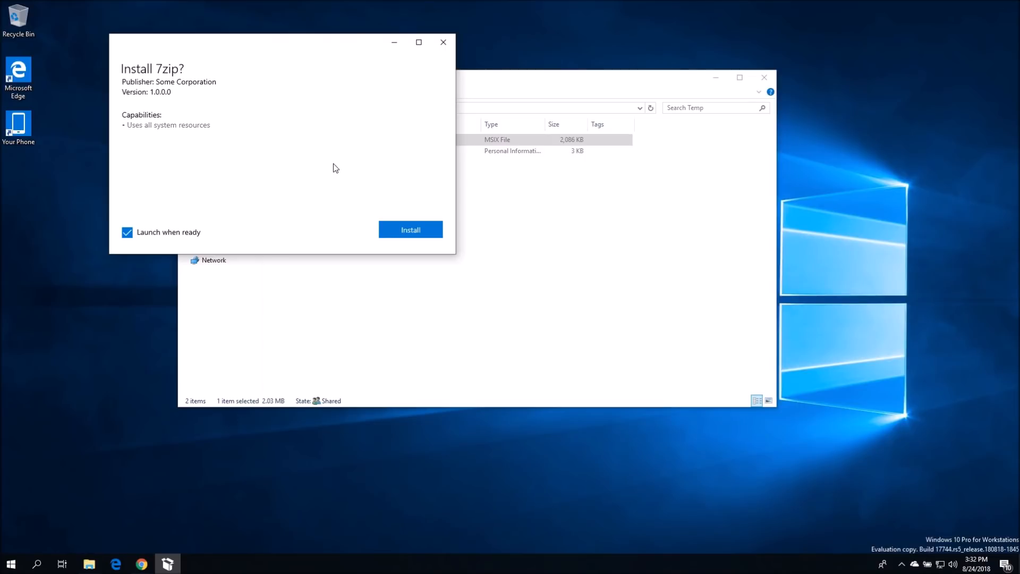
mouse_move(357, 158)
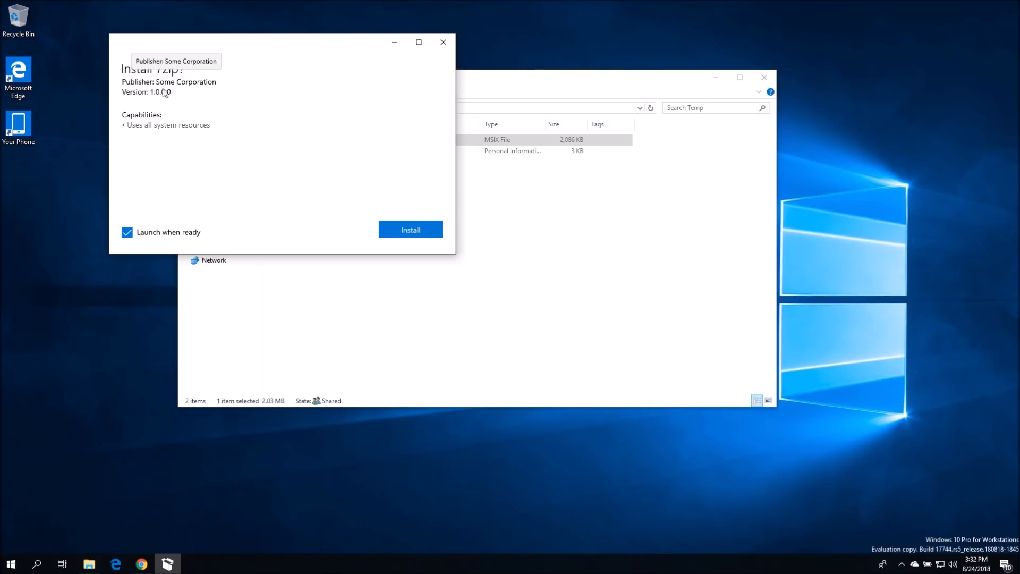
mouse_move(354, 101)
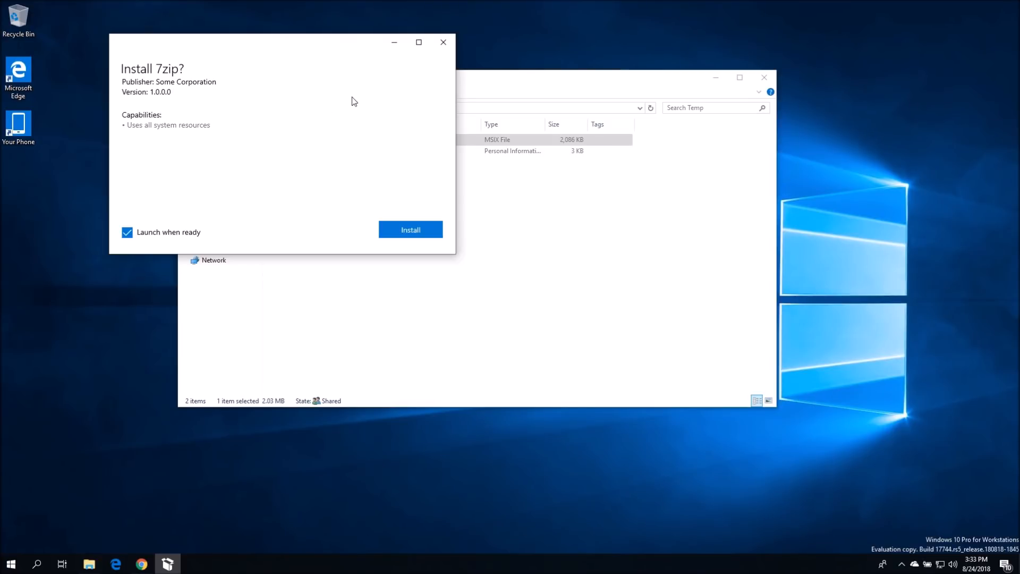
mouse_move(380, 115)
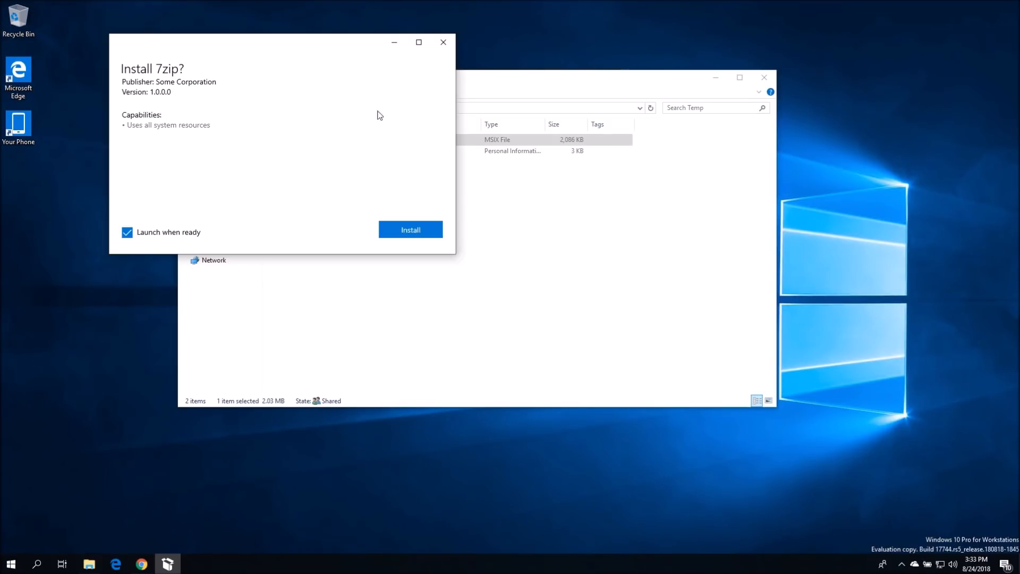
mouse_move(187, 250)
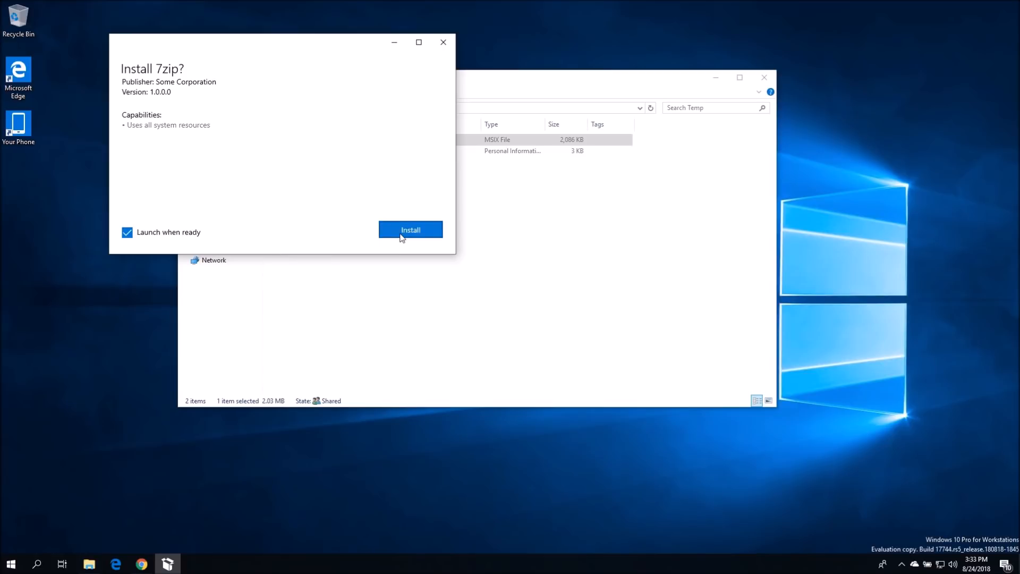
Install the 7zip package from Some Corporation and launch its file manager
click(410, 230)
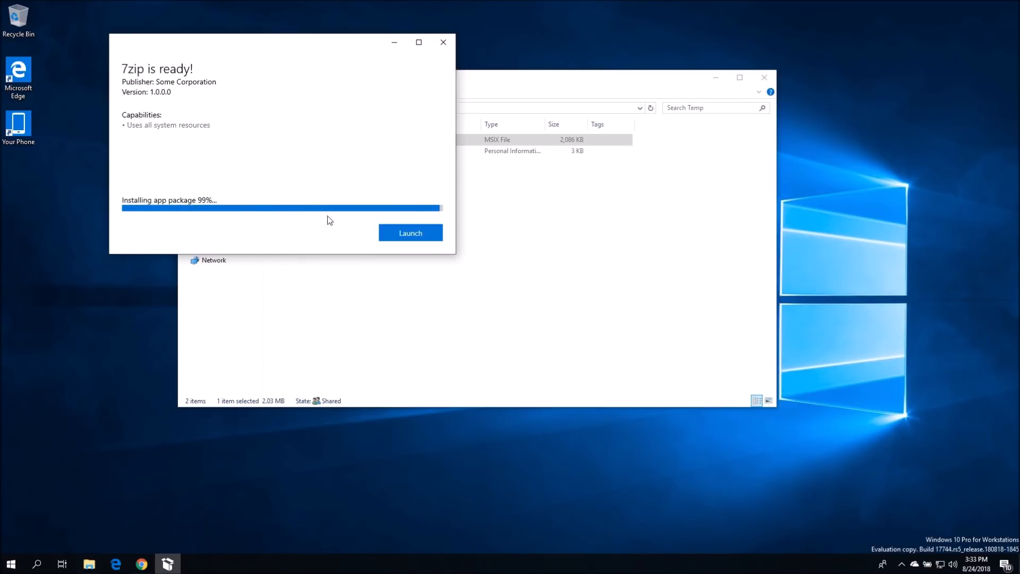
click(410, 233)
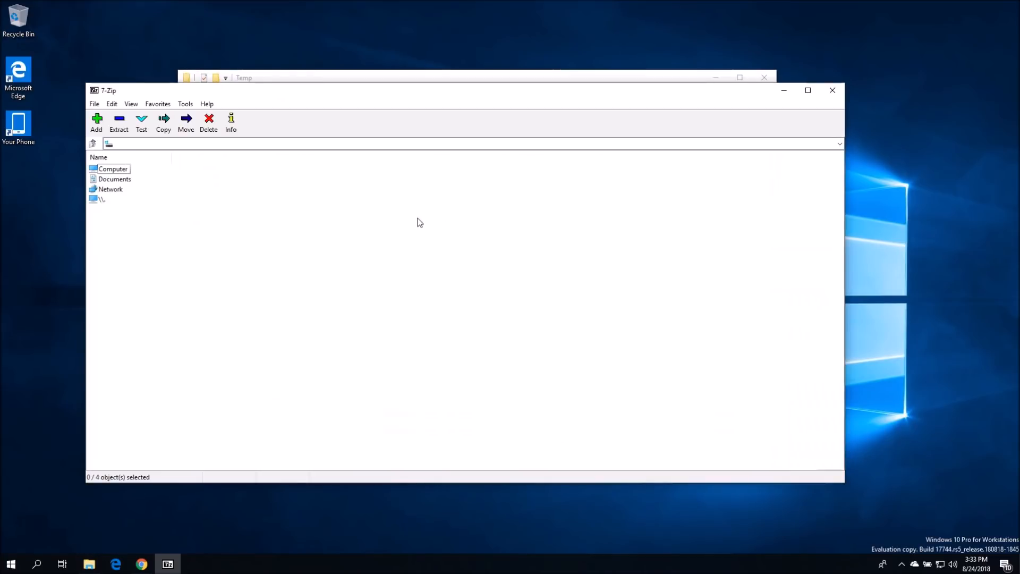
mouse_move(423, 222)
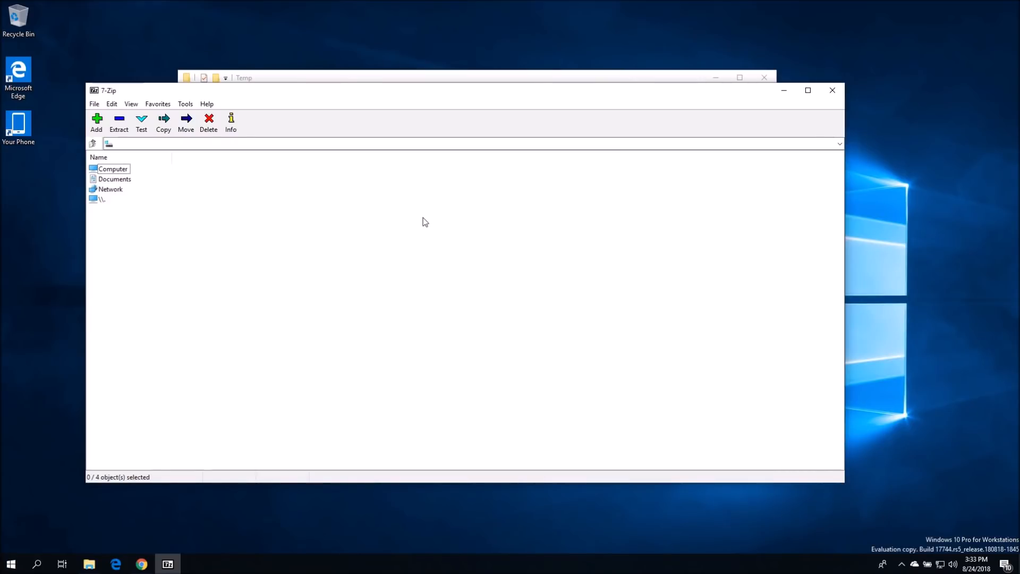
mouse_move(592, 184)
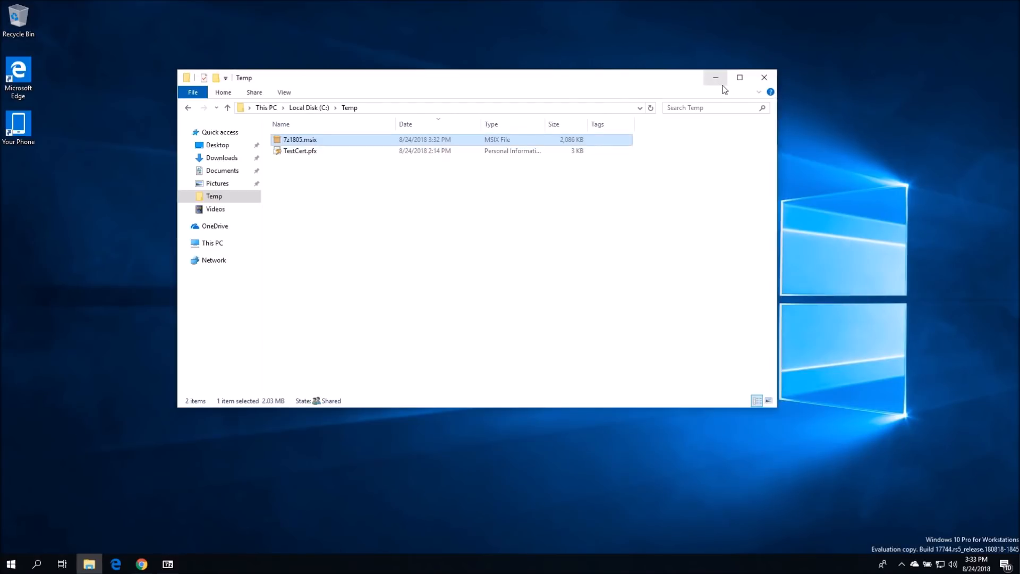
mouse_move(715, 78)
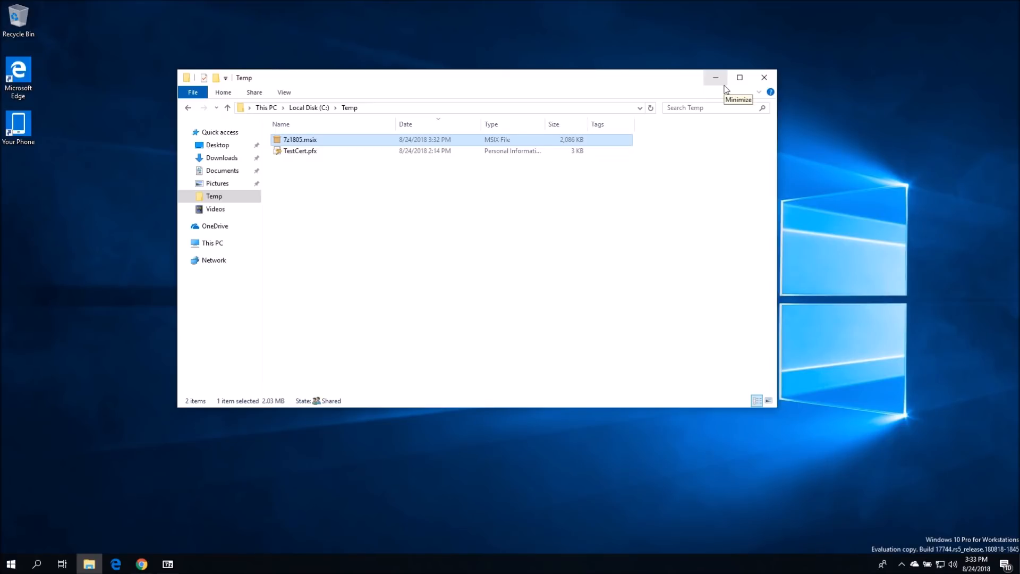
mouse_move(288, 142)
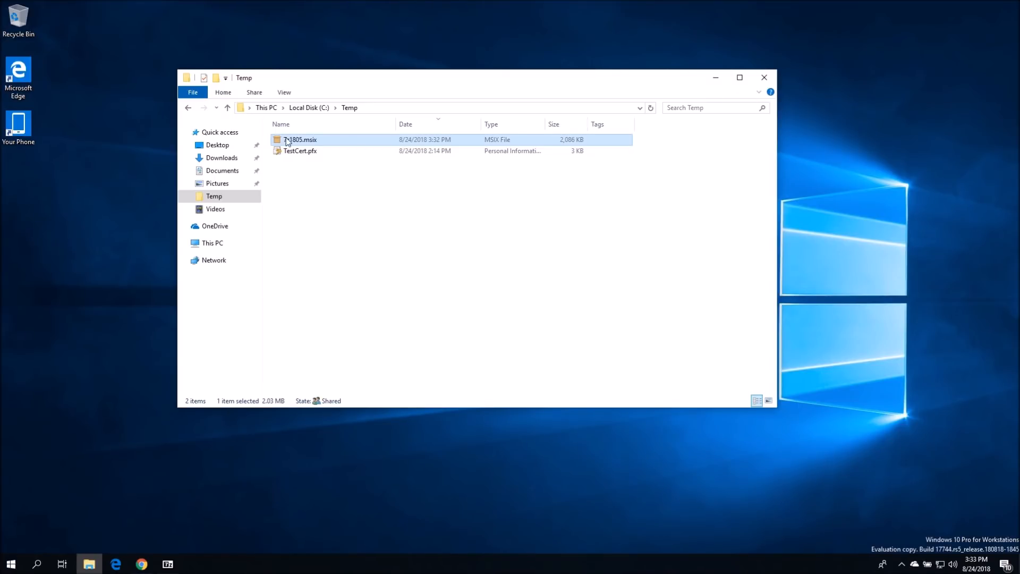